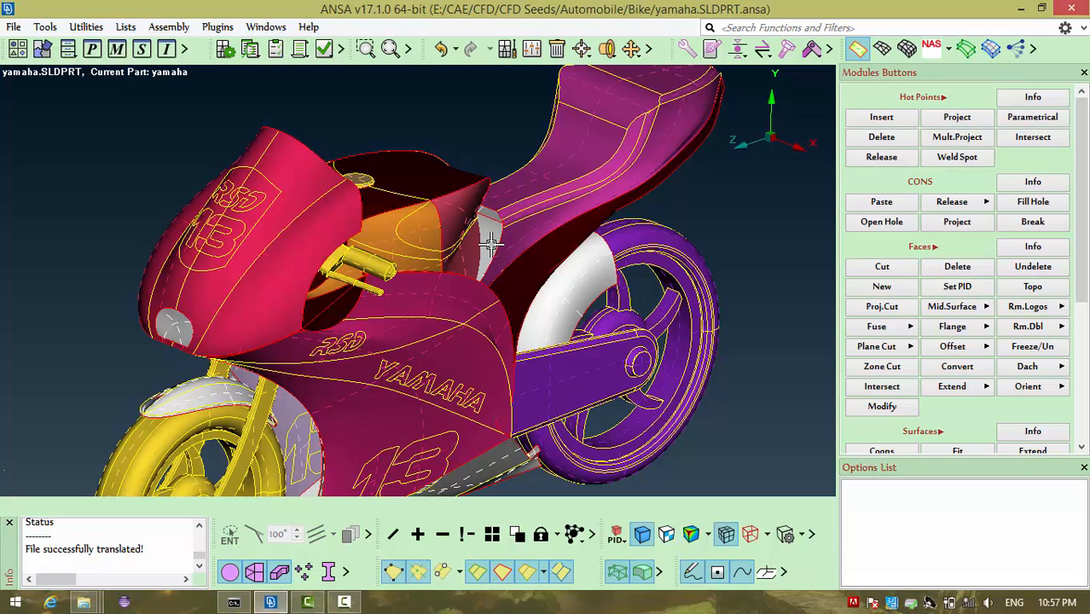
mouse_move(522, 161)
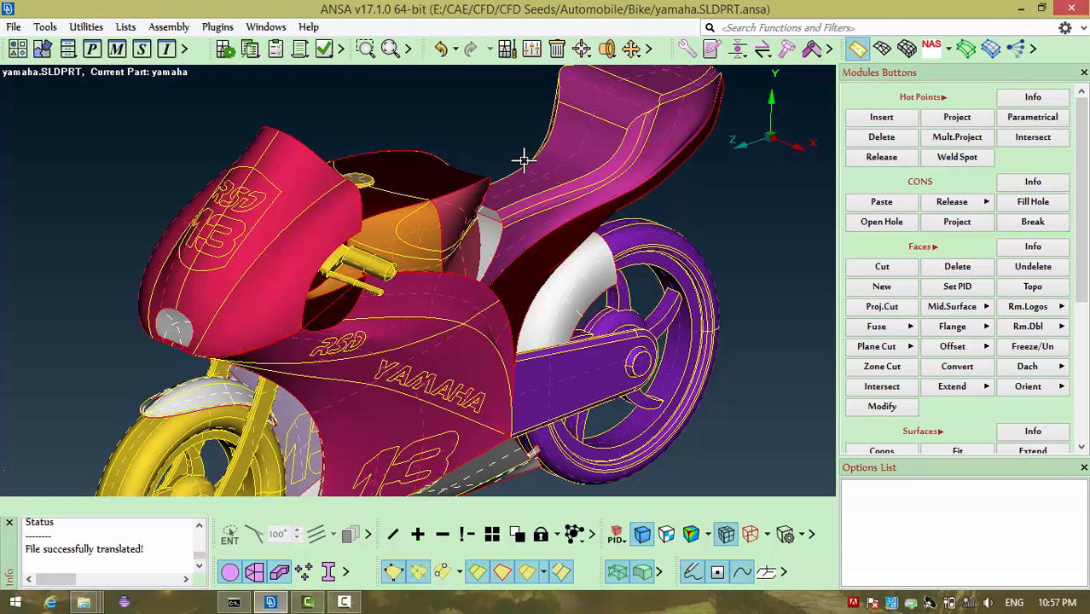
mouse_move(491, 140)
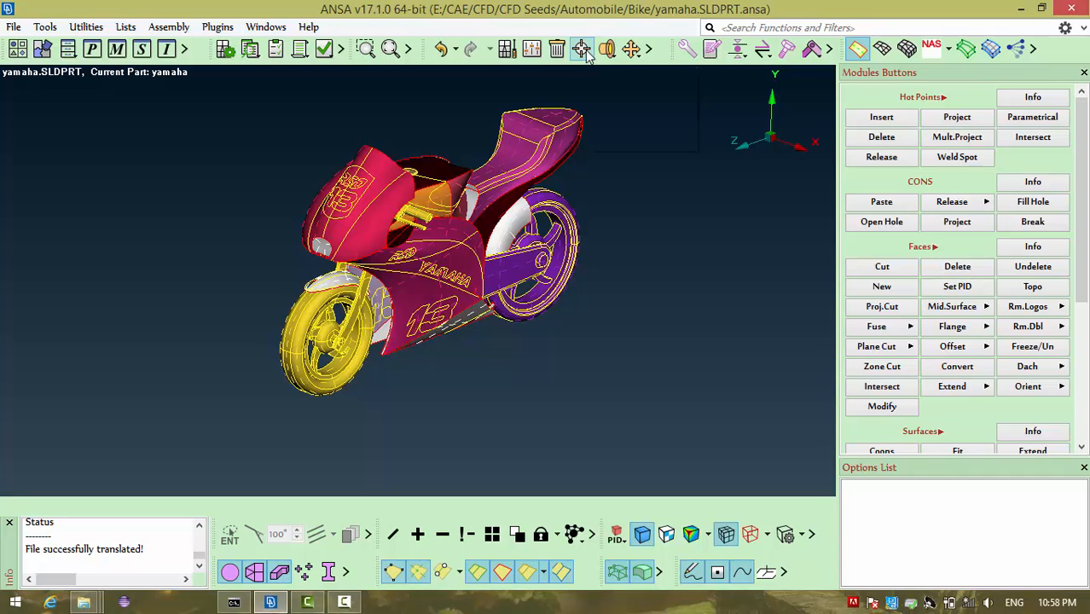
Try the Ribs isolation and cancel it, then isolate by Radius with a limit of 20.
left_click(580, 47)
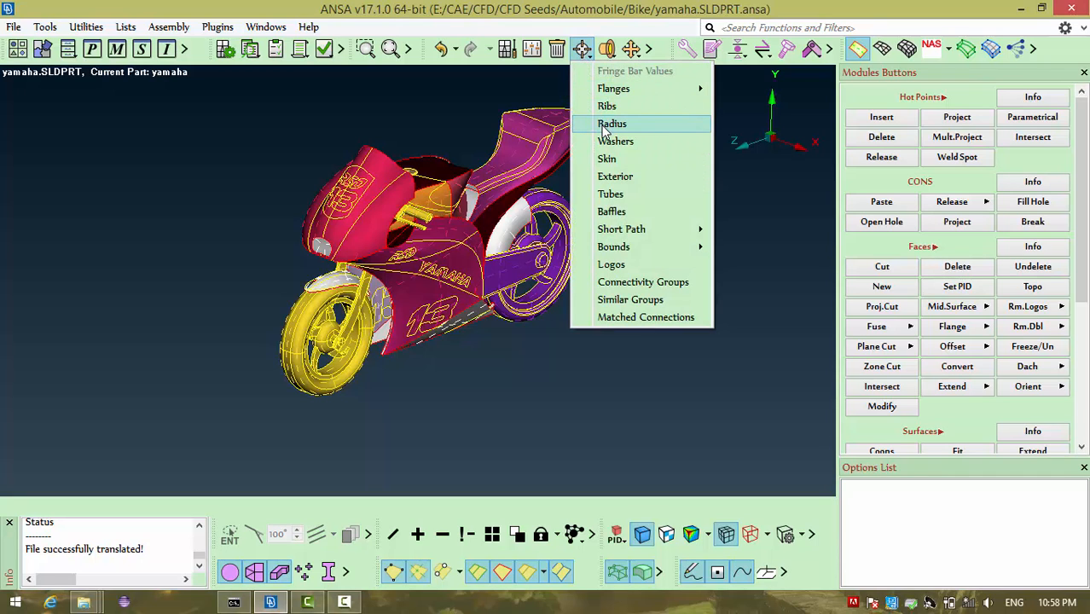
left_click(607, 105)
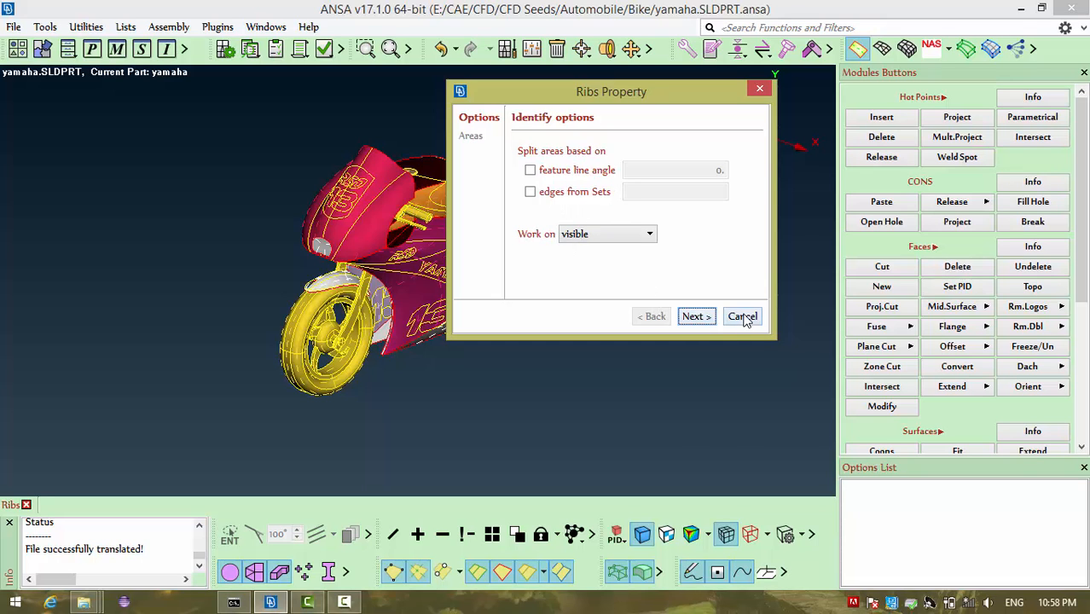
left_click(741, 316)
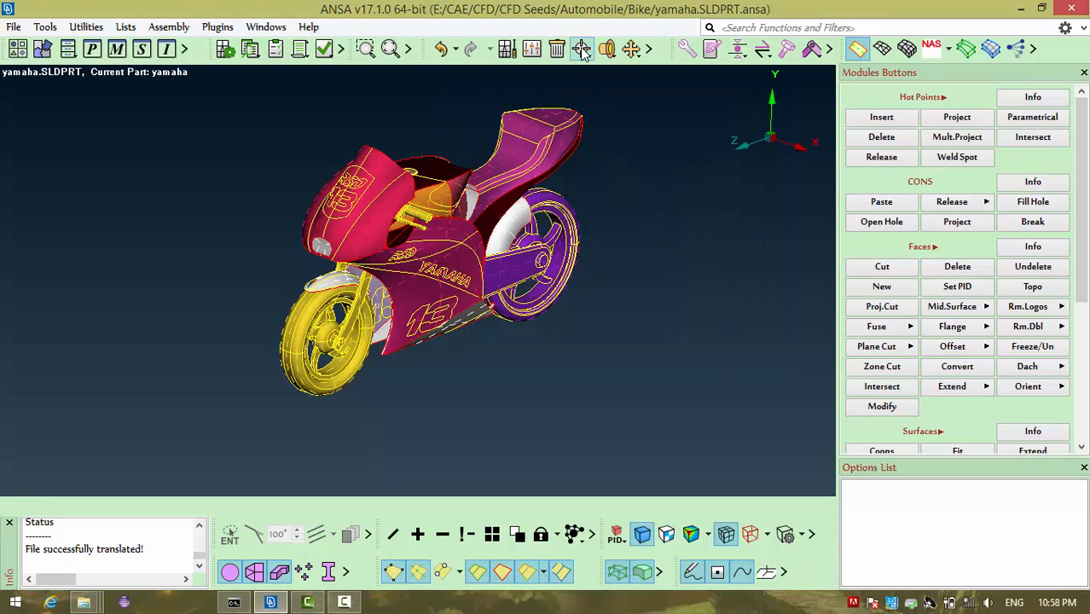
left_click(583, 48)
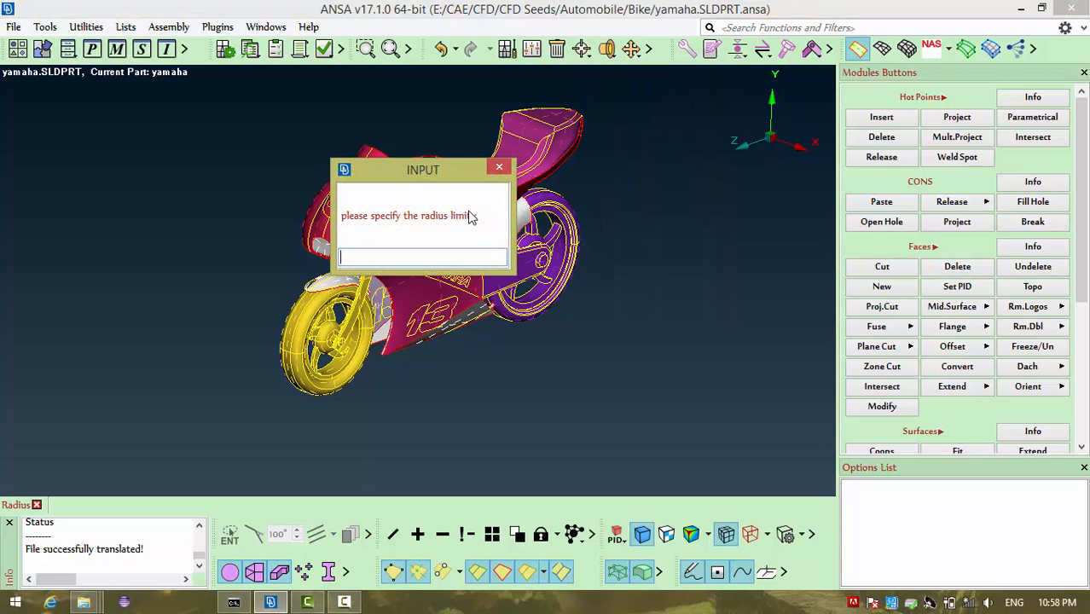
type("20")
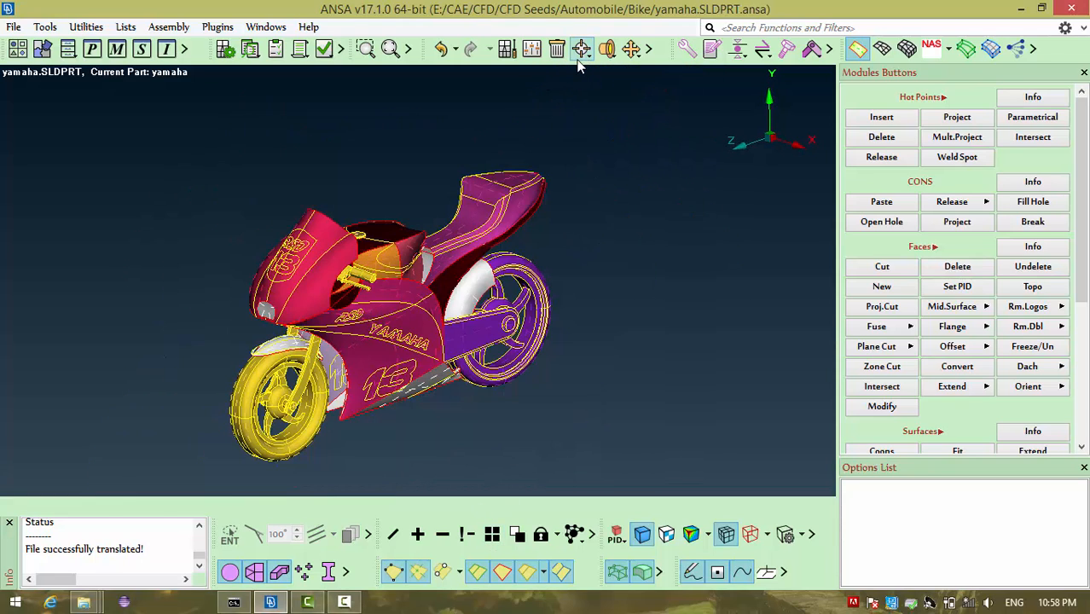
mouse_move(580, 48)
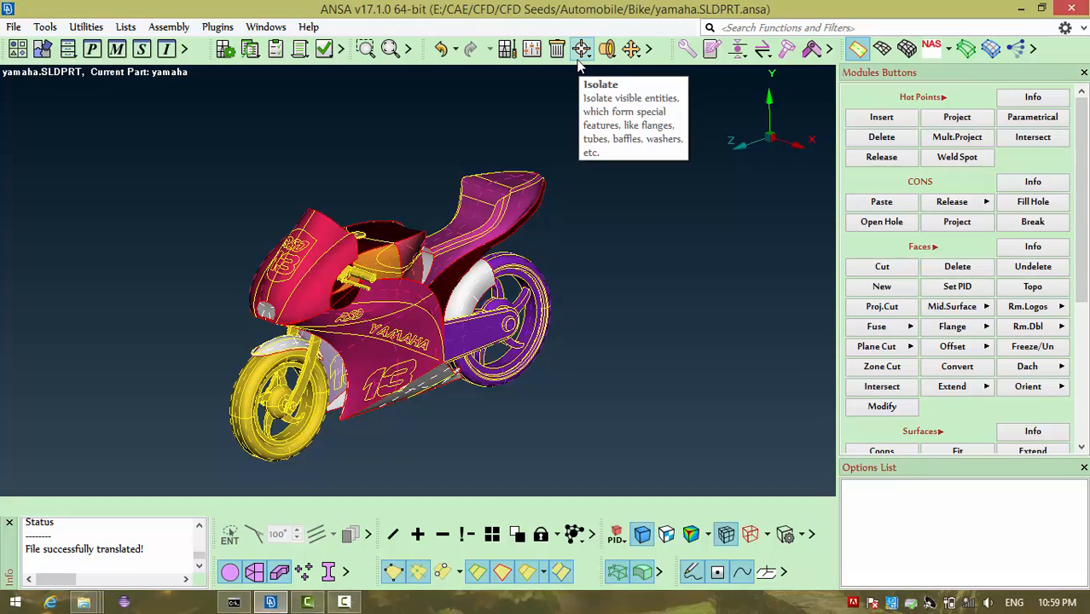
mouse_move(549, 105)
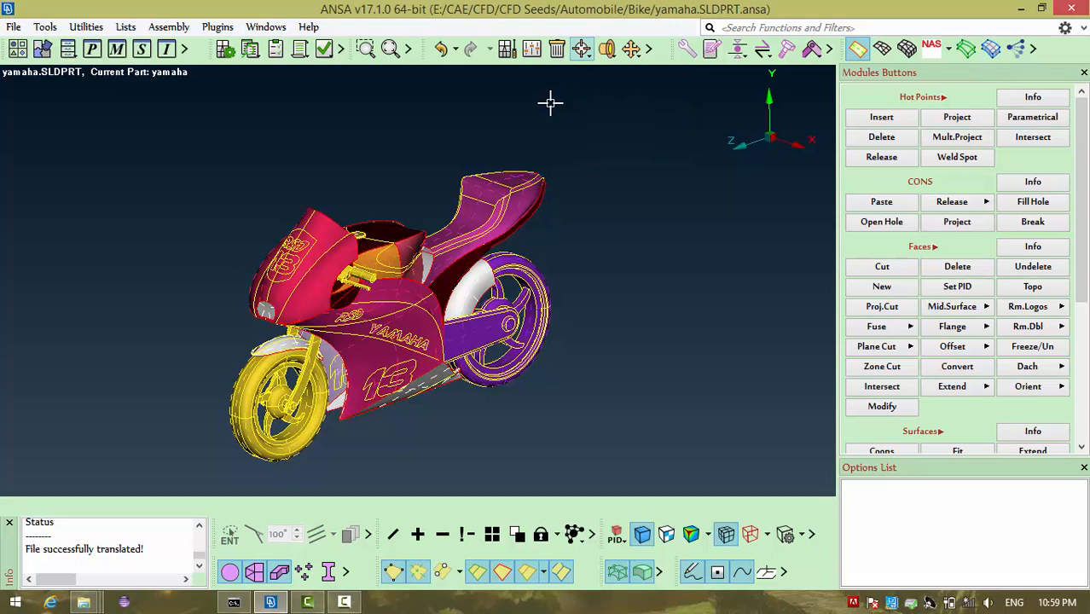
mouse_move(549, 116)
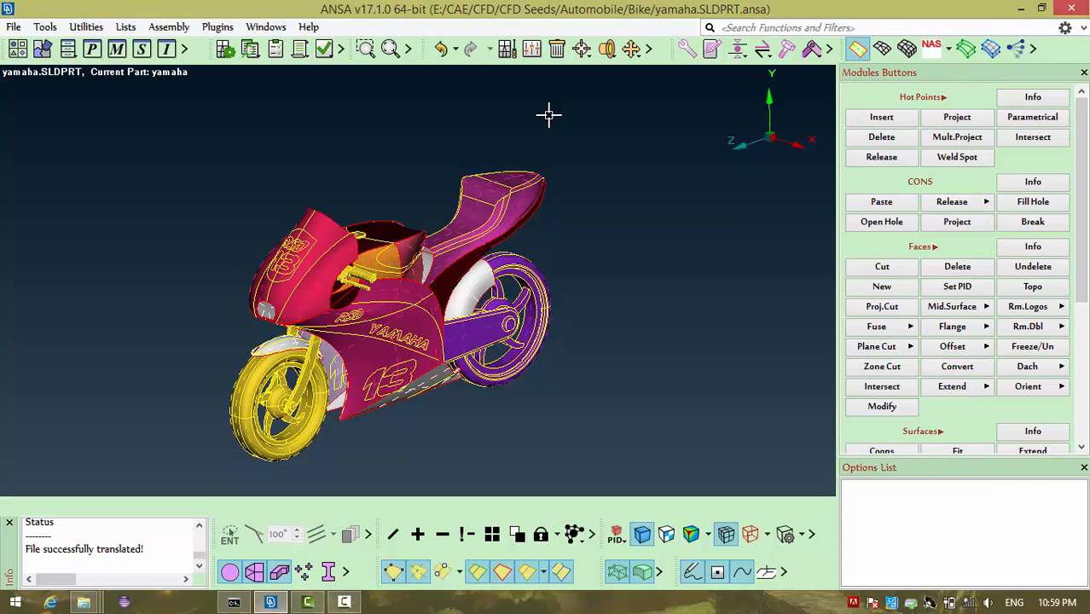
mouse_move(545, 116)
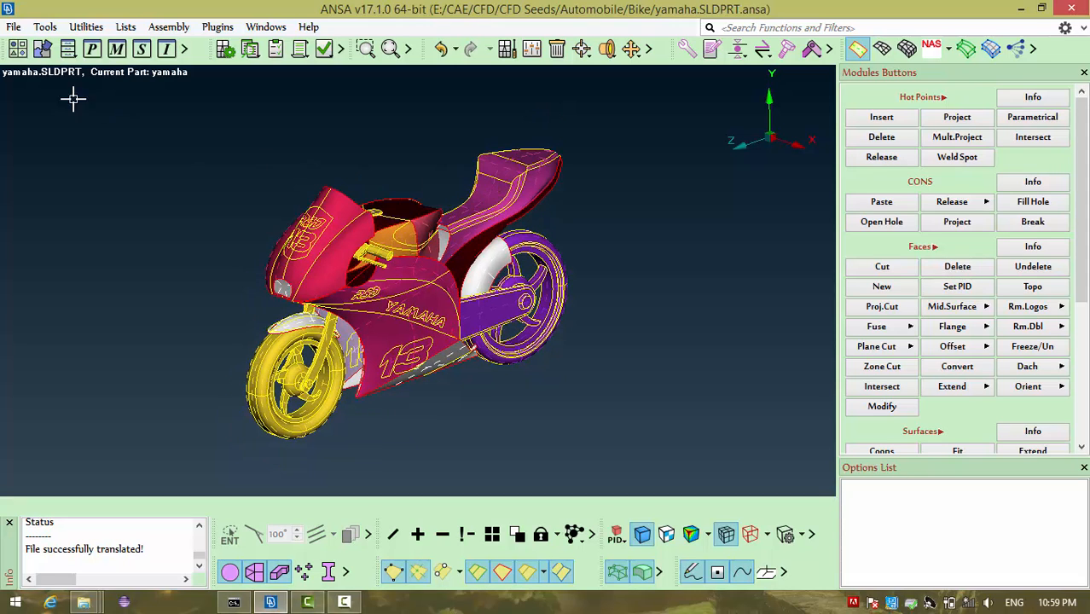
Launch the ScriptEdit script editor from the Tools menu.
left_click(44, 27)
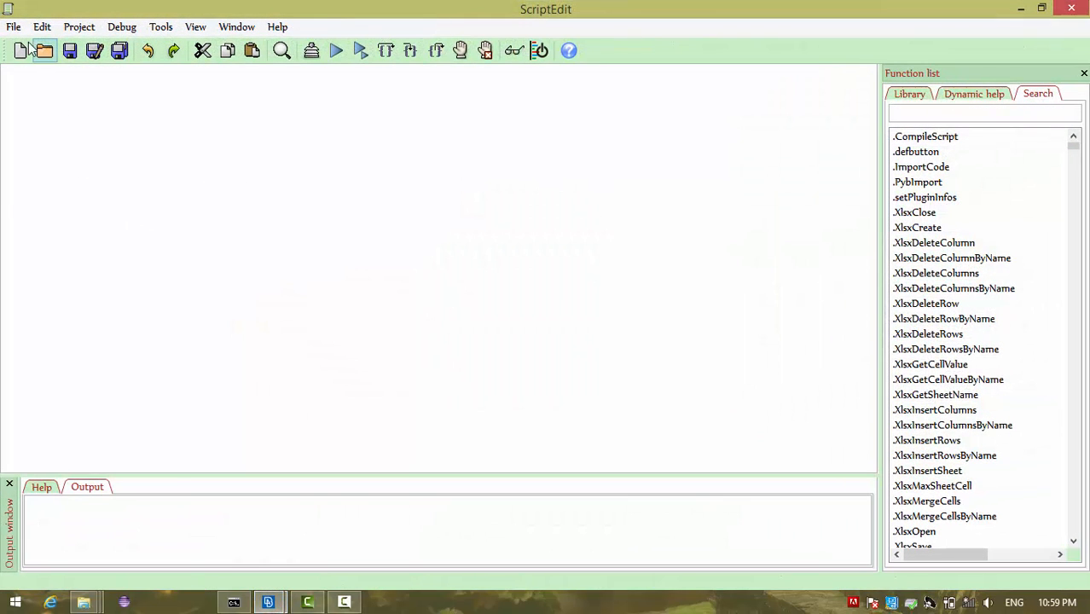
Create a new empty Python script without a main function.
left_click(21, 51)
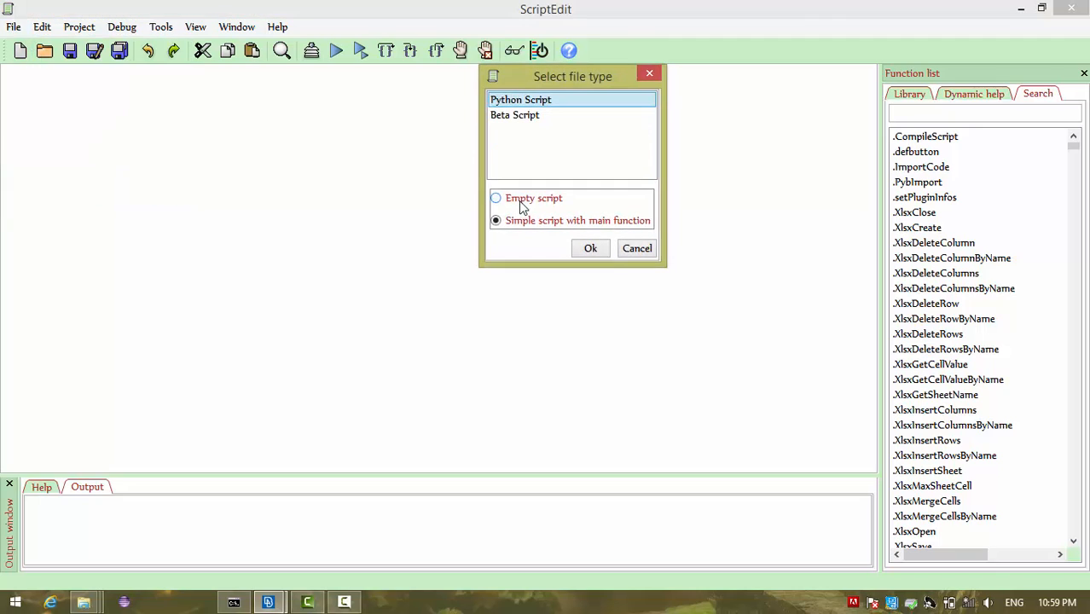
left_click(494, 198)
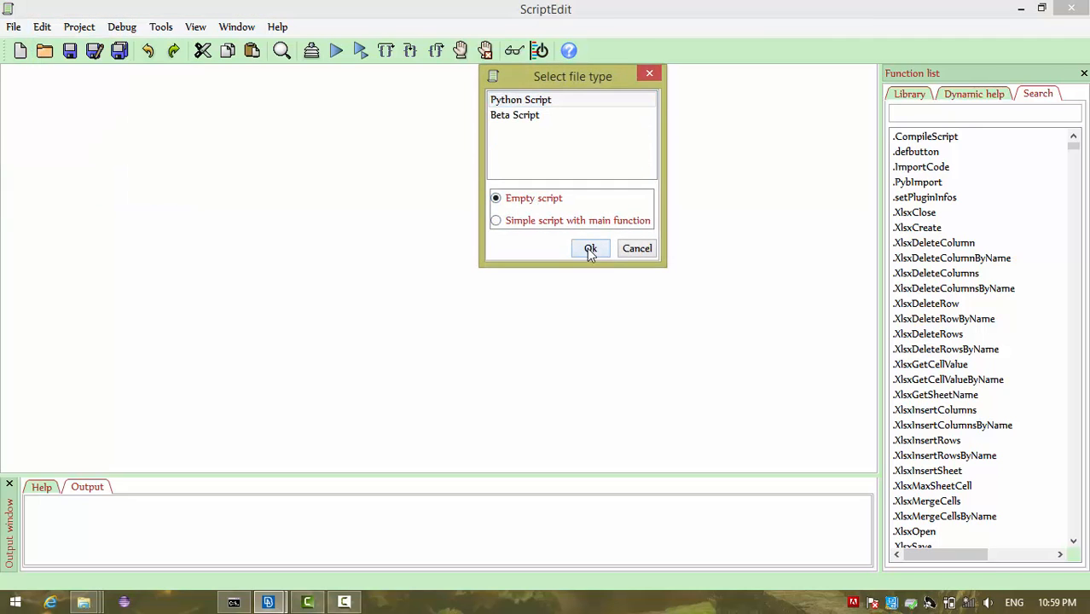
left_click(590, 249)
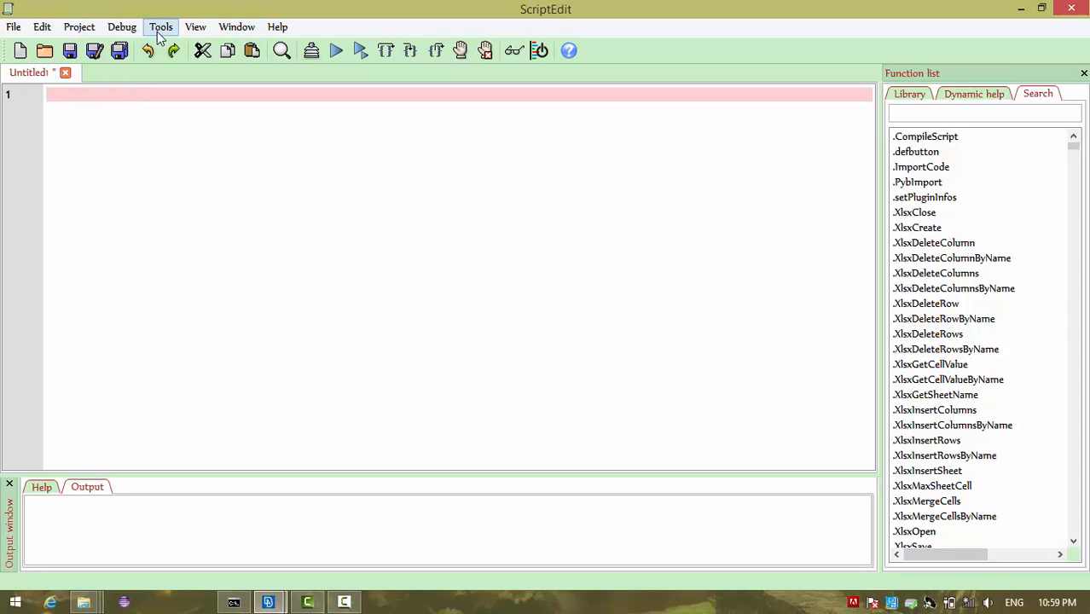
Show the ANSA code snippet library from the editor's Tools menu.
left_click(160, 28)
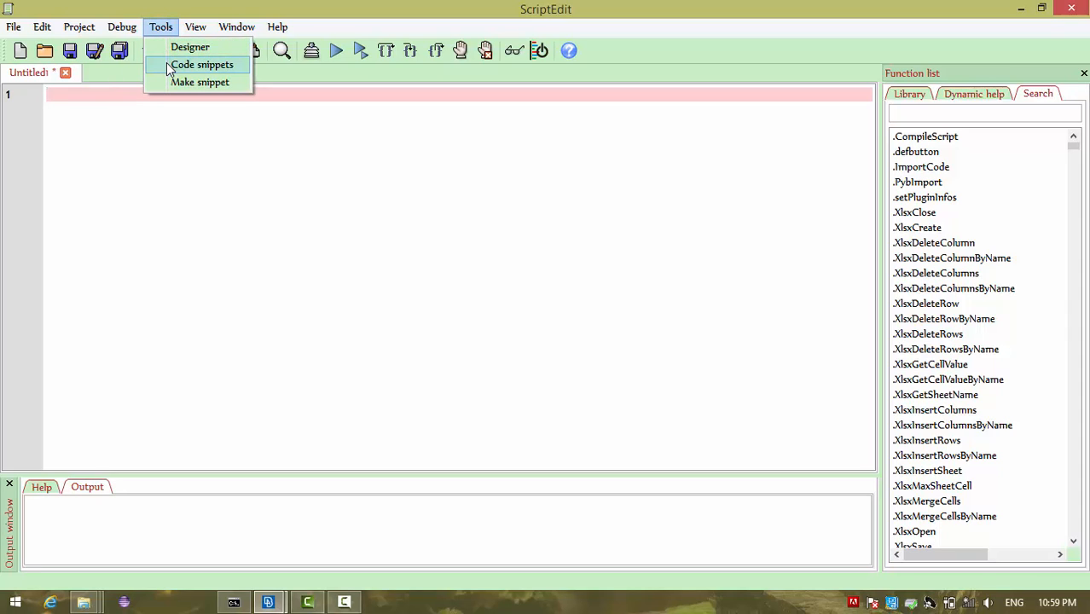
left_click(203, 65)
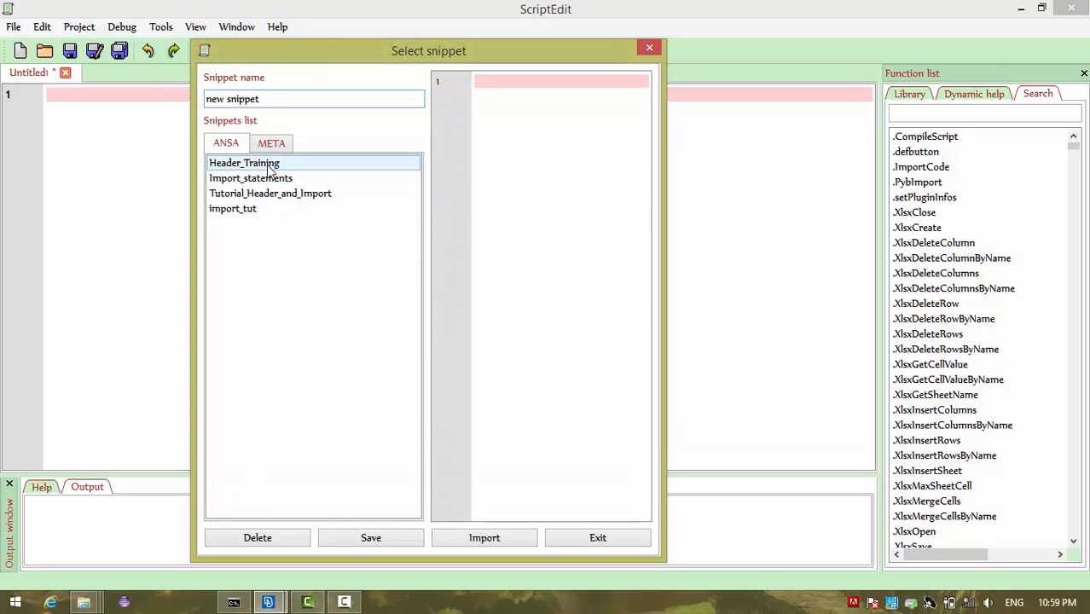
Import the Header_Training snippet and set its date to 02 Aug 2017.
left_click(244, 164)
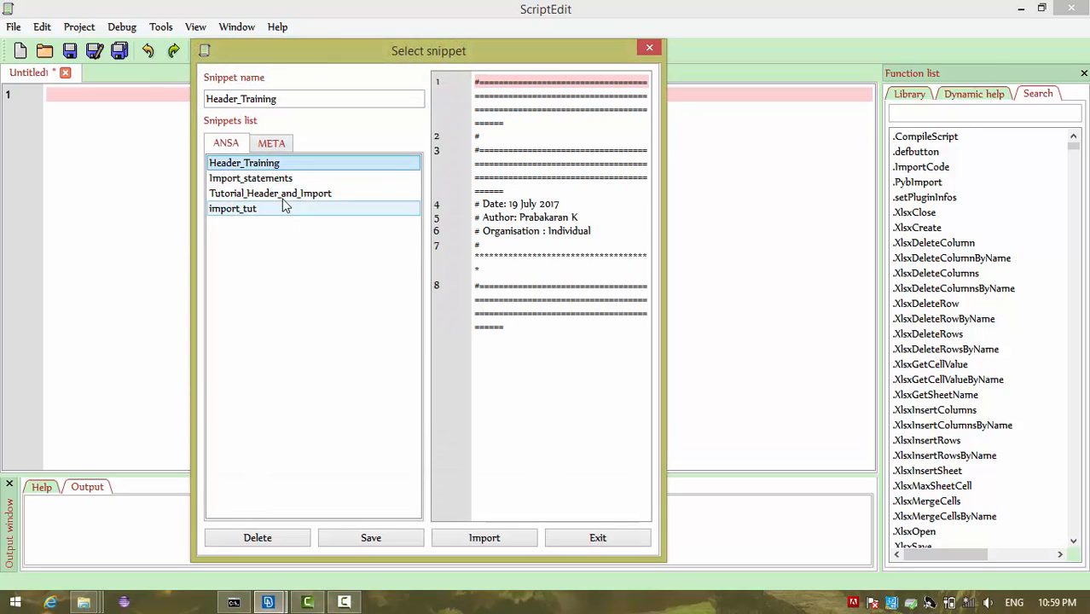
left_click(485, 537)
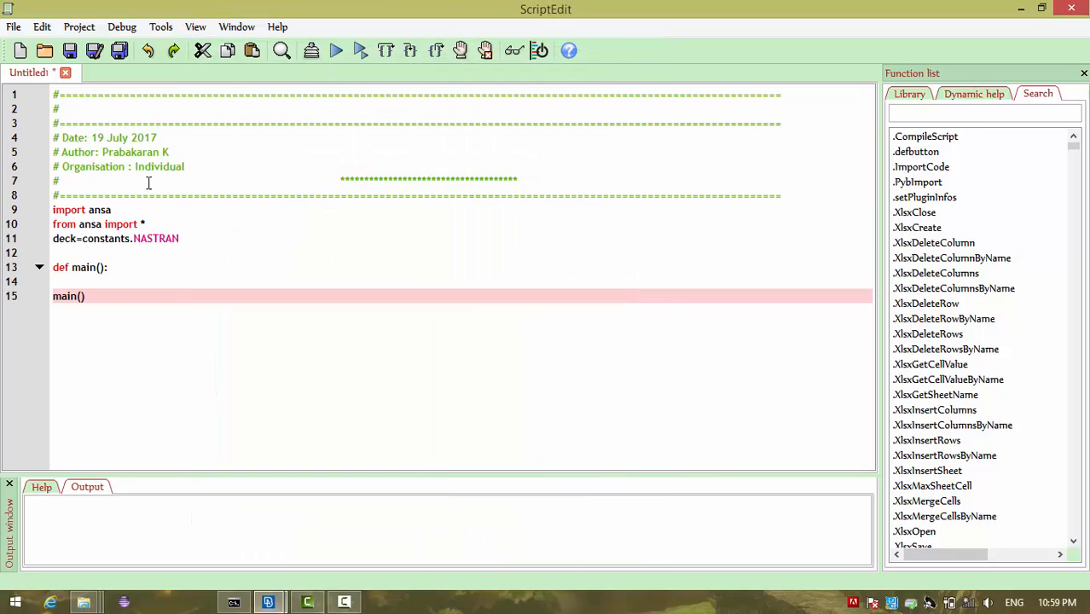
double_click(96, 137)
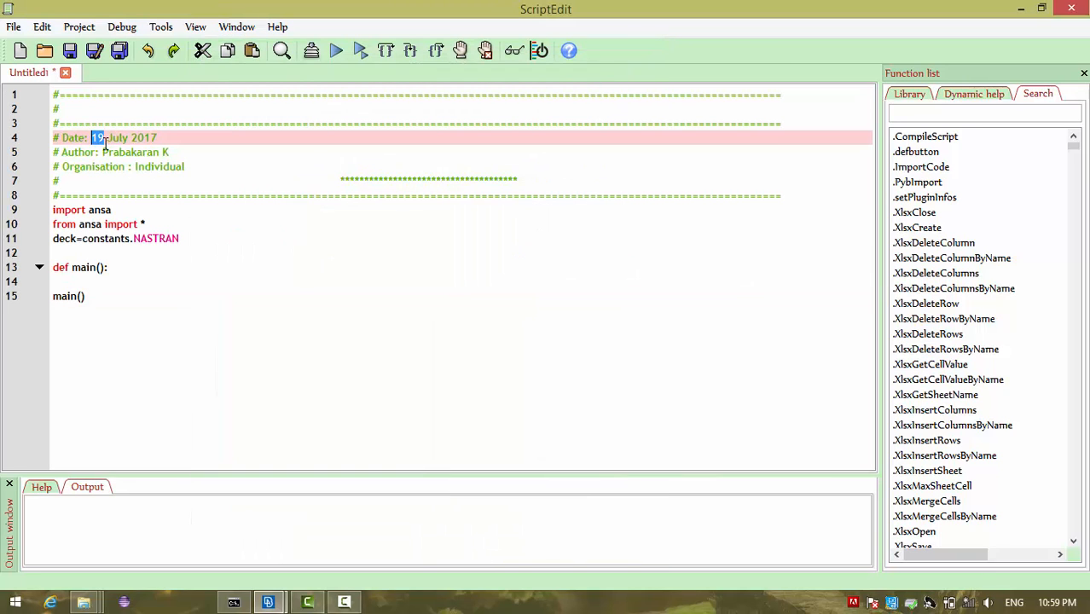
type("02")
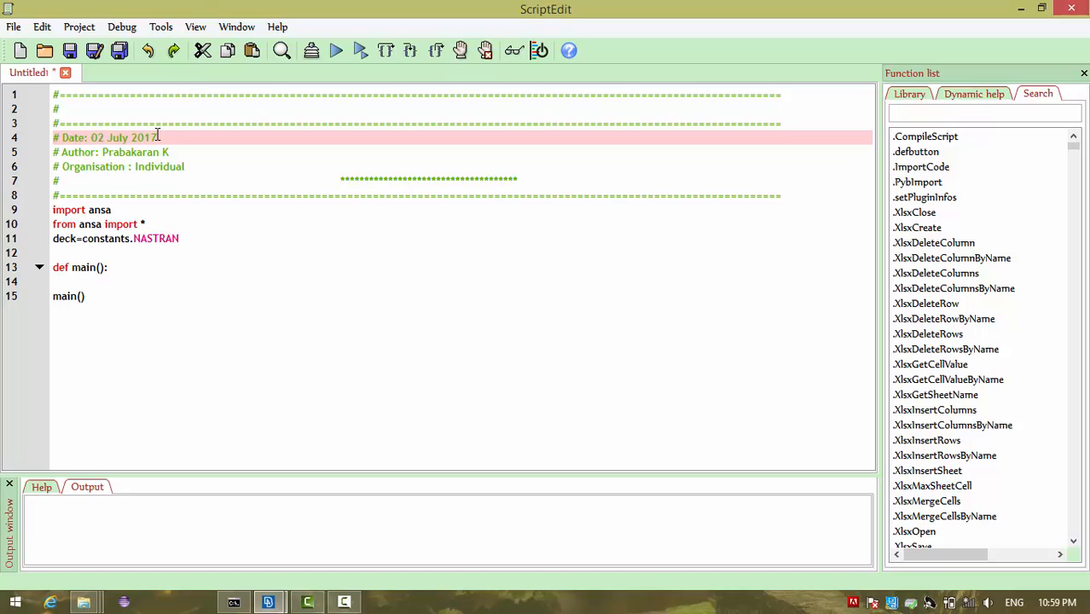
double_click(116, 137)
type("Aug")
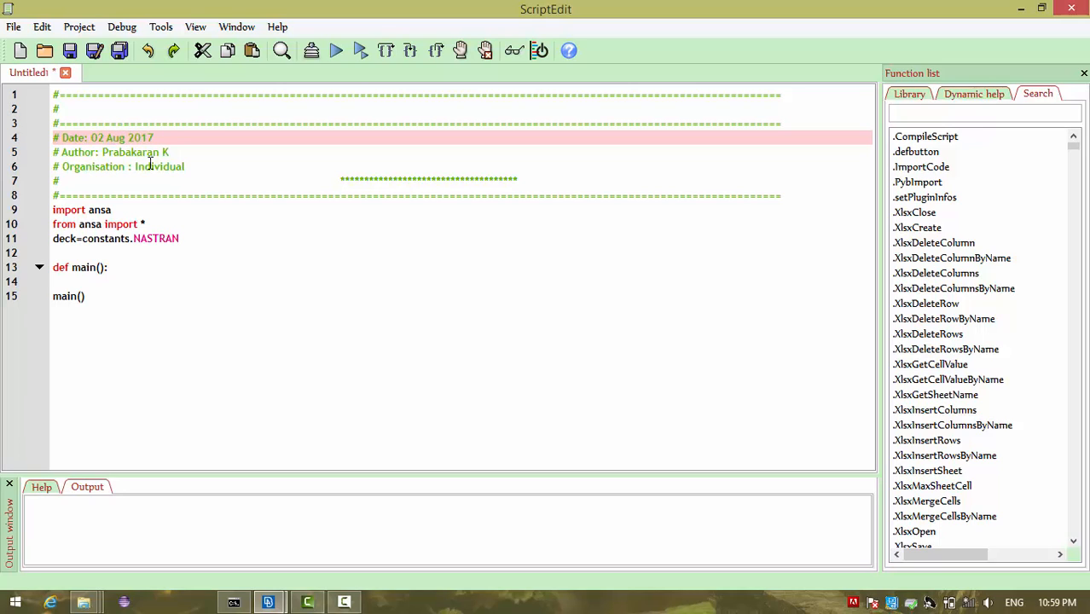
Title the header 'Isolate Face Area' on its second line.
left_click(137, 109)
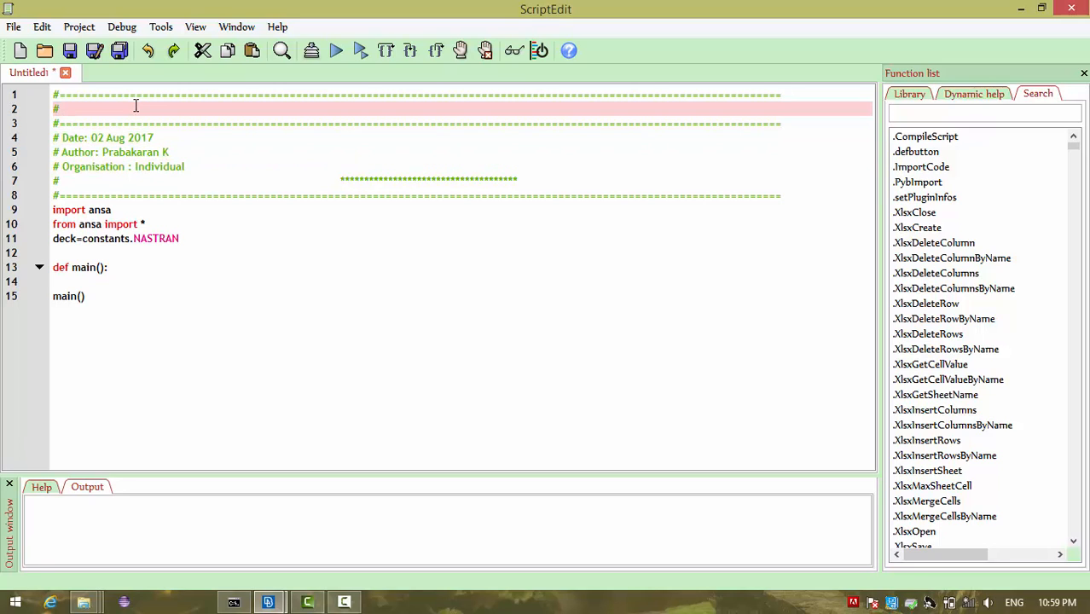
left_click(69, 110)
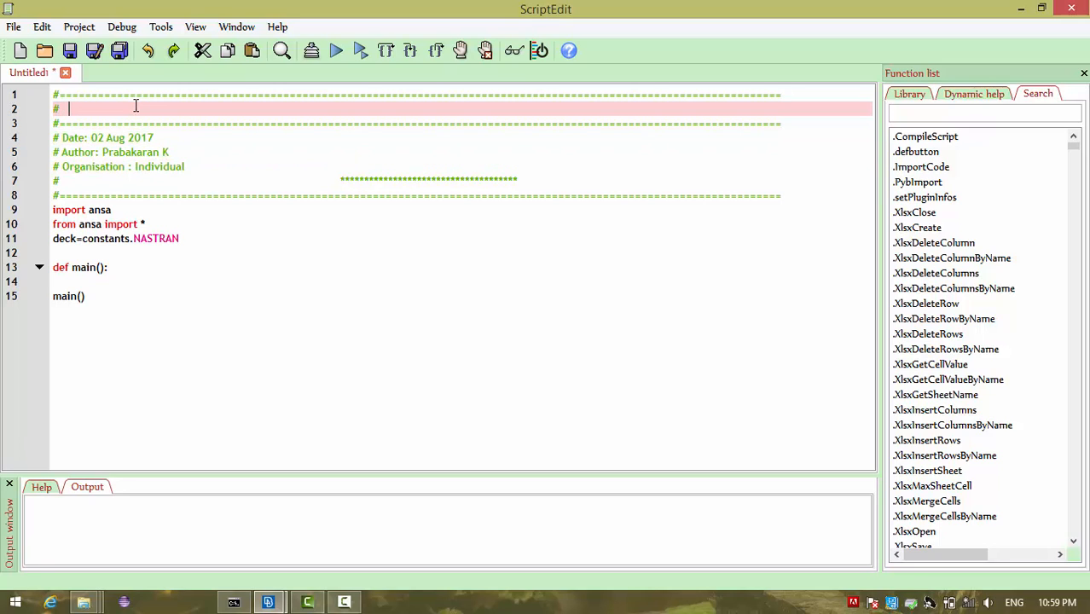
type("Isolate")
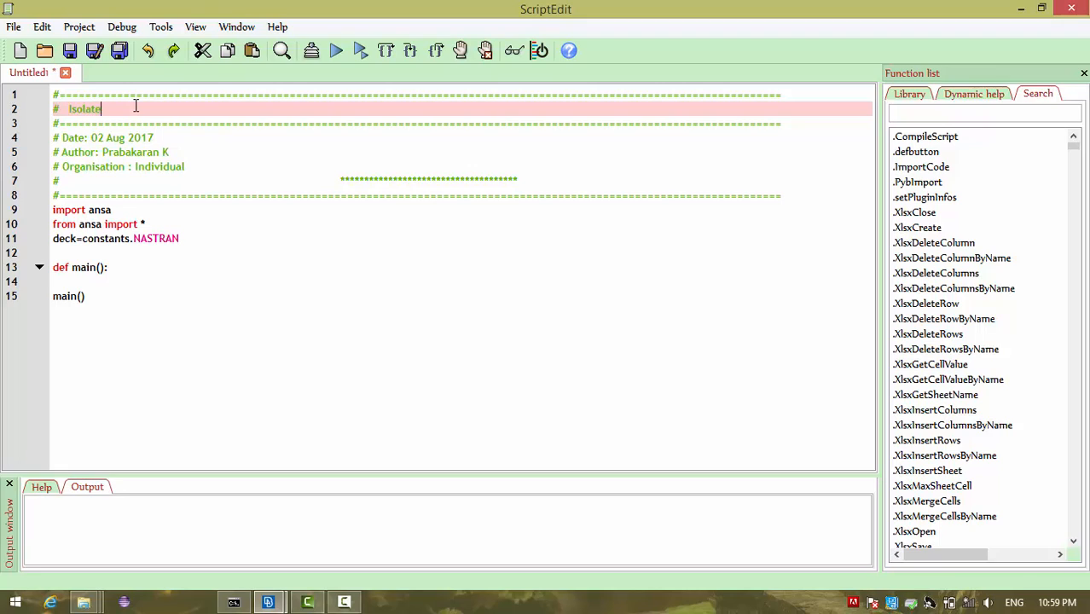
type("Face")
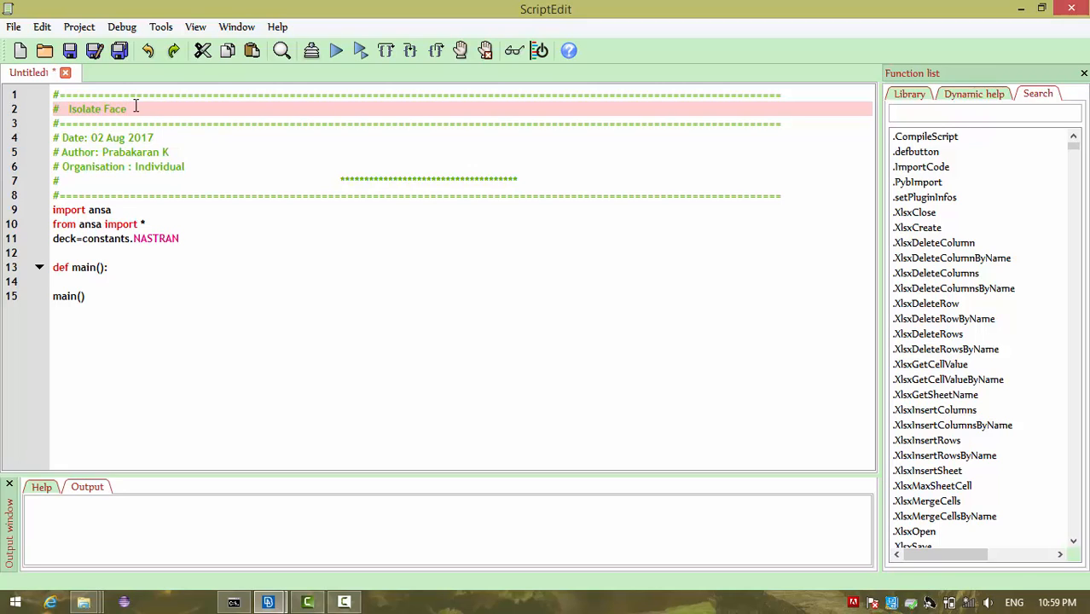
type("Area")
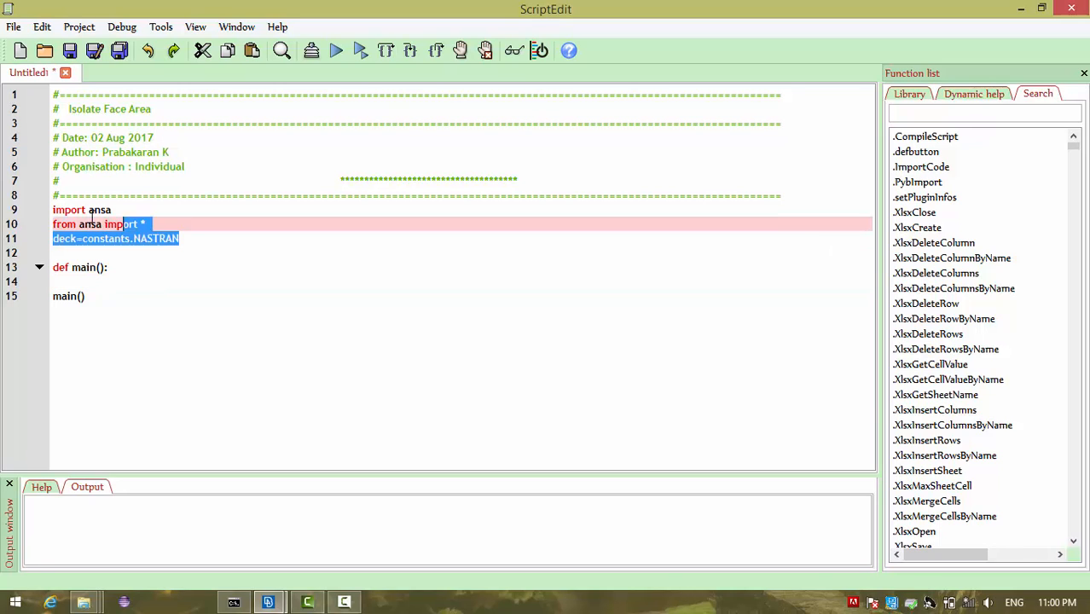
Write faces=base.CollectEntities(deck,None,"FACE",False) in main() using the Function list search.
left_click(94, 282)
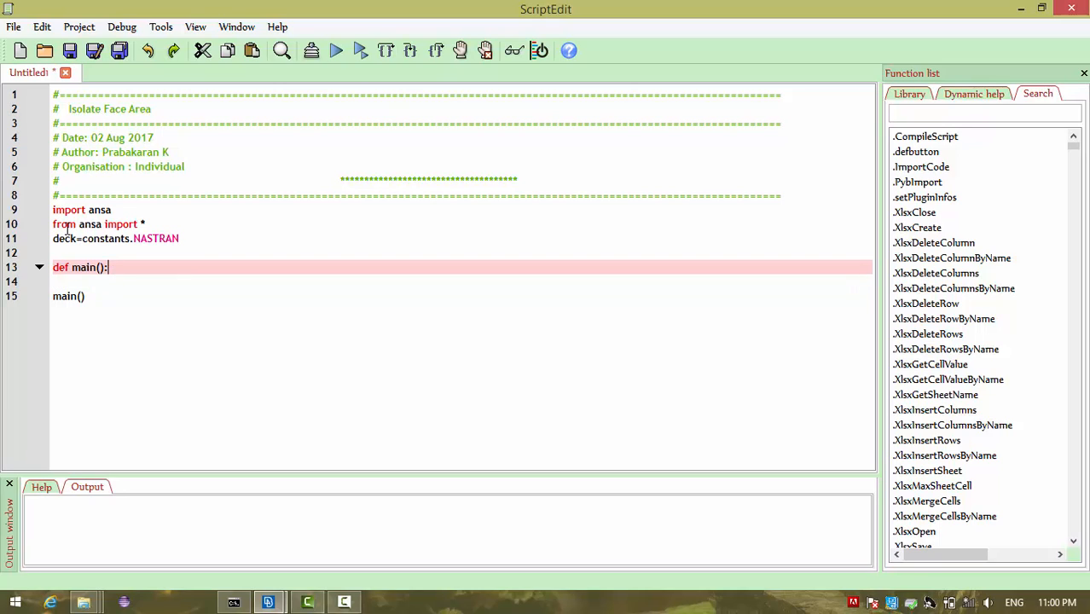
key("enter")
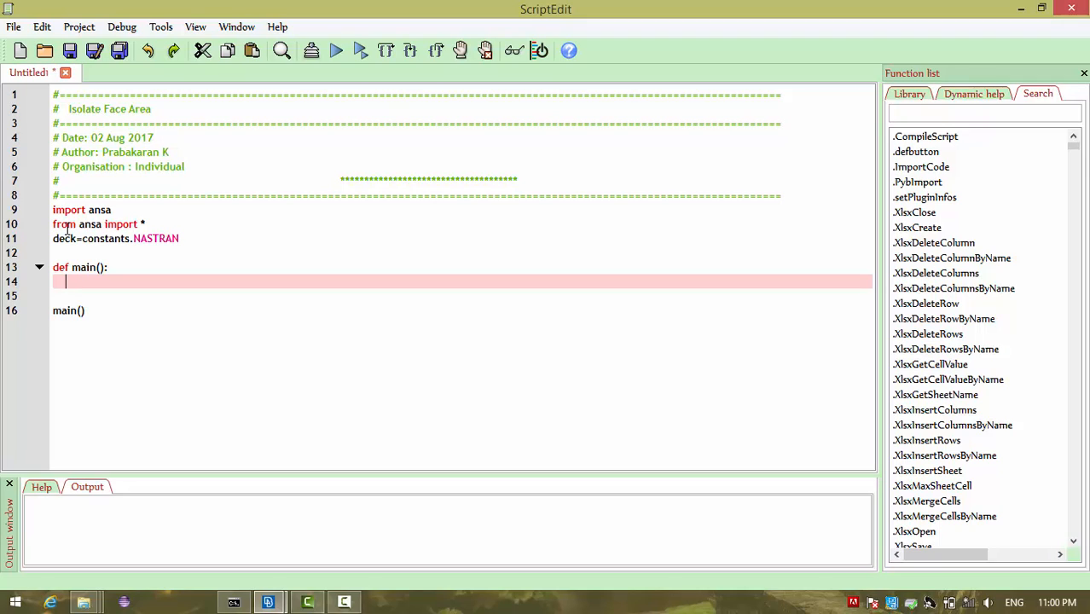
type("face")
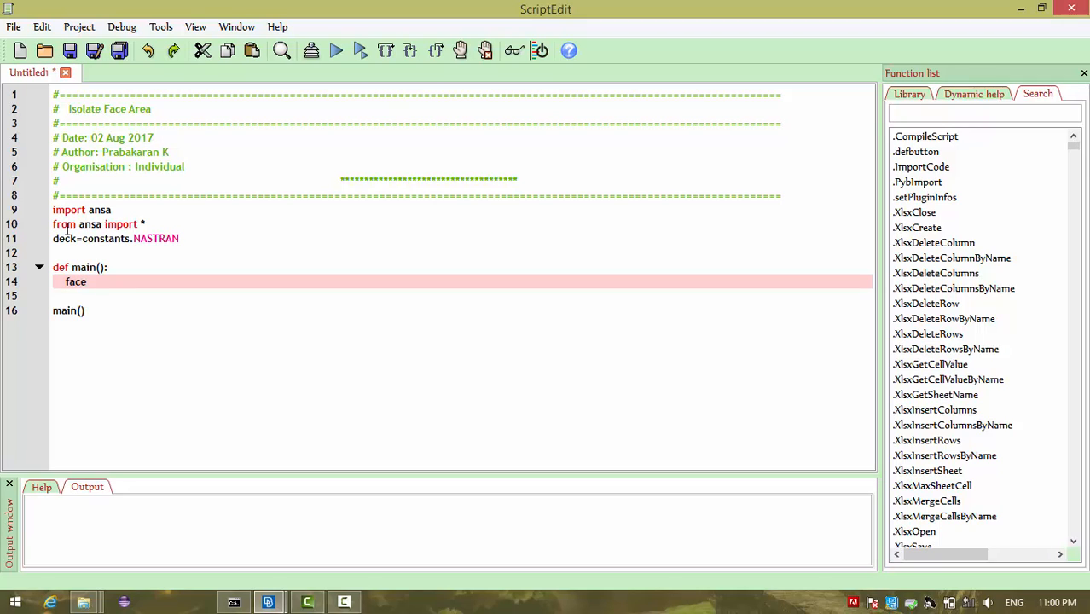
type("s=")
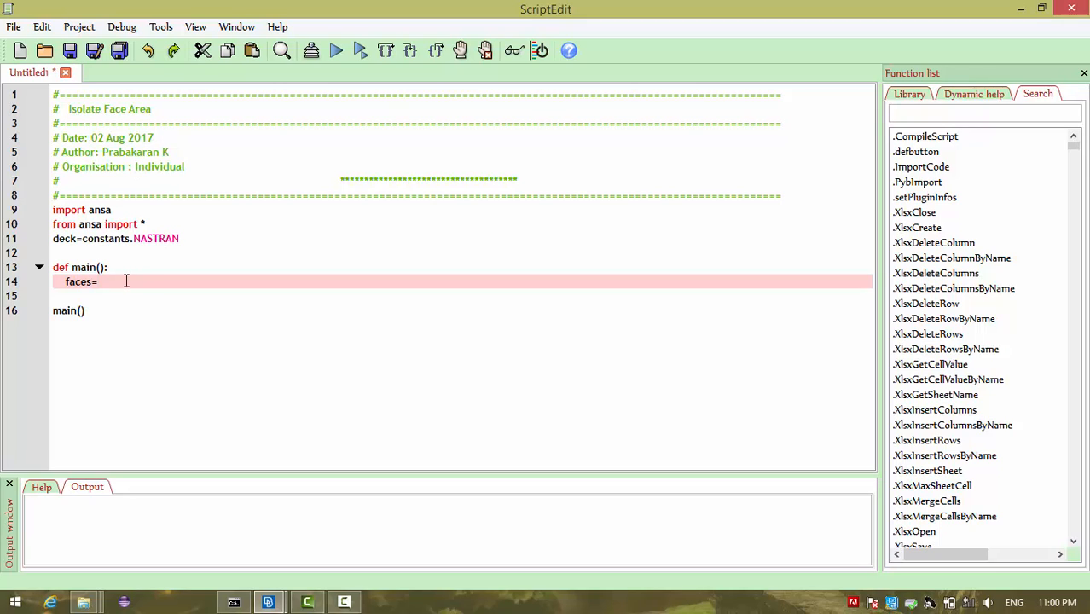
left_click(981, 113)
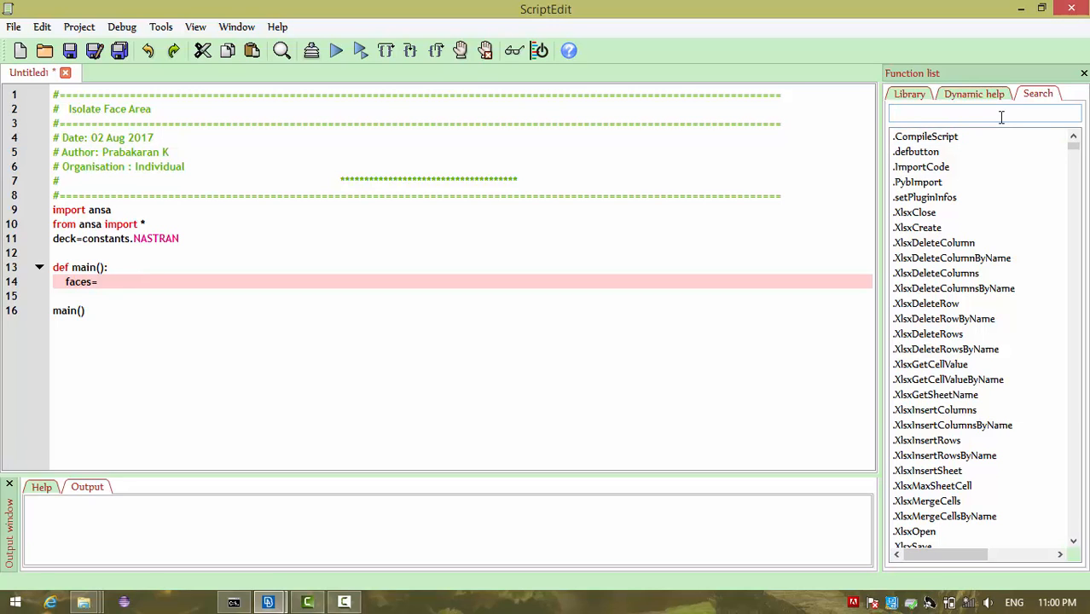
type("enti")
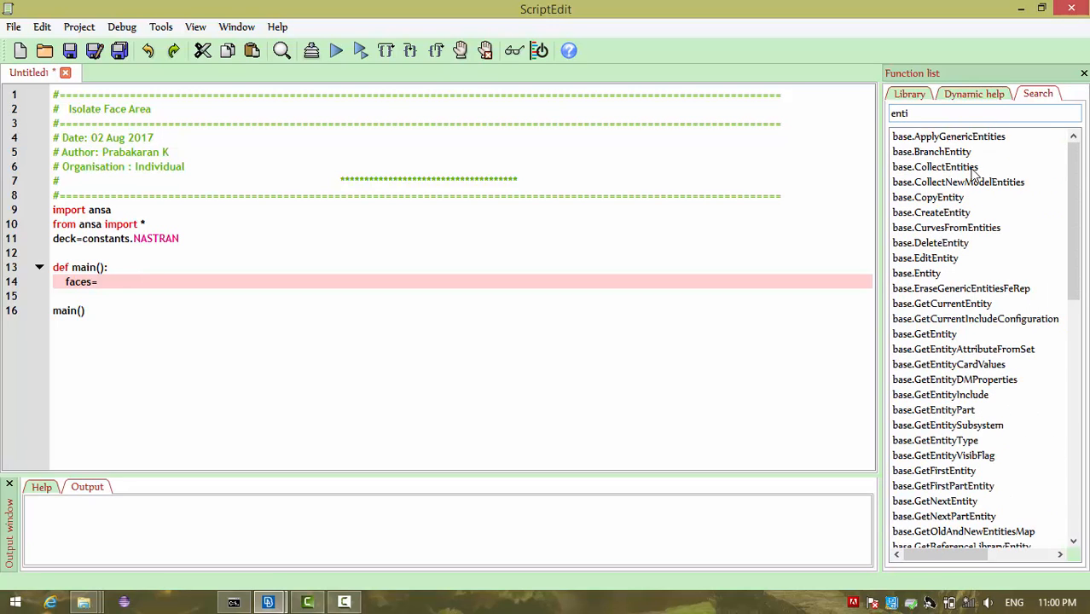
double_click(935, 167)
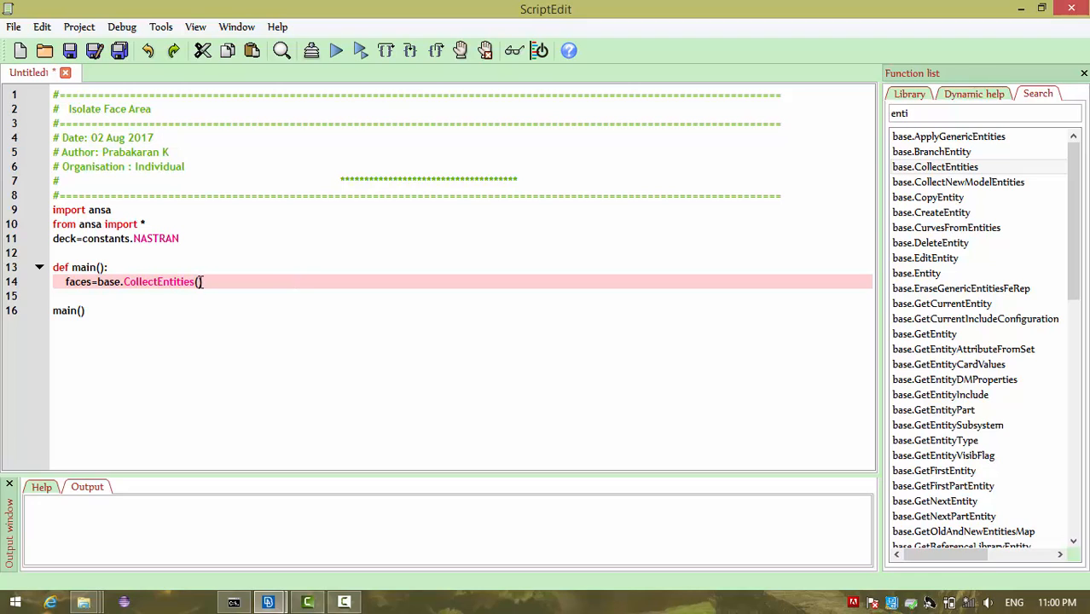
type("deck,")
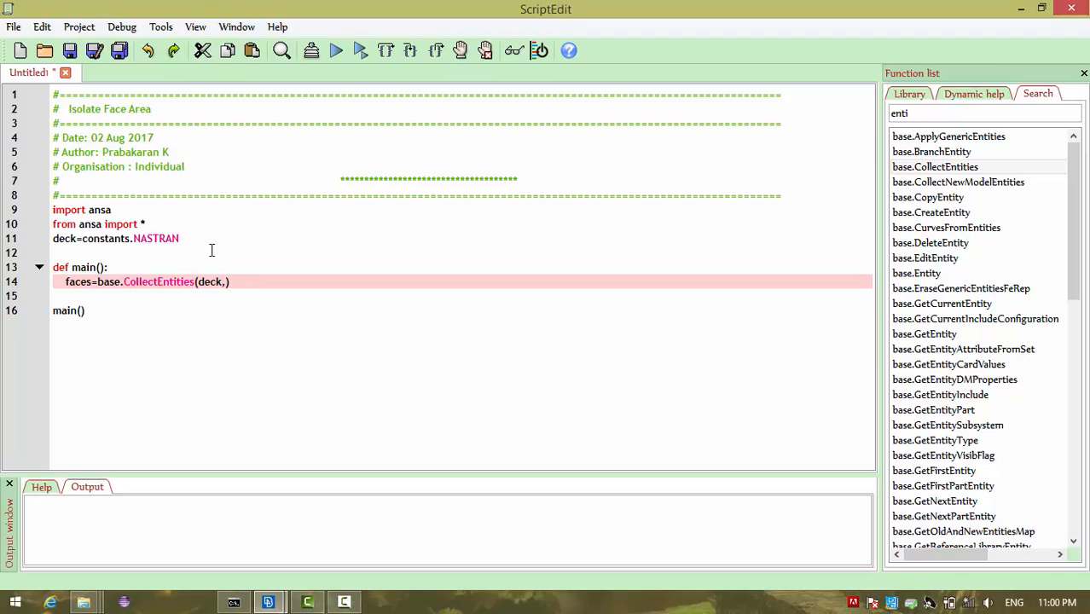
type("None")
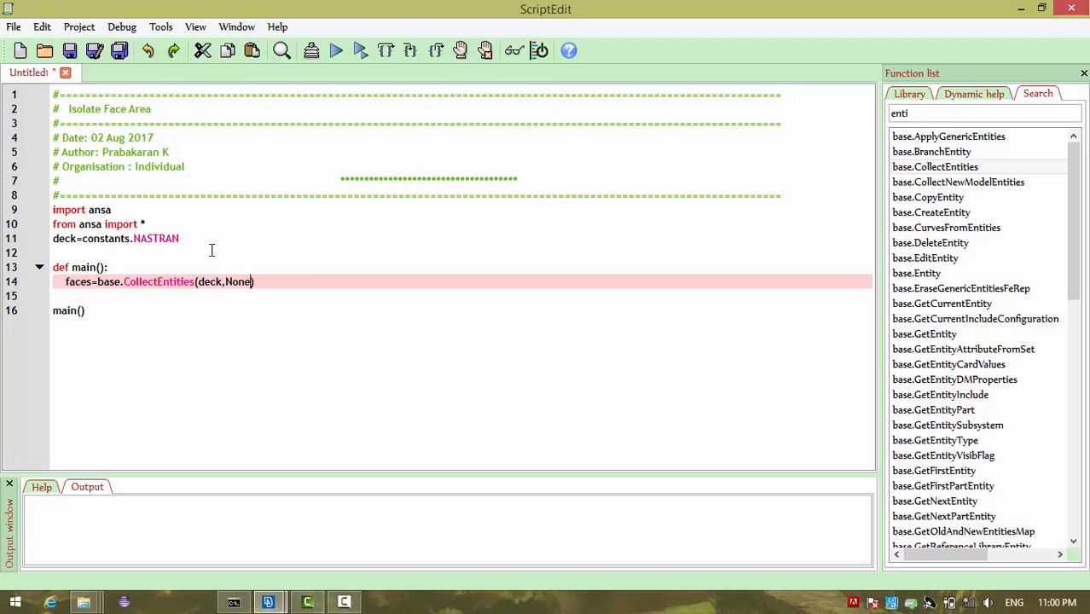
type("\"\"")
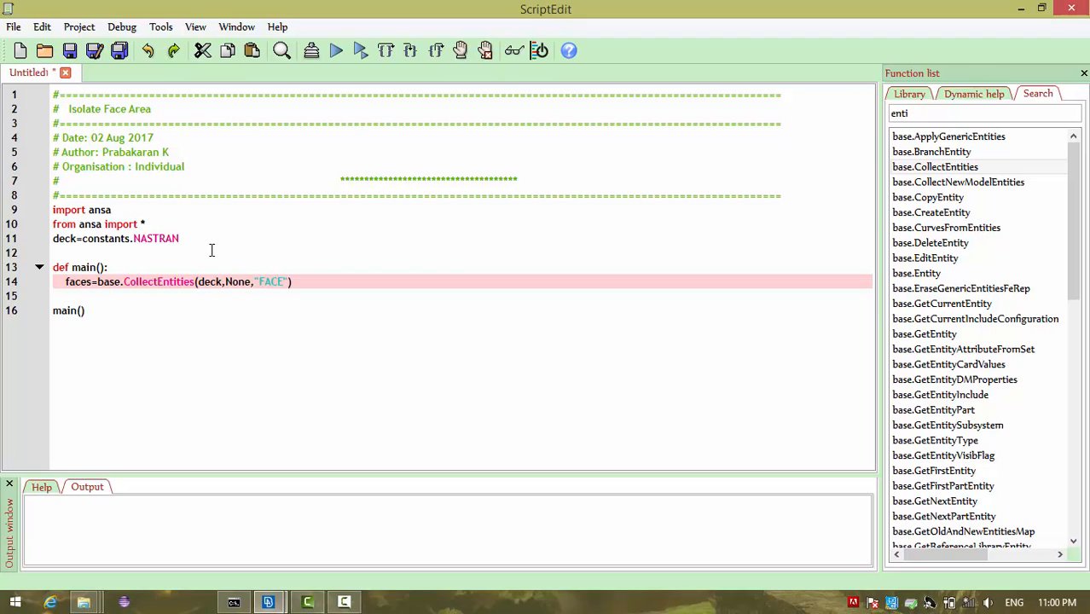
type(",")
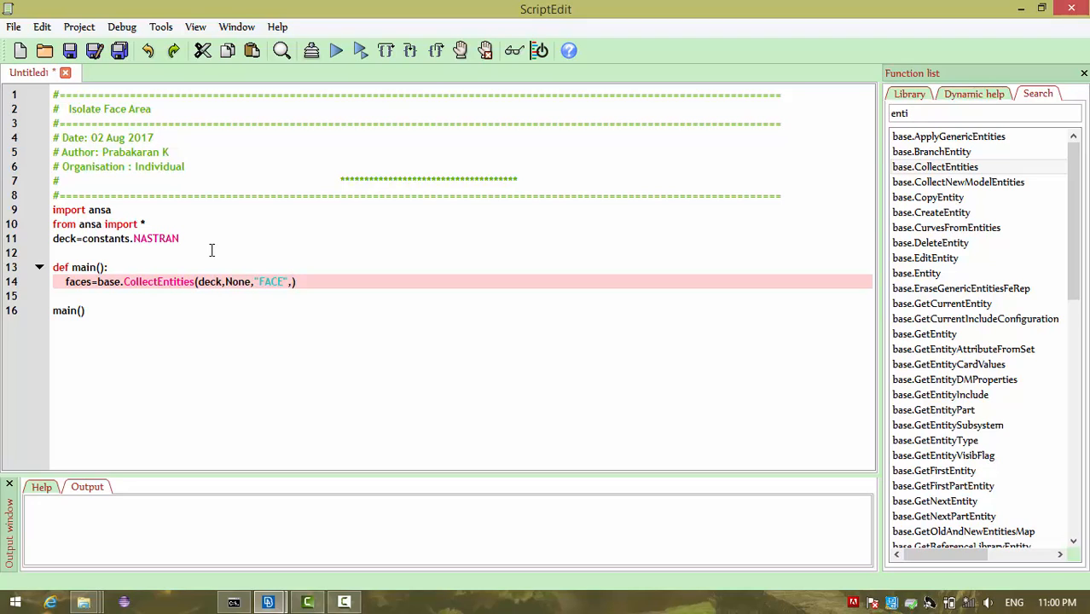
type(",Fa")
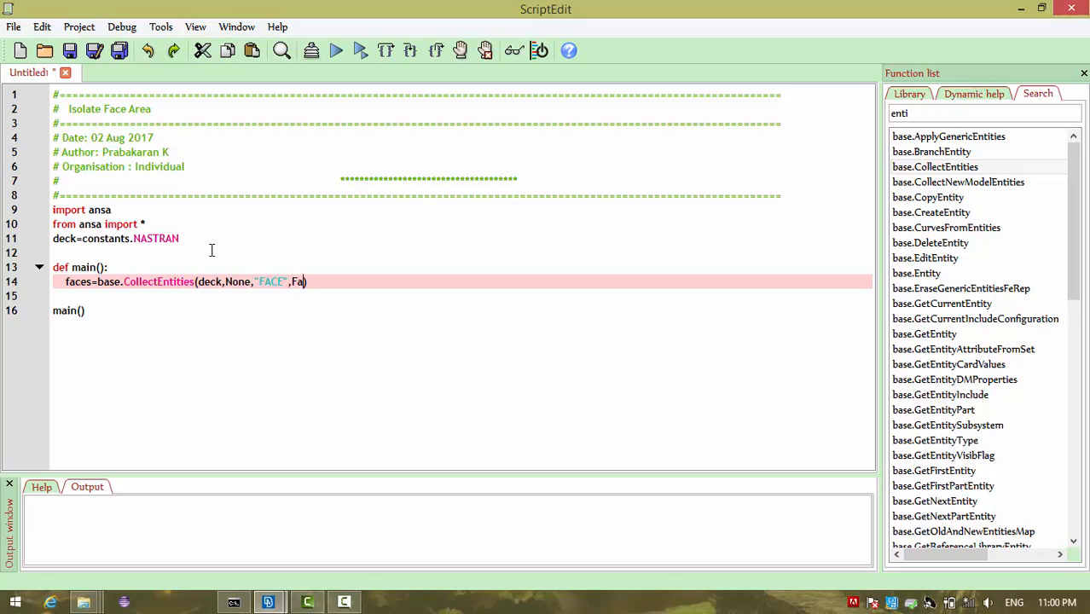
type("lse")
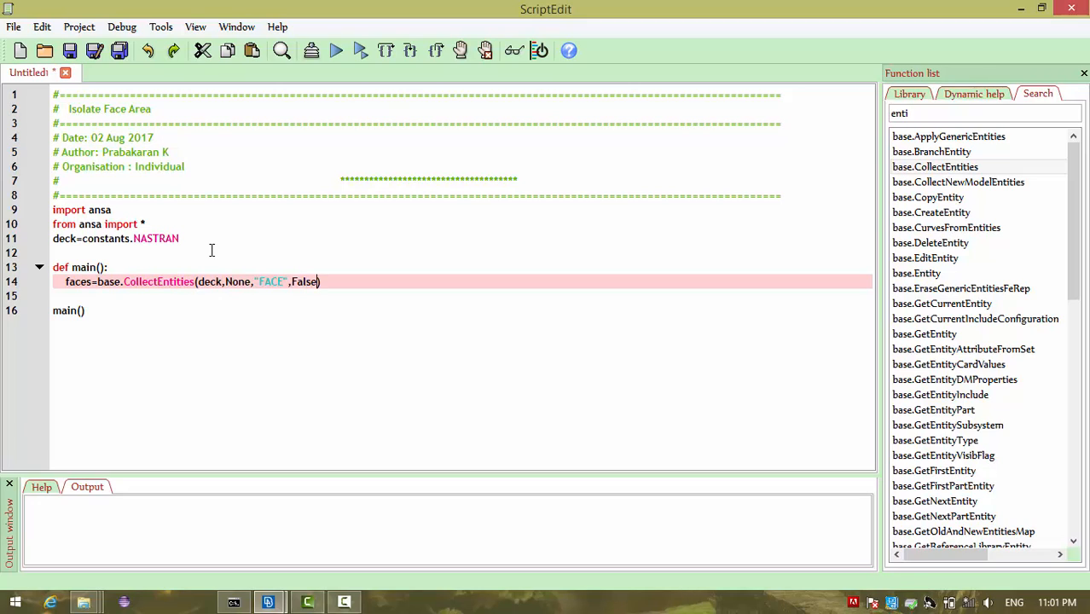
Add a print(faces) line after the CollectEntities call.
left_click(338, 282)
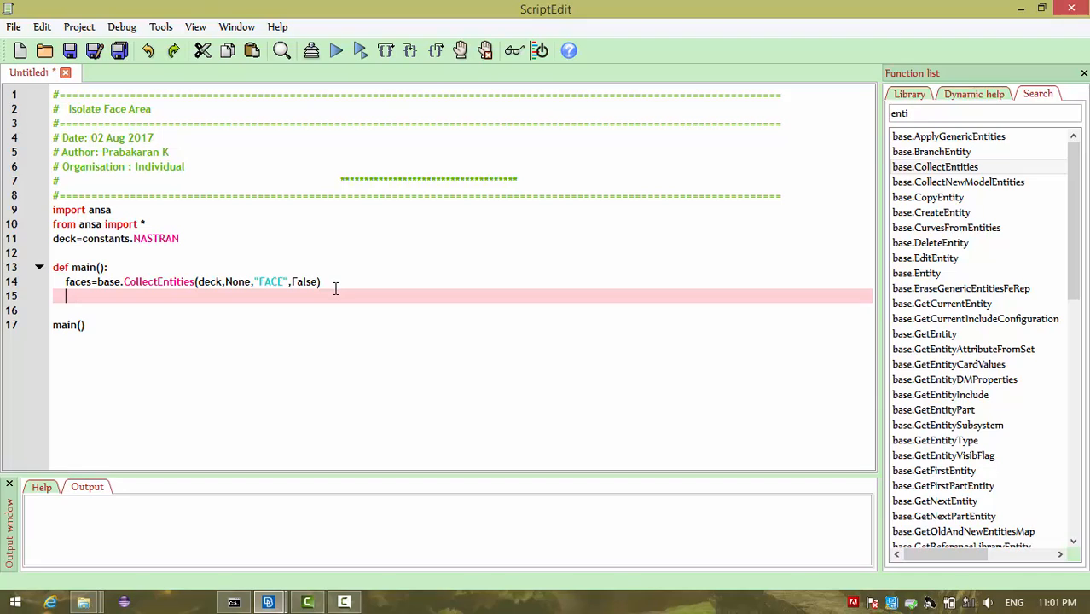
type("p")
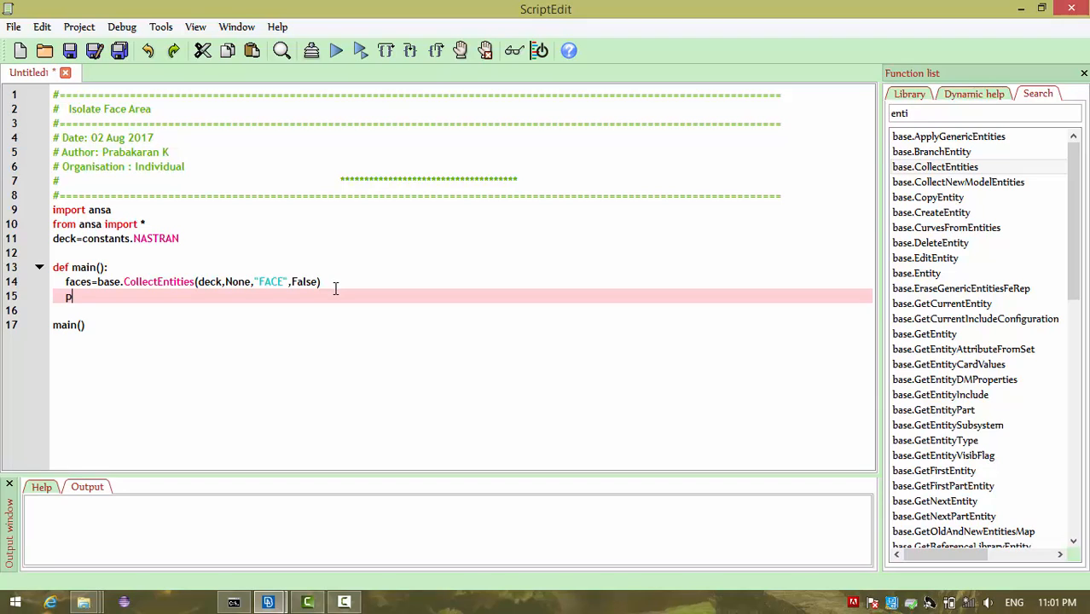
type("rin")
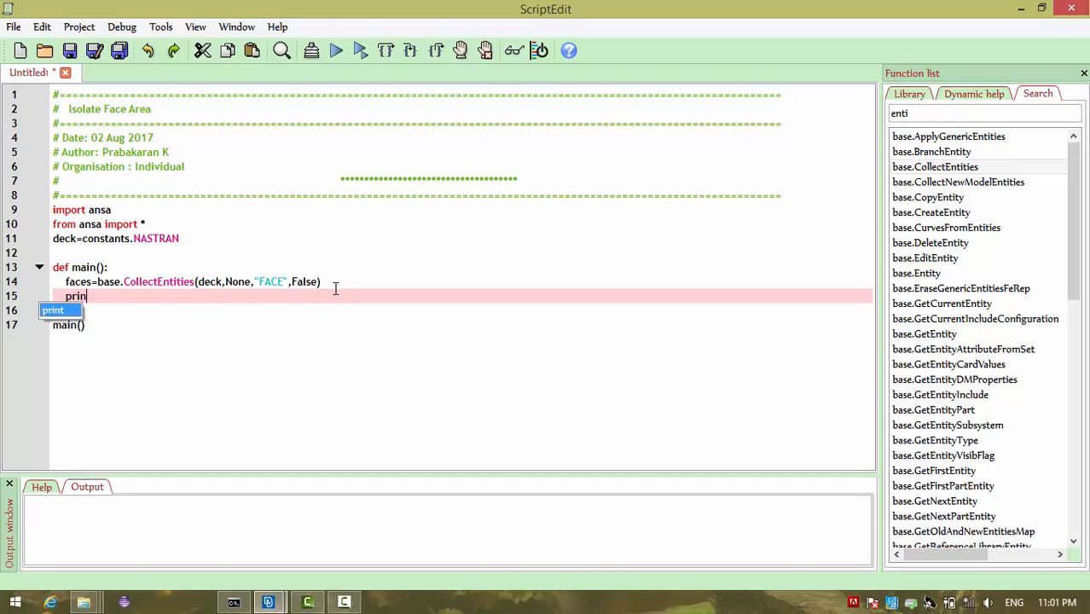
key("Tab")
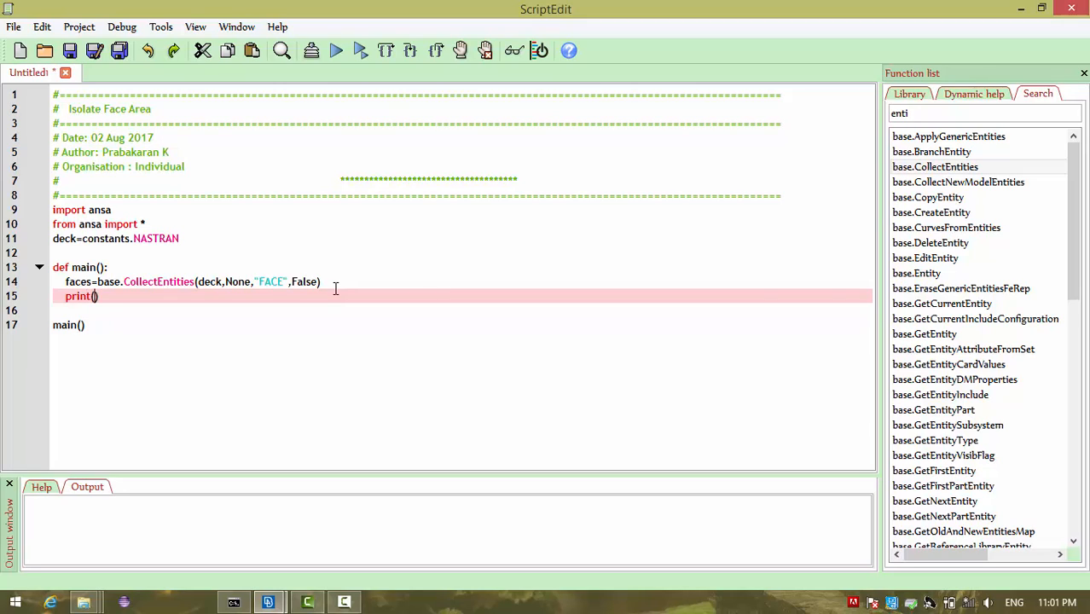
type("faces")
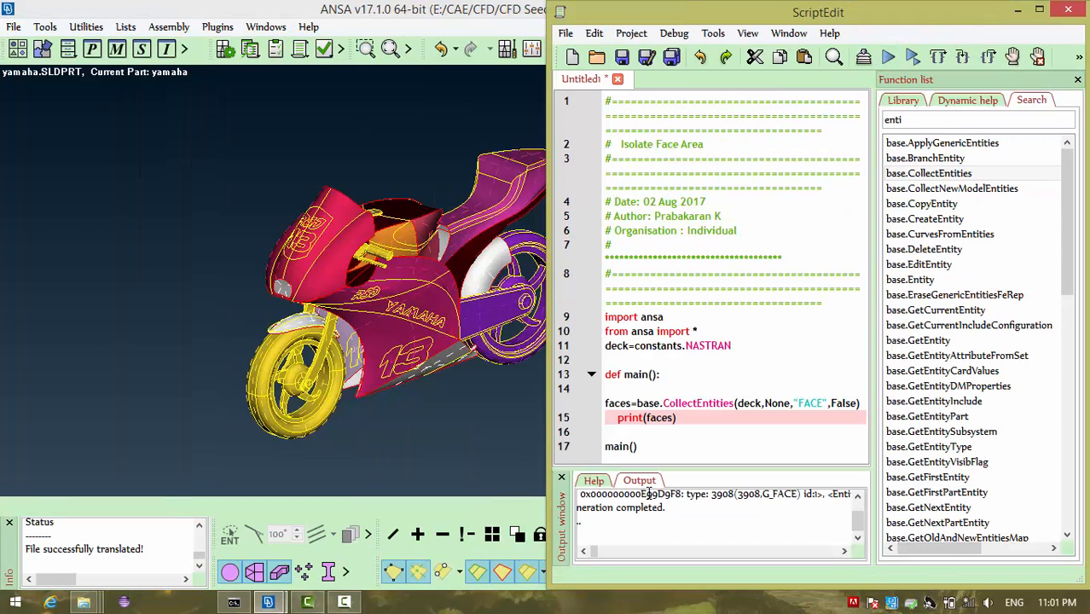
mouse_move(924, 19)
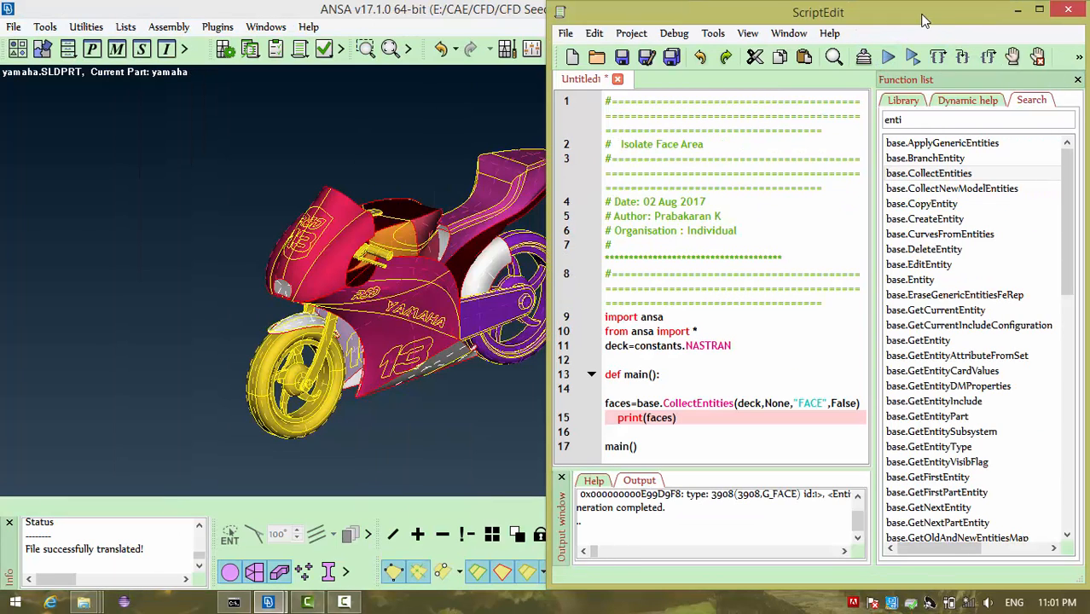
Add print(type(faces)) and run the script, which reports a list.
left_click(1037, 12)
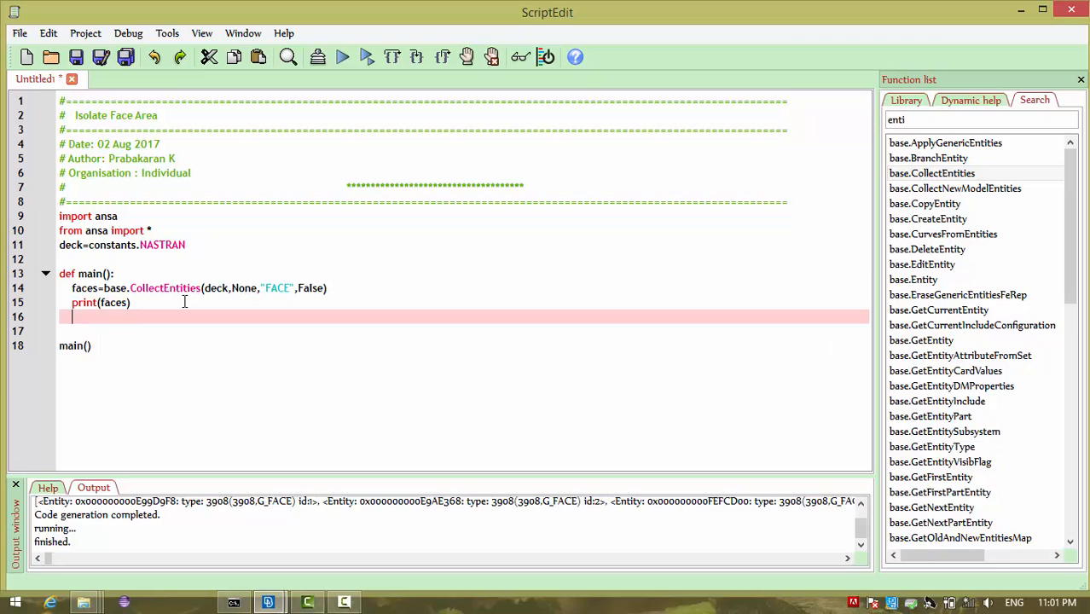
type("print")
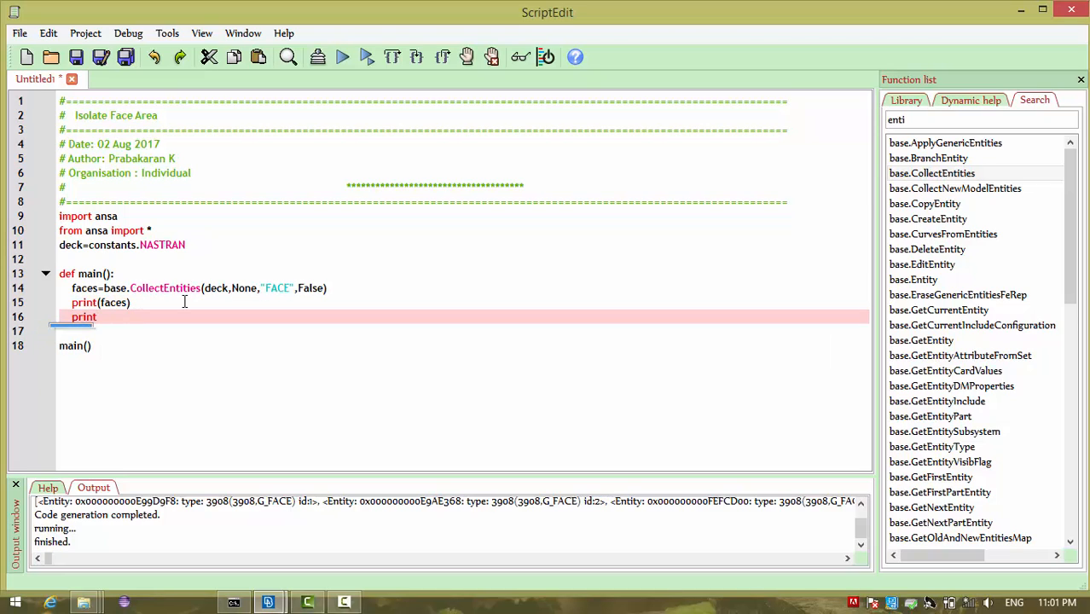
type("(type")
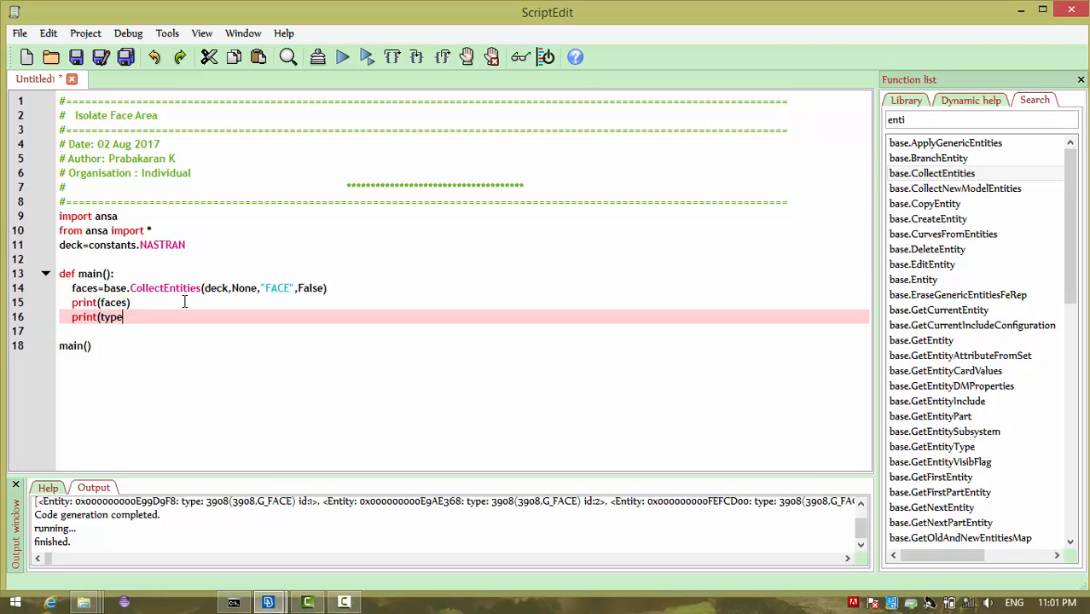
type("fac")
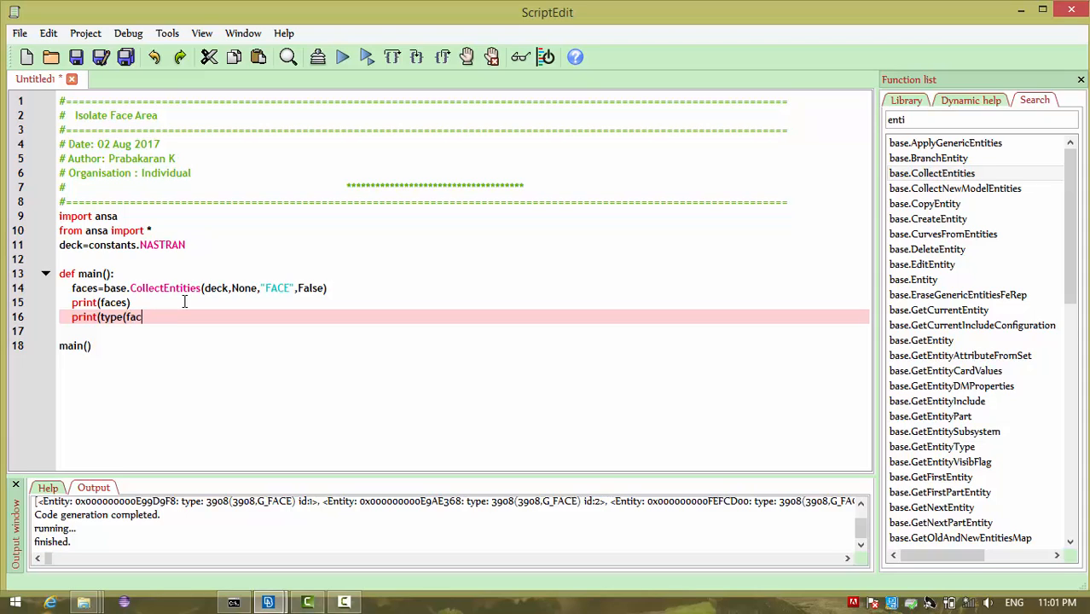
type("es))")
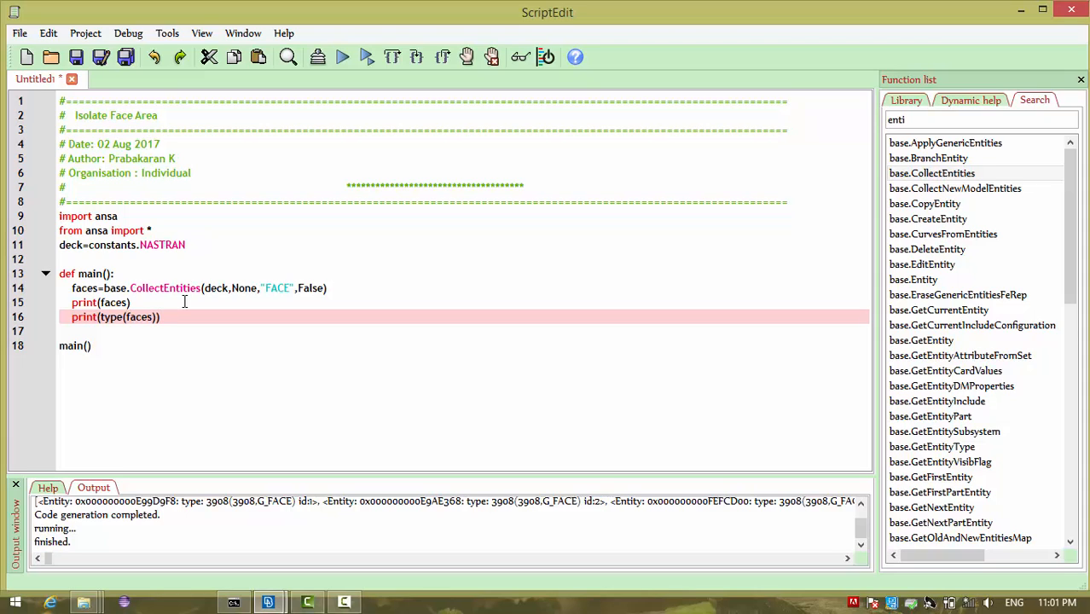
left_click(343, 58)
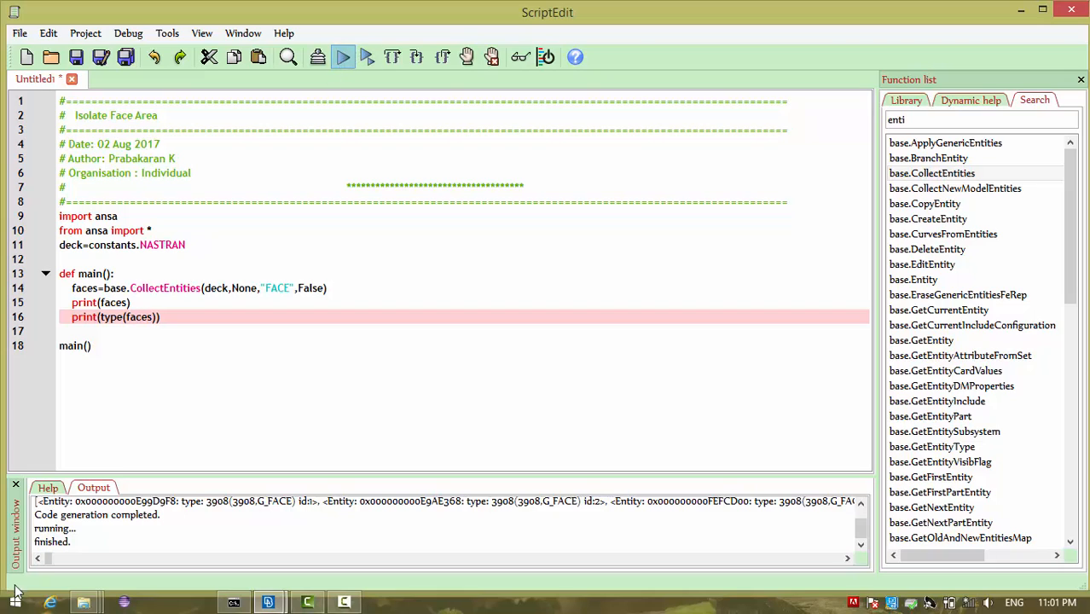
left_click(341, 56)
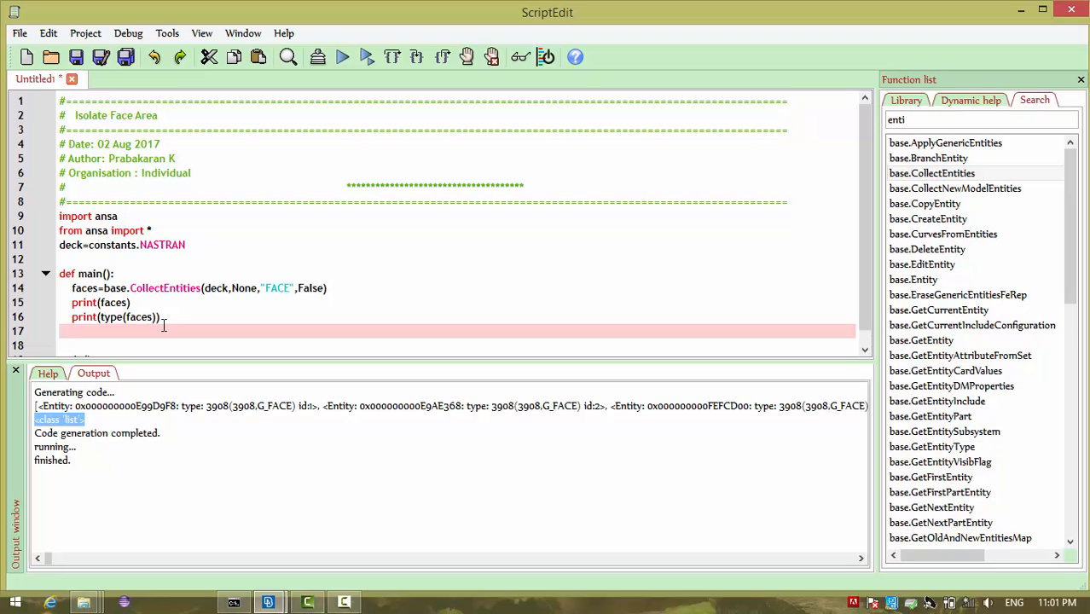
Add a print(len(faces)) line to report the face count.
type("print")
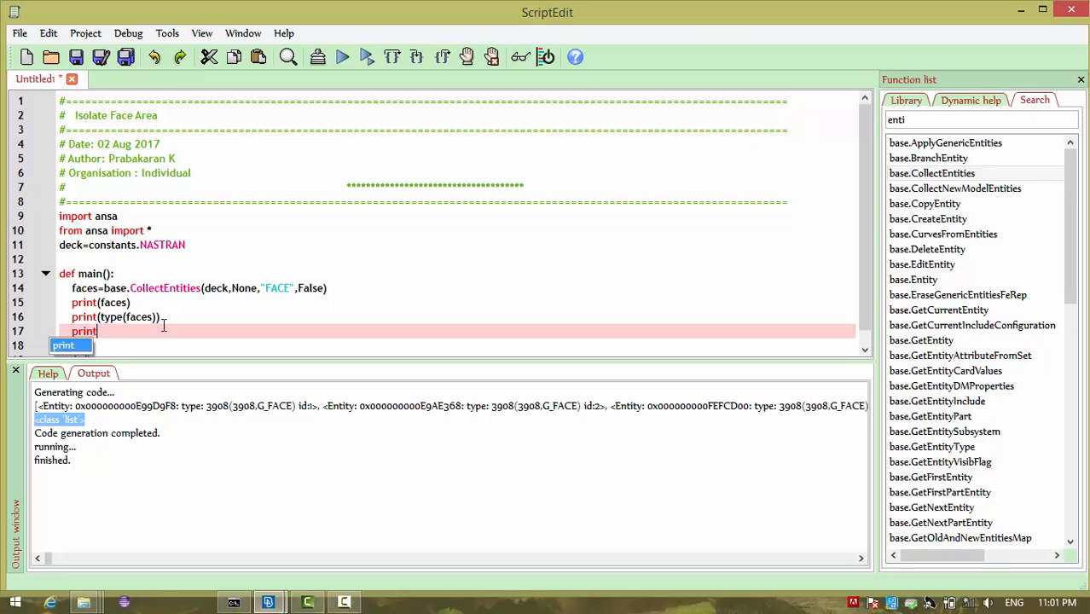
type("()")
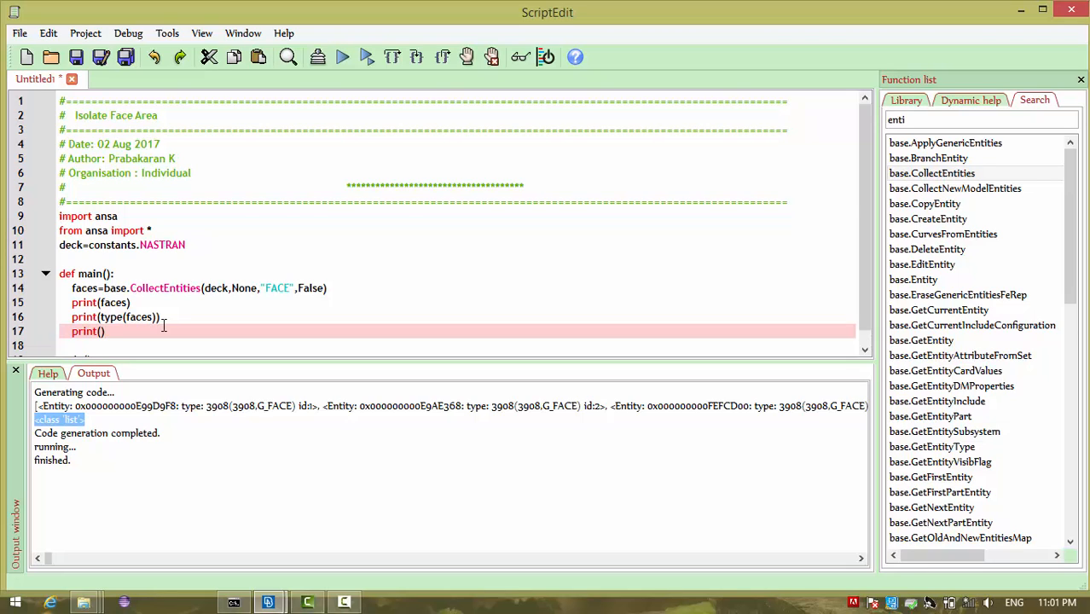
type("len(")
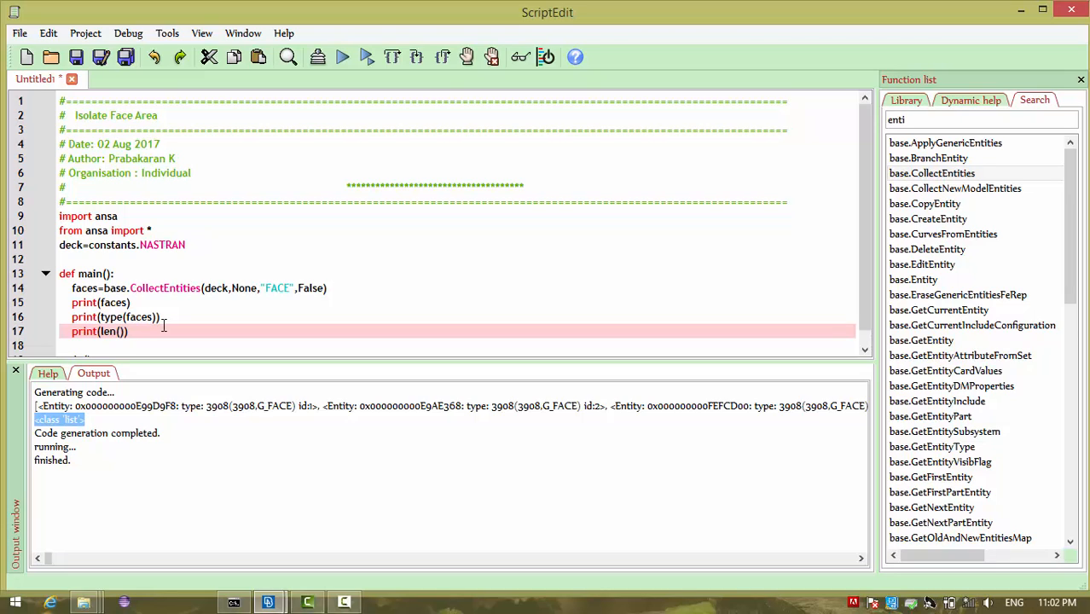
type("faces")
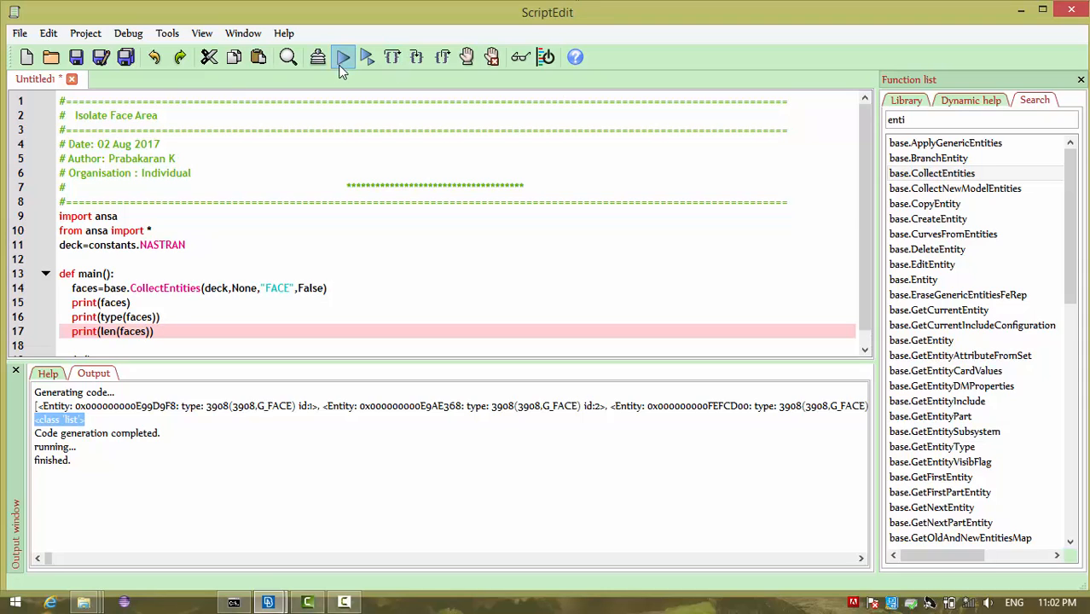
Run to print the 378-face count, then start a 'for e_f in faces:' loop.
left_click(341, 58)
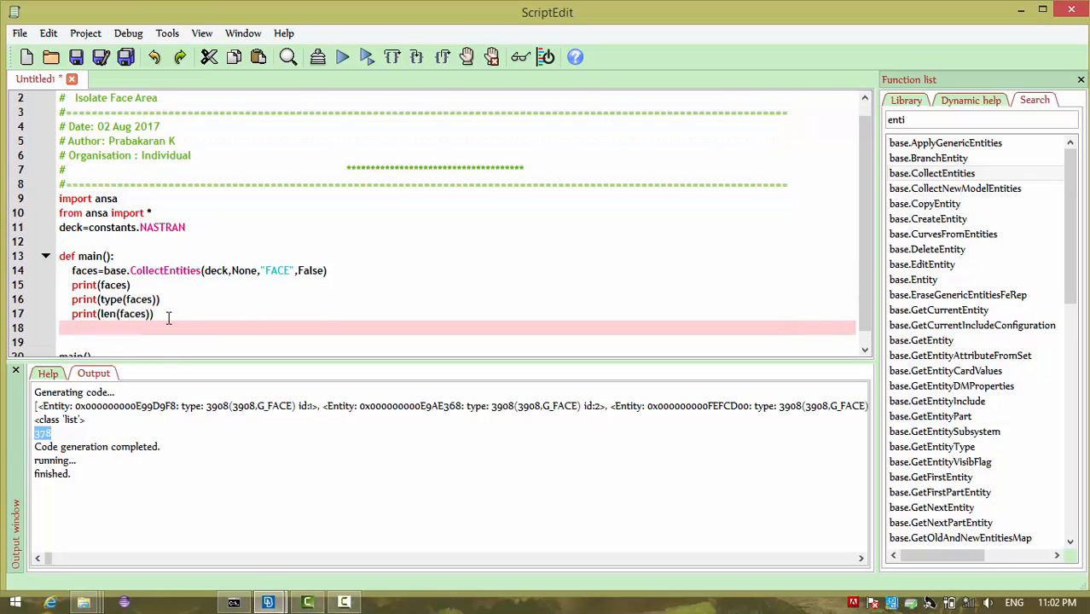
type("FO")
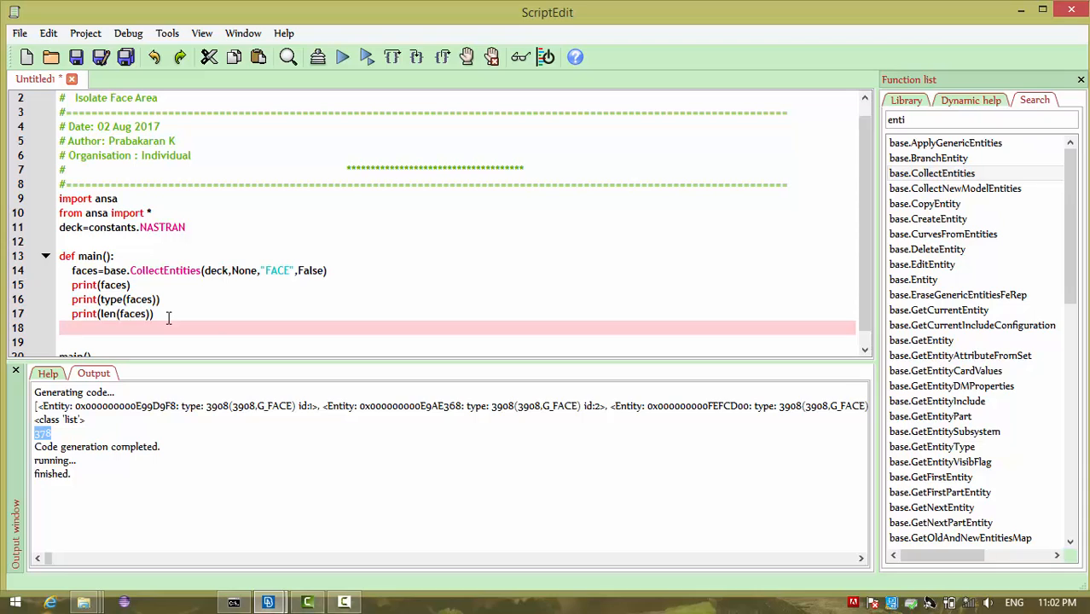
type("fro")
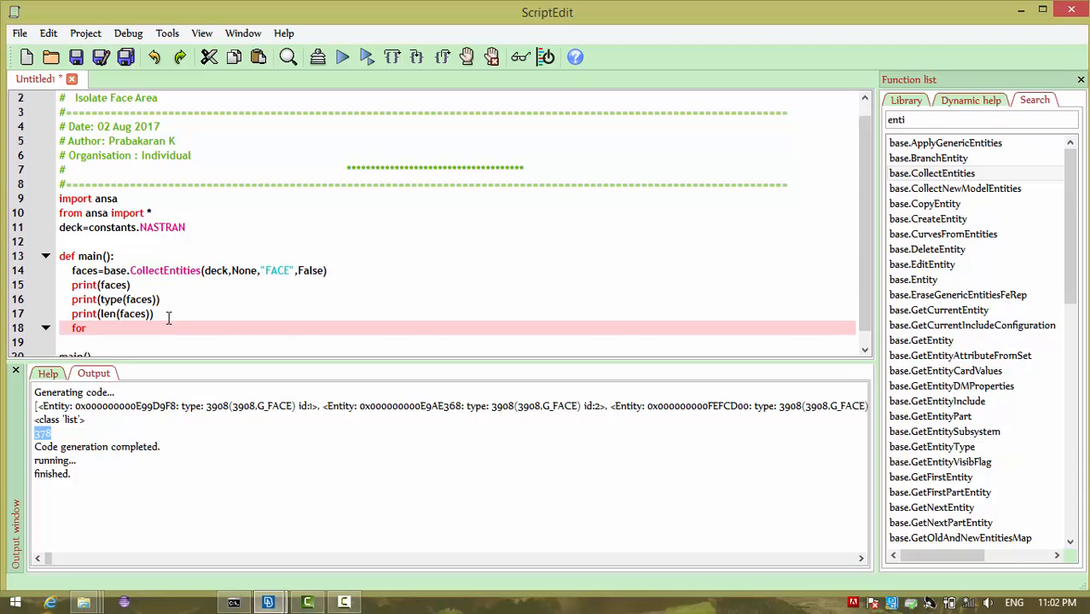
type("e")
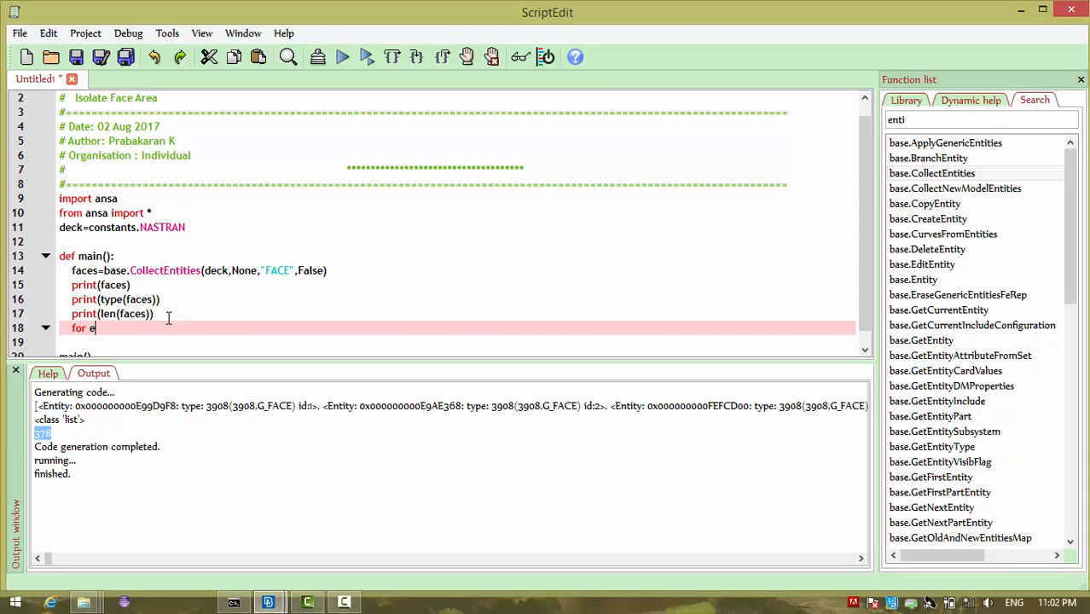
type("_f in")
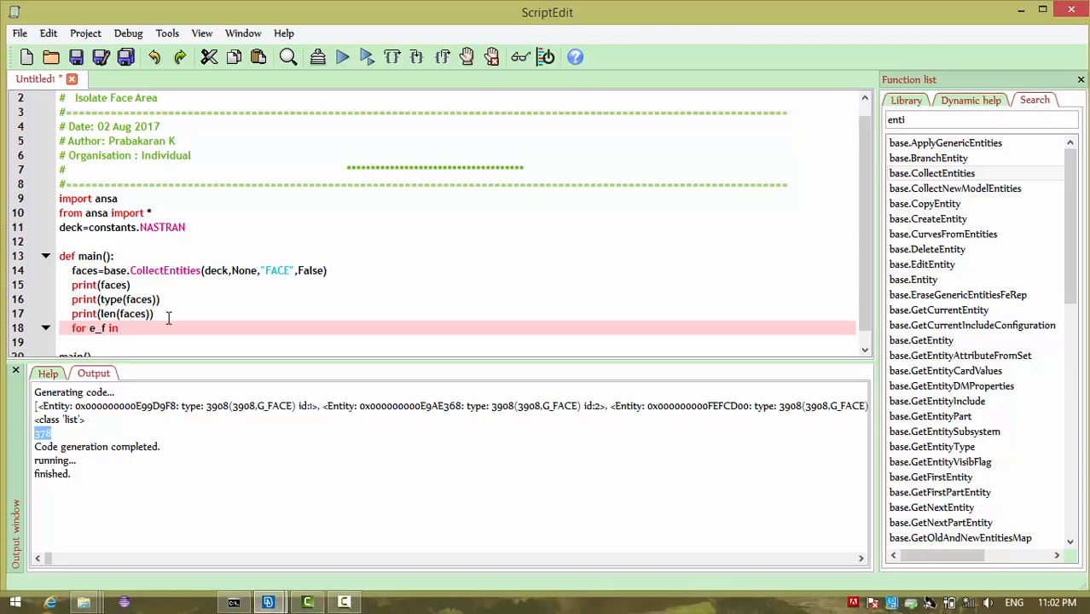
type("f")
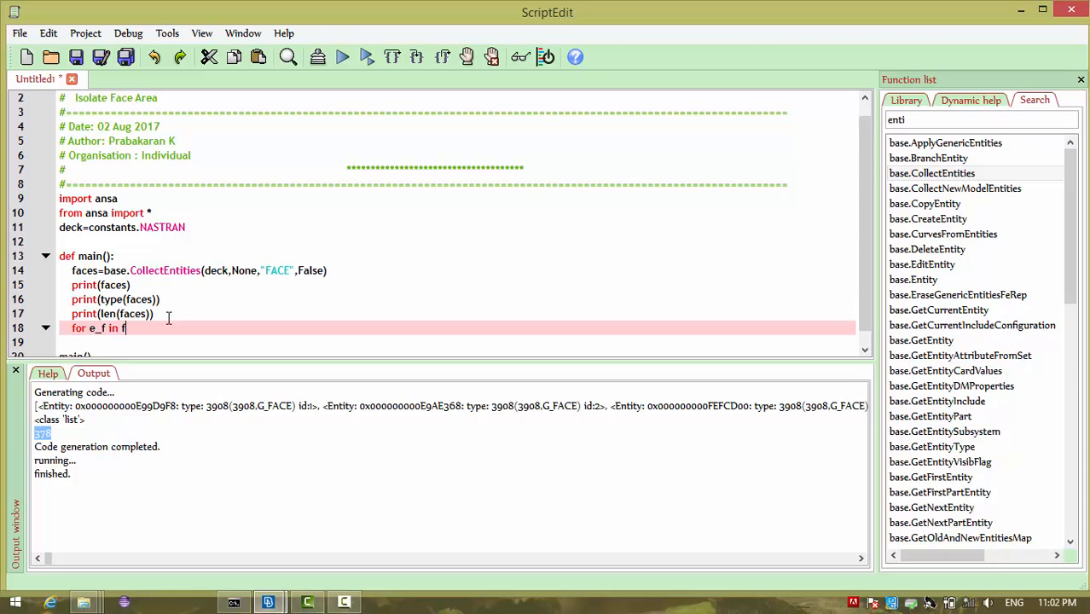
type("aces:")
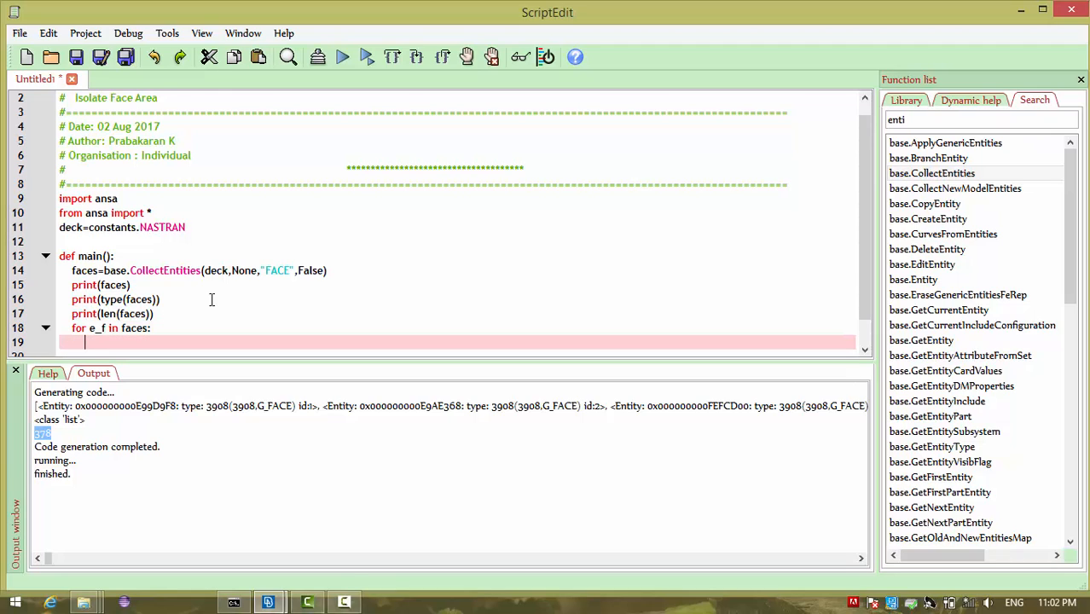
Inspect one face entry in the output and return to the empty loop body.
scroll("down", 3)
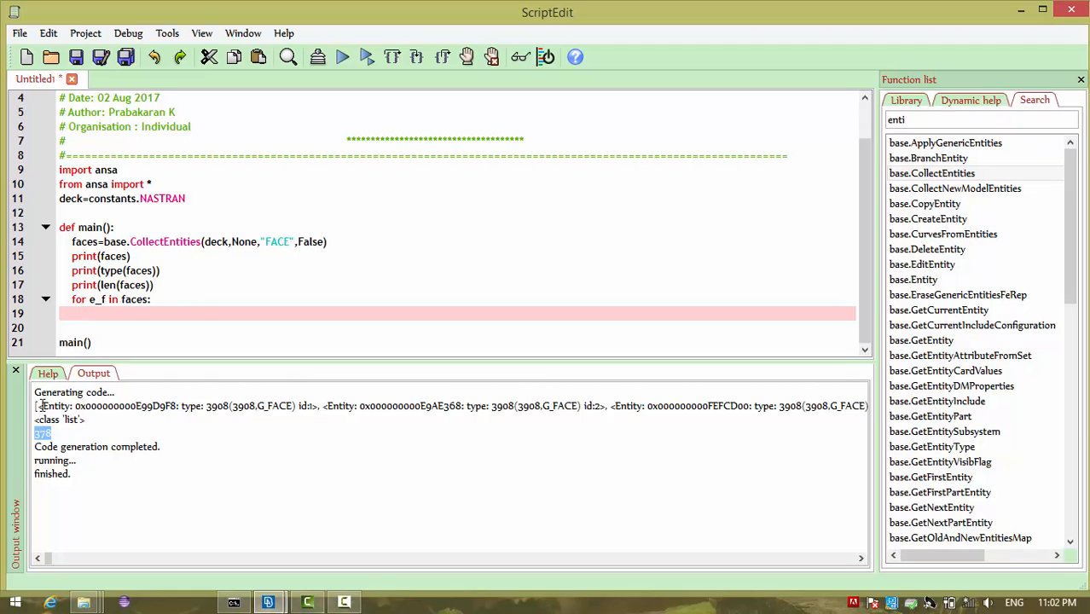
left_click_drag(34, 406, 314, 406)
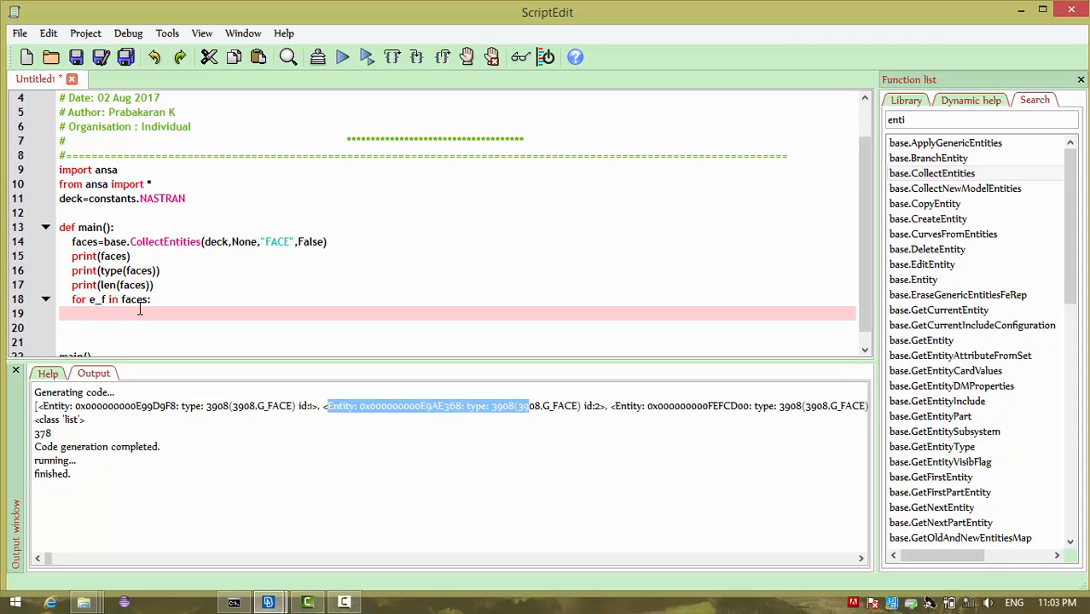
left_click(85, 314)
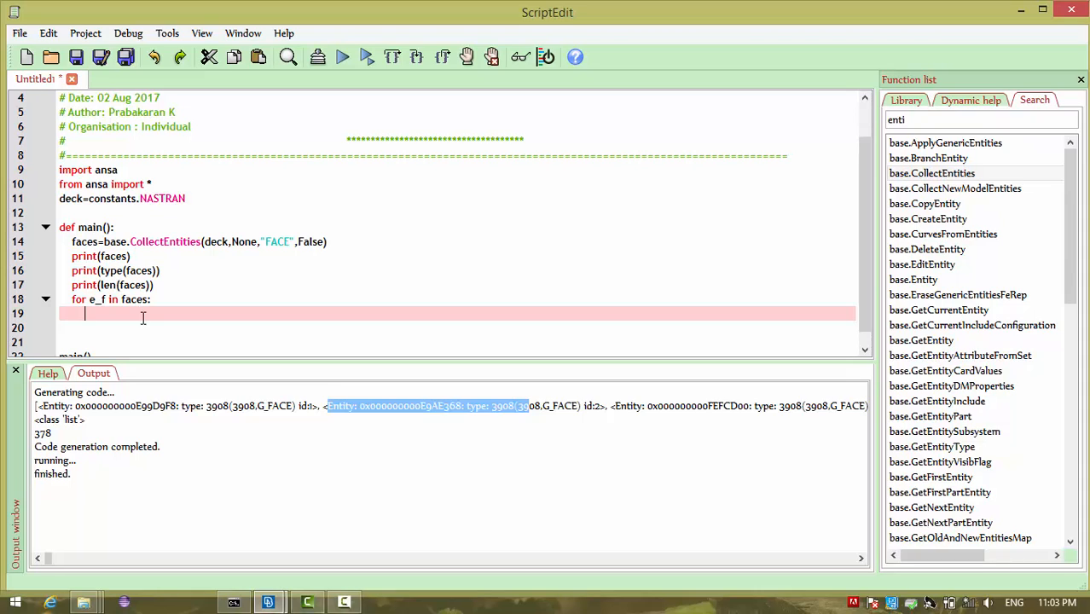
Find GetFaceArea in the Function list, view its help, and write area=base.GetFaceArea(e_f).
key("Backspace")
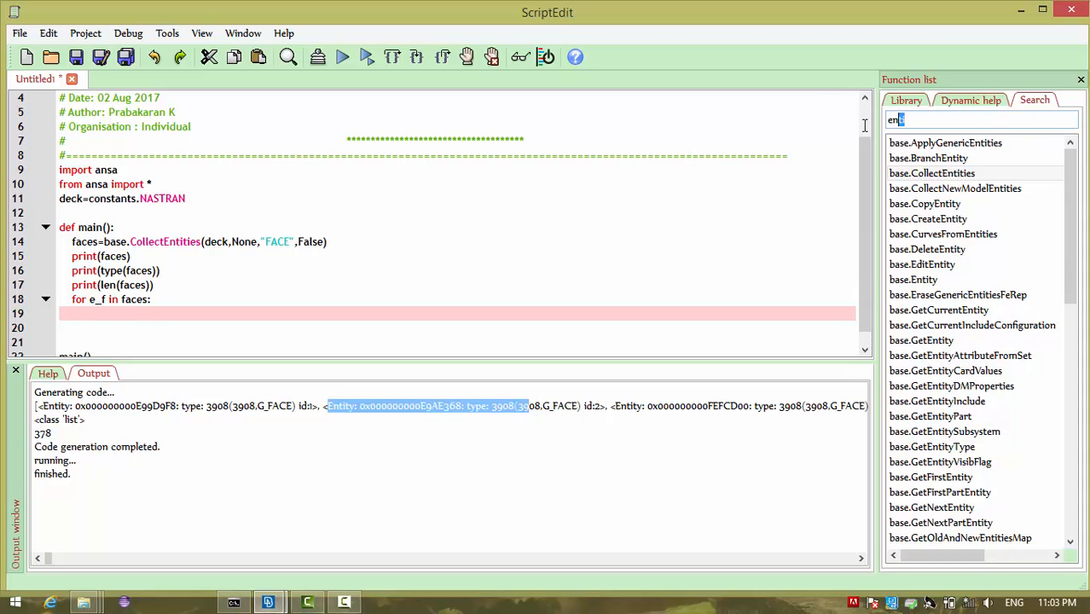
type("area")
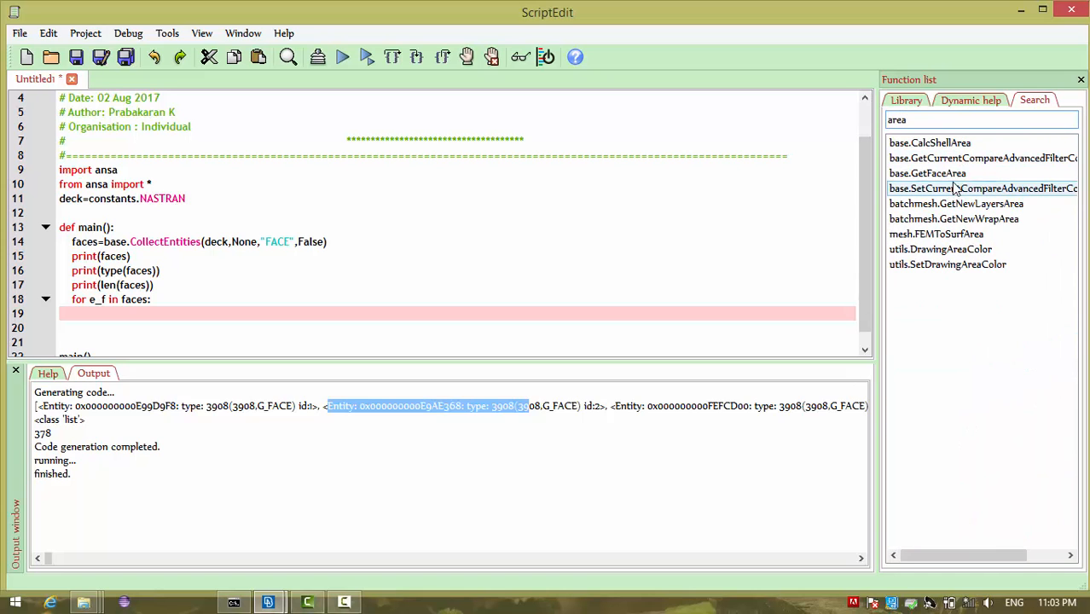
left_click(928, 174)
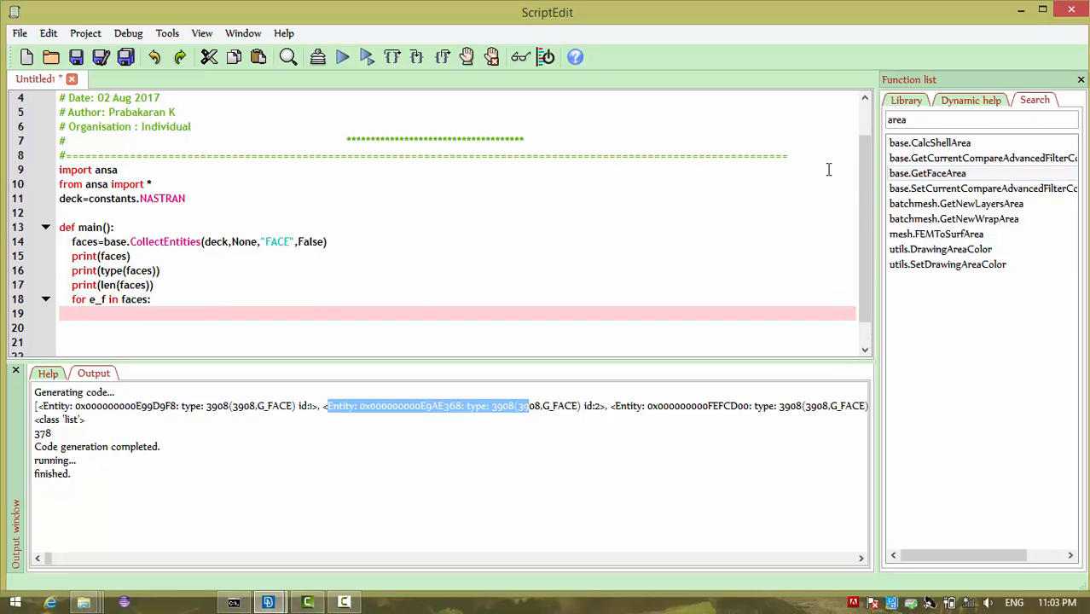
type("base.GetFaceArea")
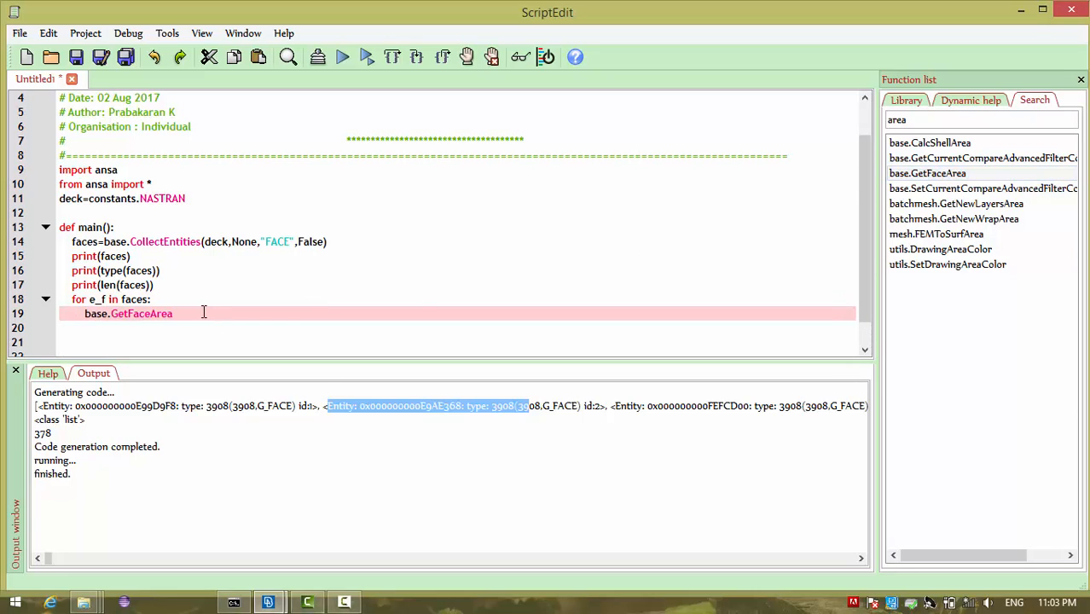
left_click(928, 174)
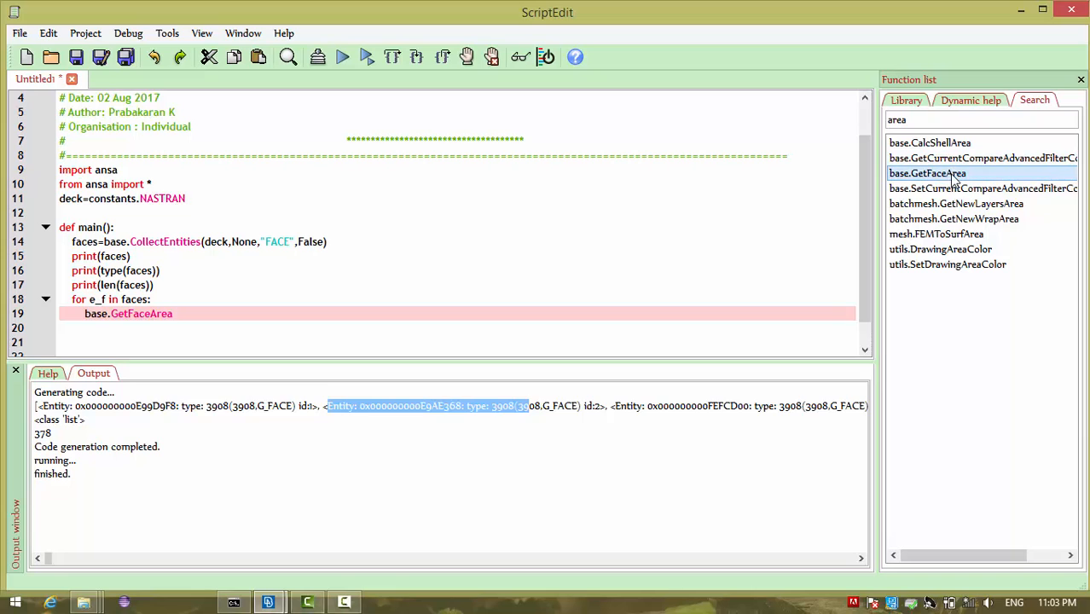
left_click(926, 174)
type("(")
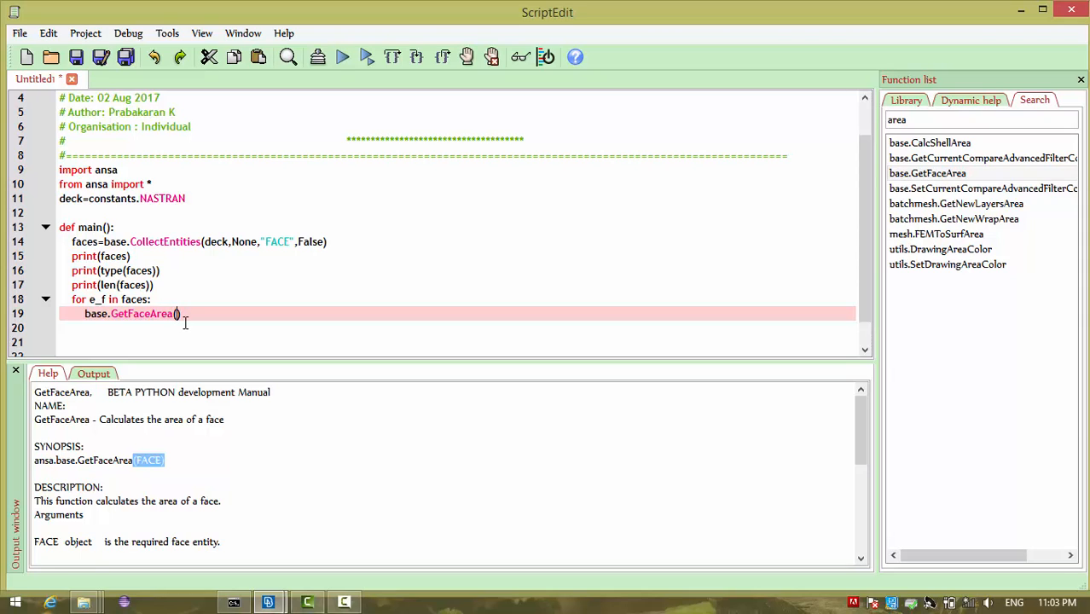
type("e_f")
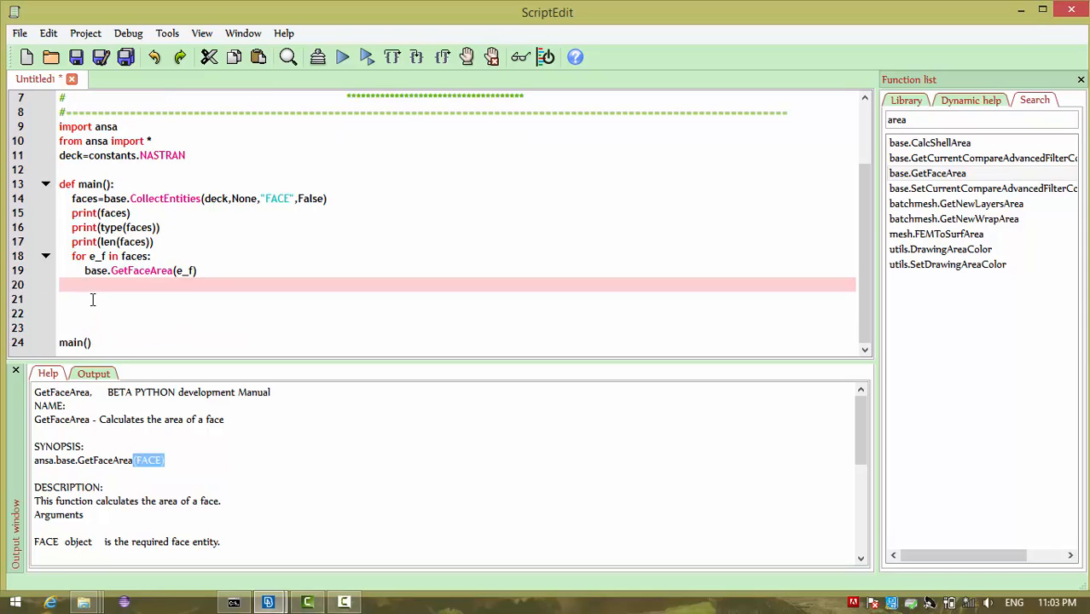
mouse_move(126, 563)
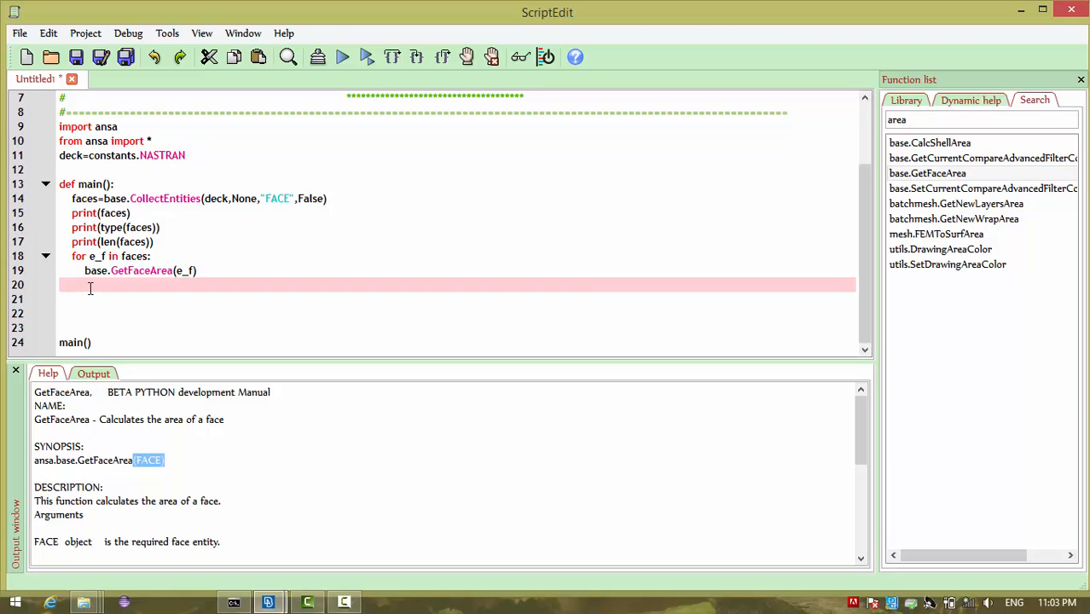
Add an 'if area <10:' condition under the area line.
type("if")
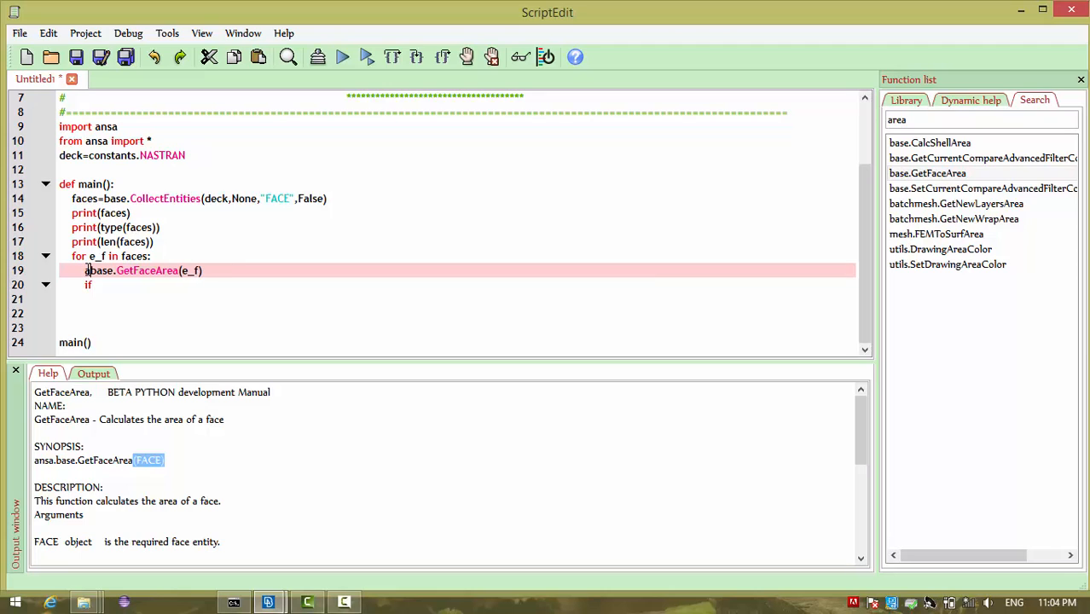
type("area=")
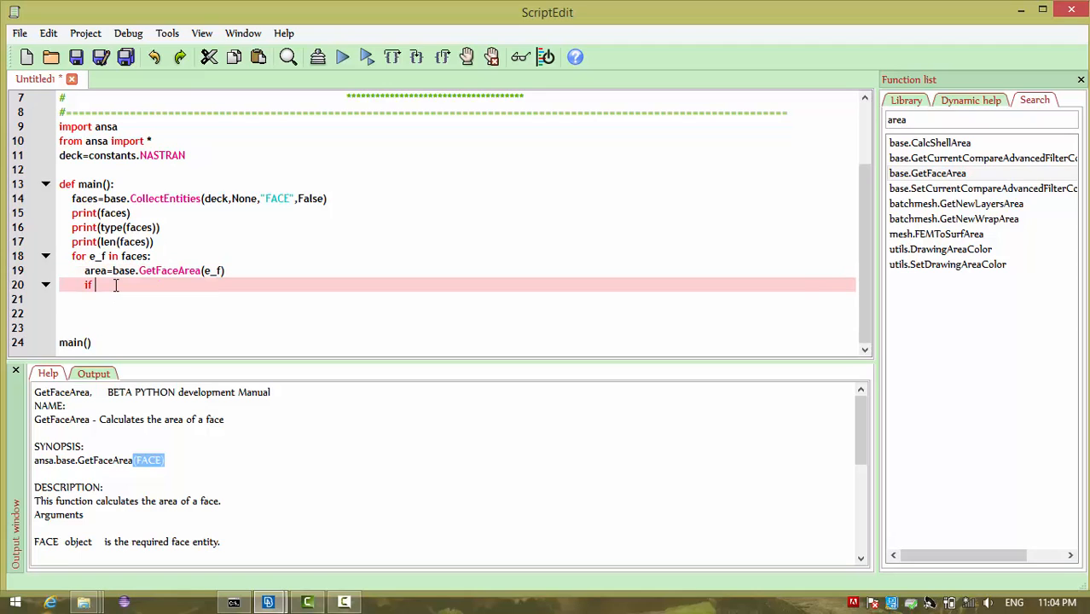
type("area")
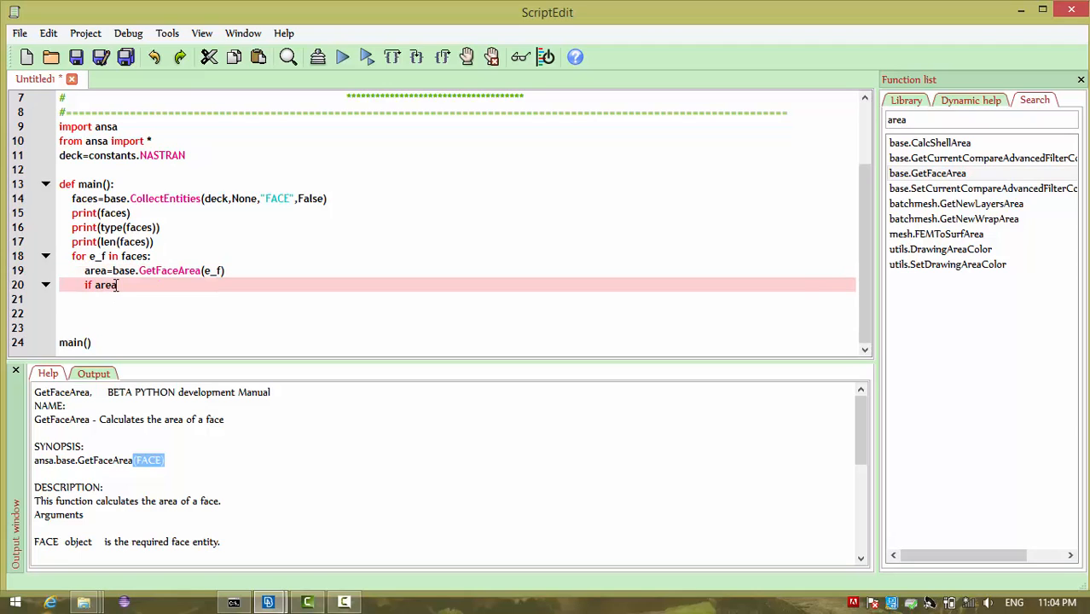
type("<")
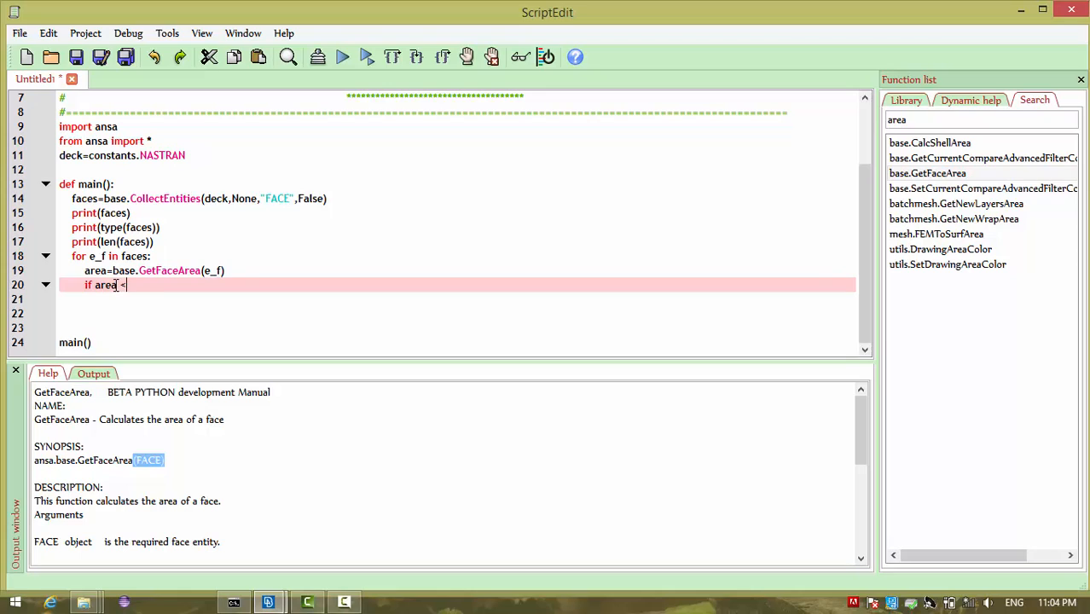
type("10:")
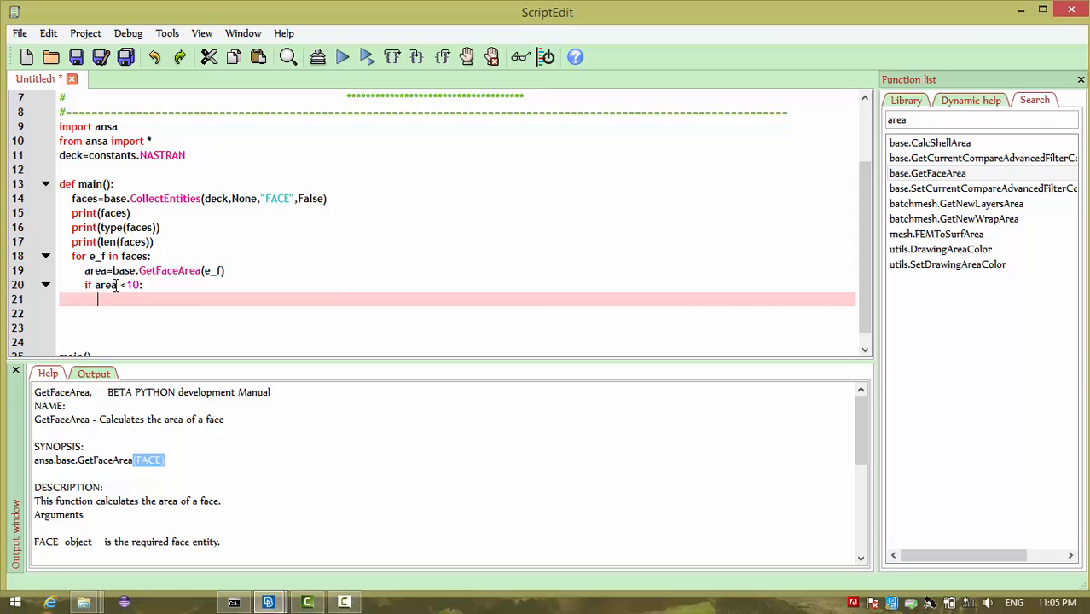
Define hidden_list=[] before the area check and start a line under the condition.
type("m.app")
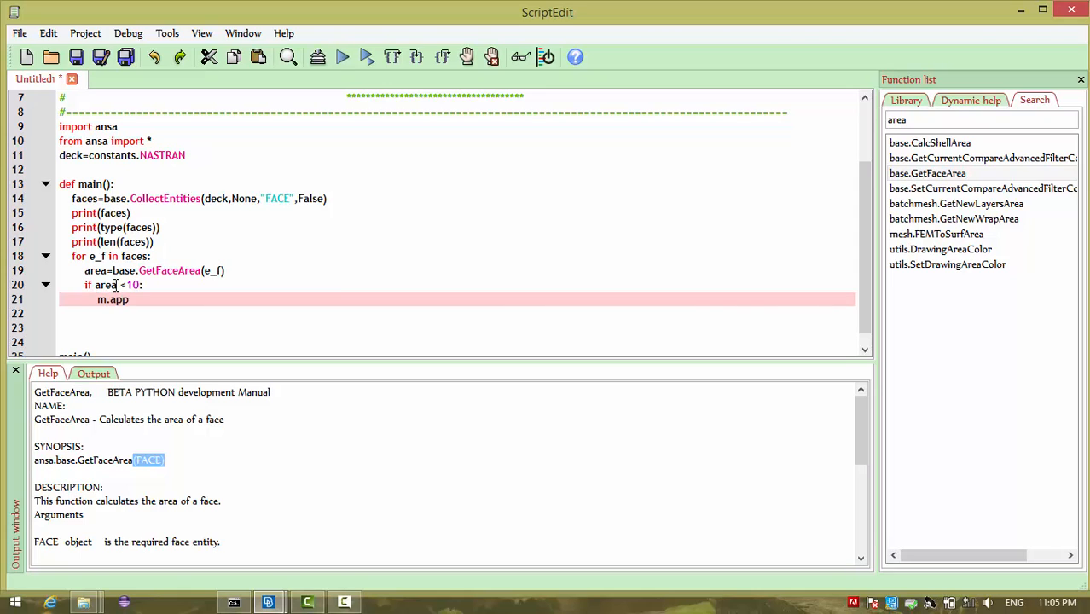
type("en")
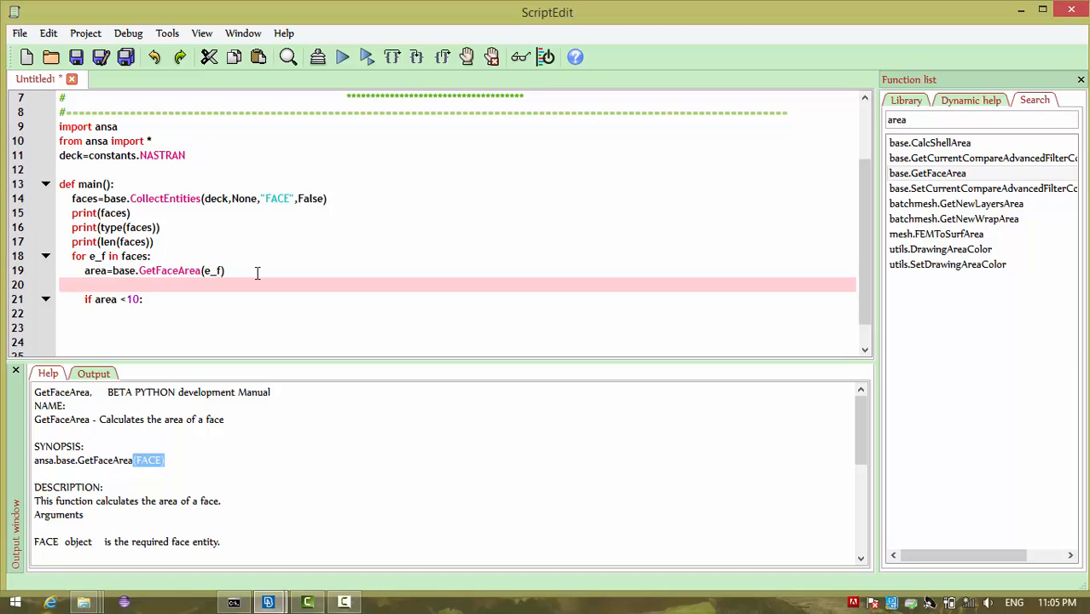
type("hidd")
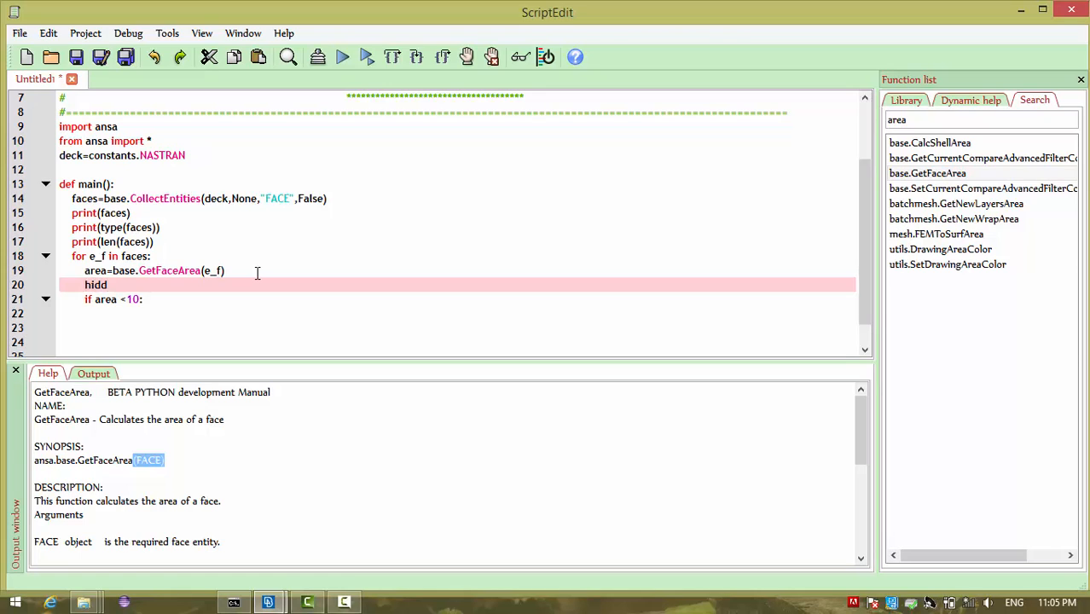
type("en_l")
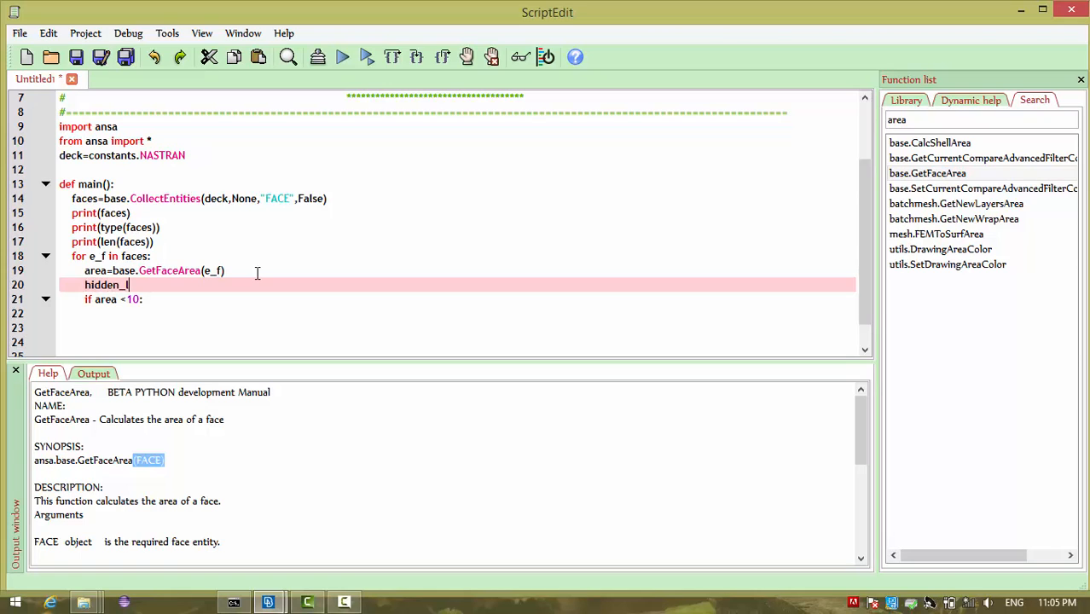
type("ist")
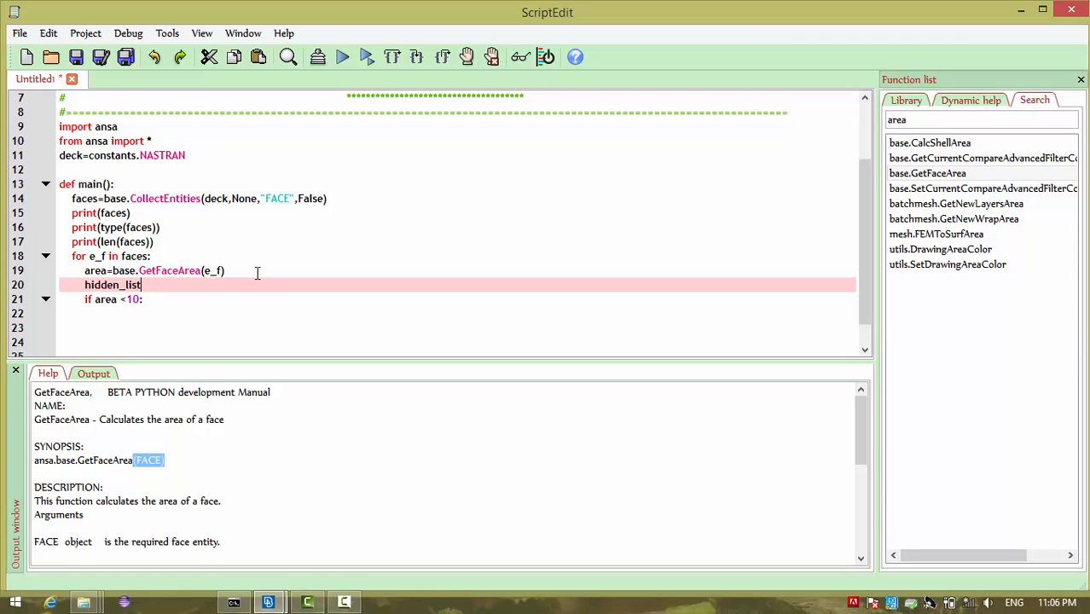
type("[]")
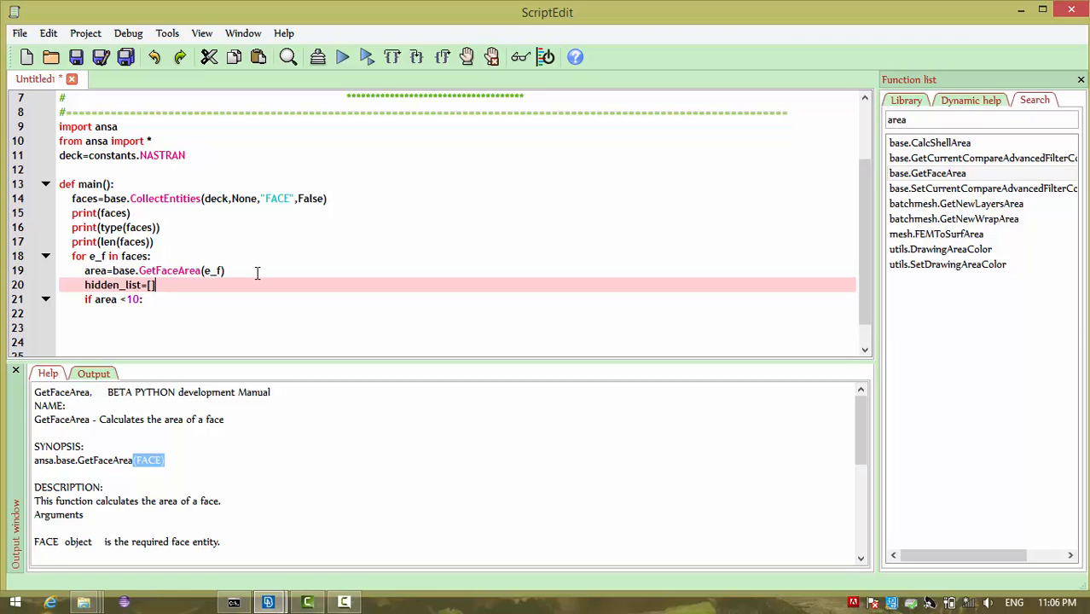
left_click(145, 298)
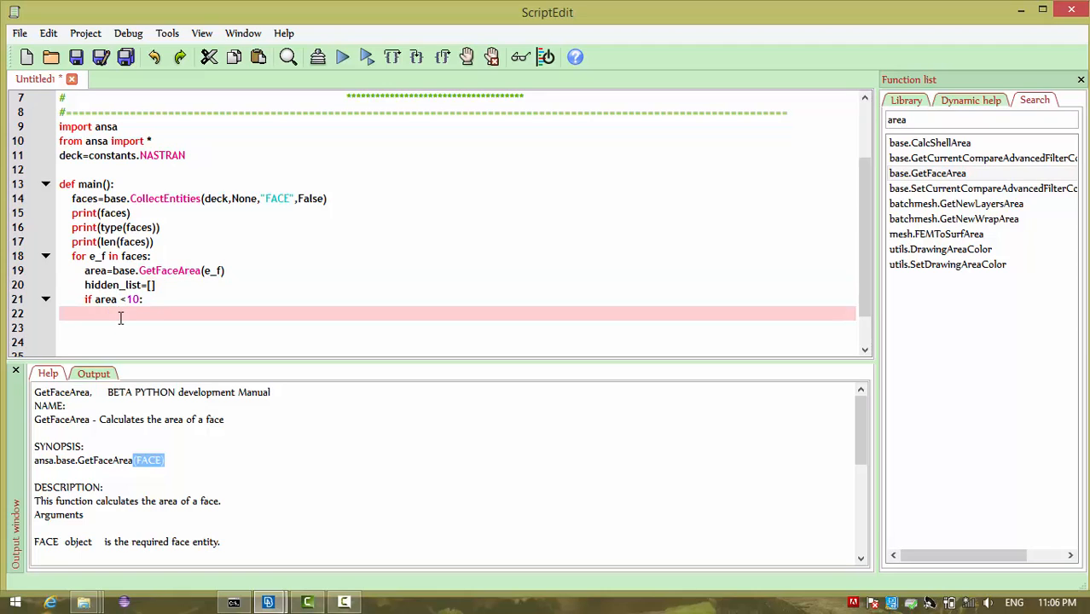
Append e_f to hidden_list in the if body and flip the condition to area >10.
type("hidden_list.ap")
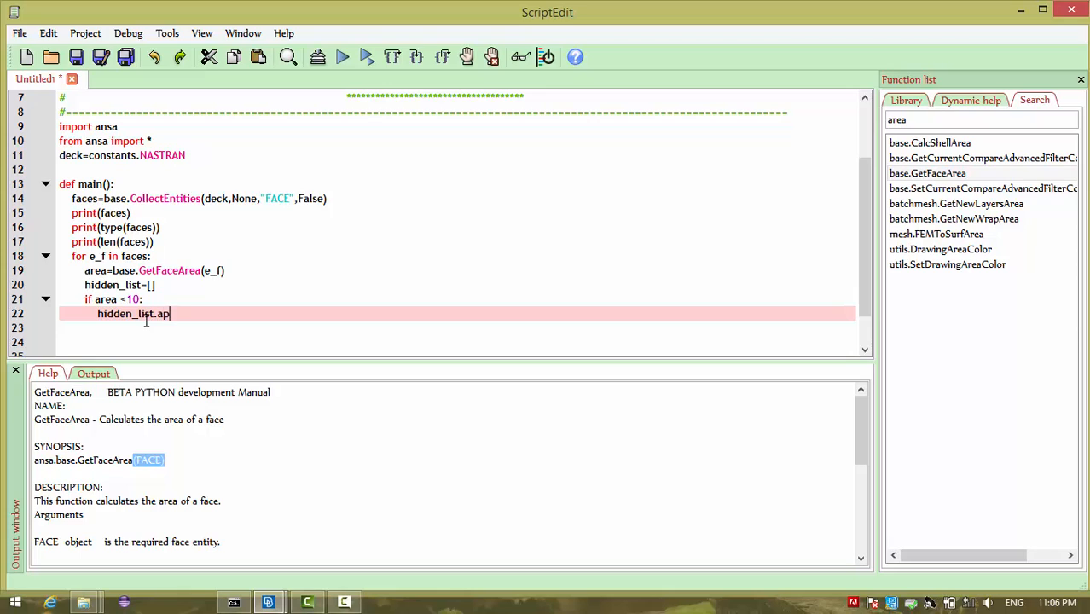
type("pend")
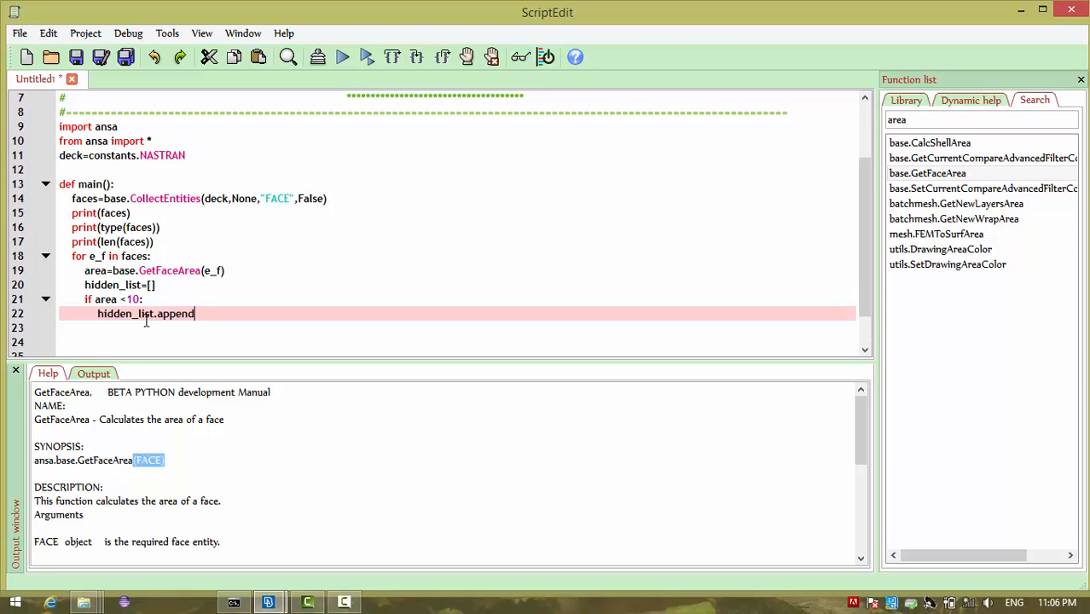
type("()")
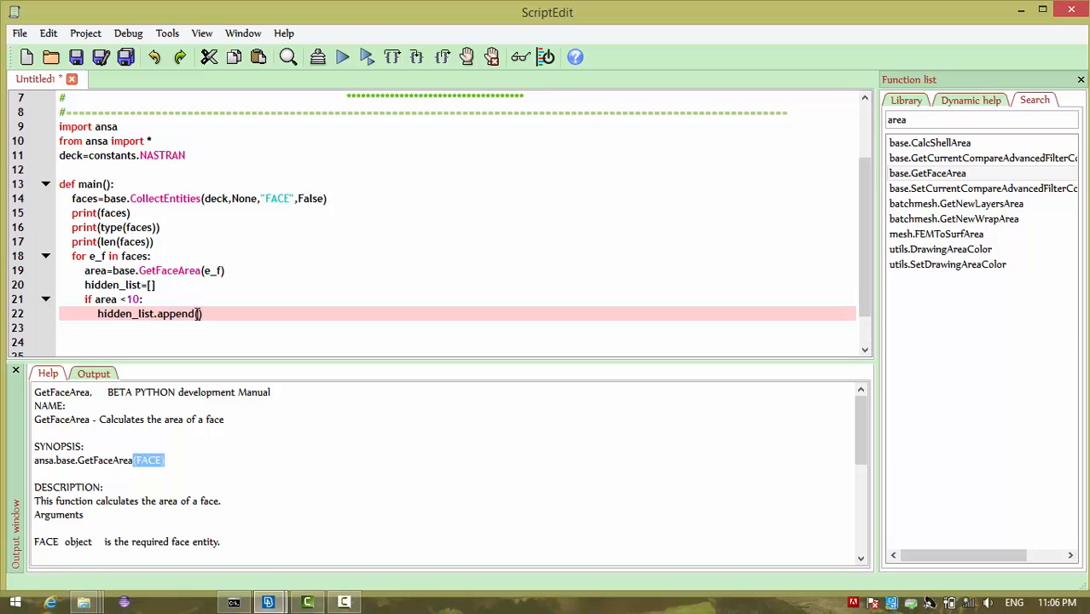
type("e")
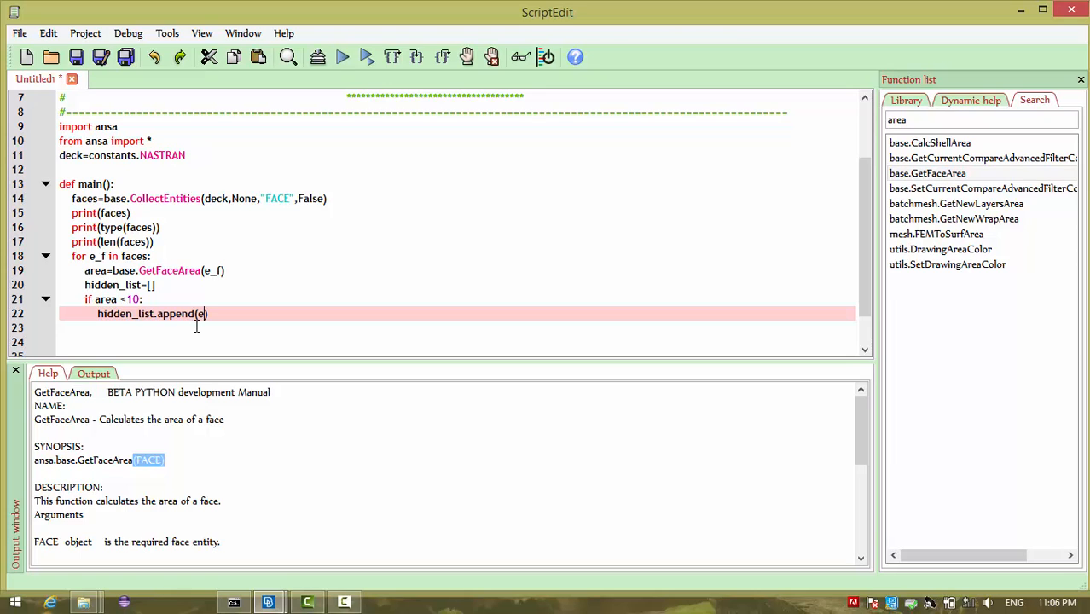
type("_f")
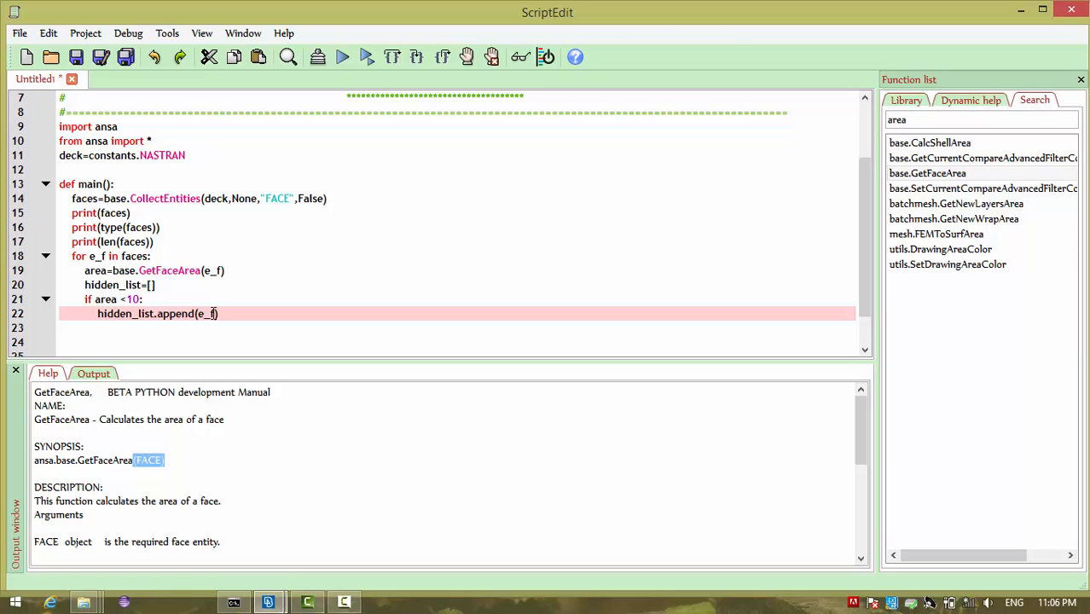
left_click(119, 299)
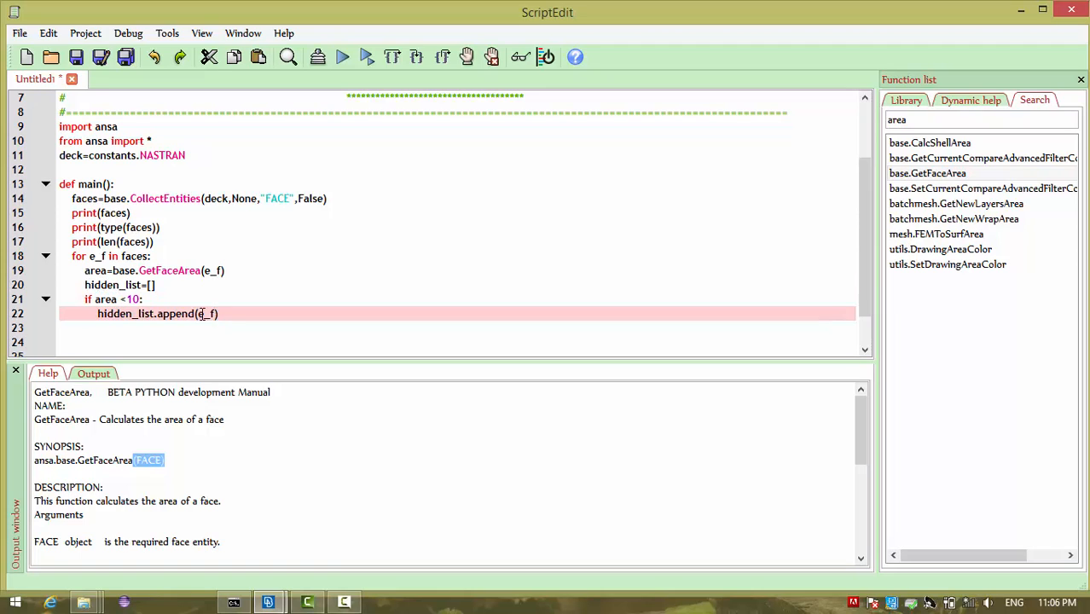
left_click(122, 300)
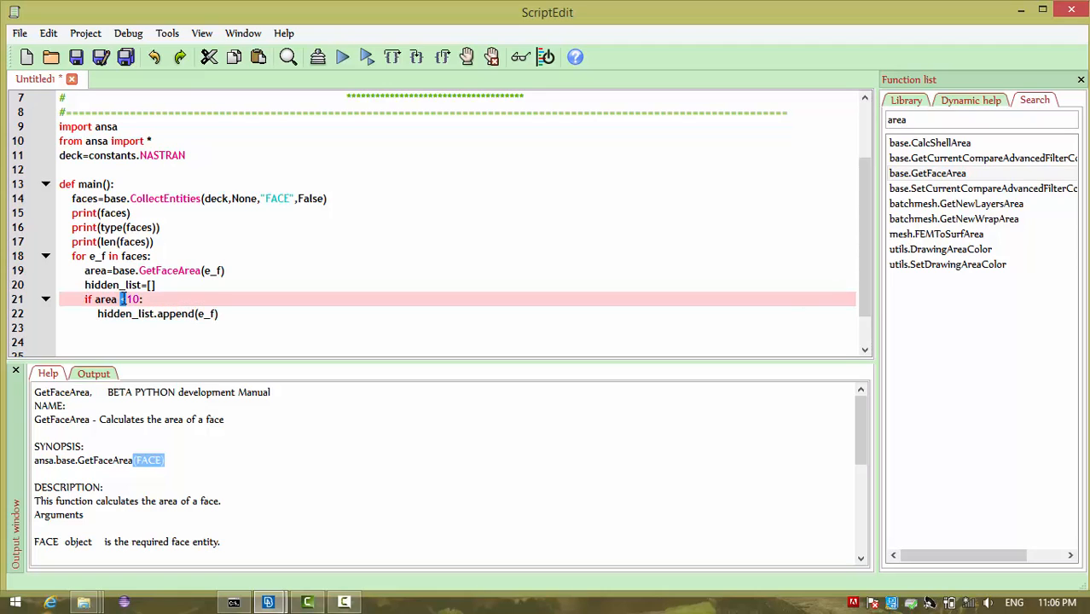
type(">")
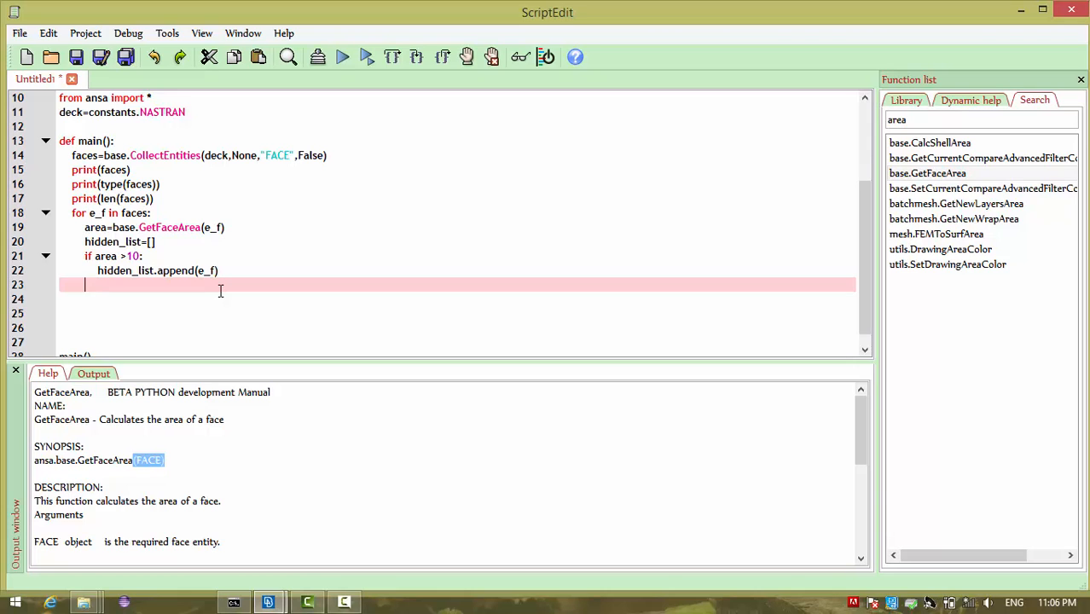
End the loop with base.Not(hidden_list) to hide the collected large faces.
type("base.N")
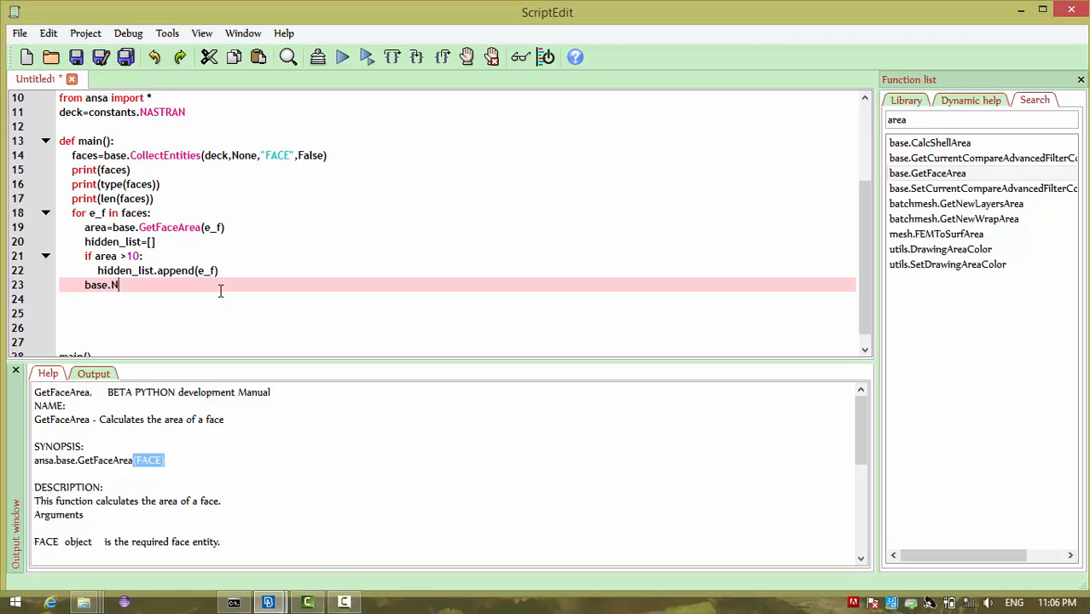
type("ot()")
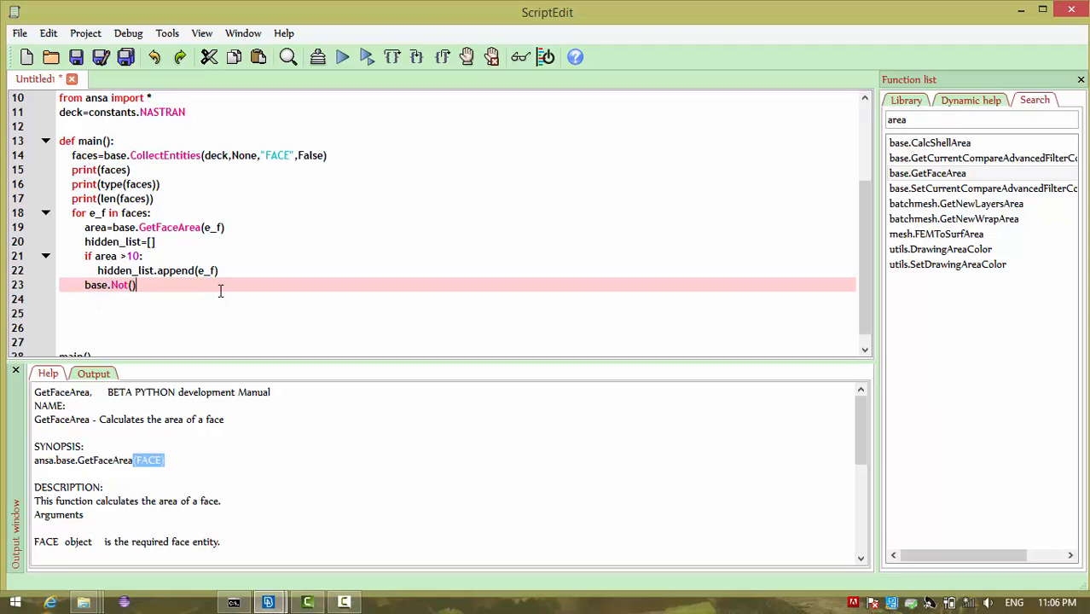
left_click(133, 242)
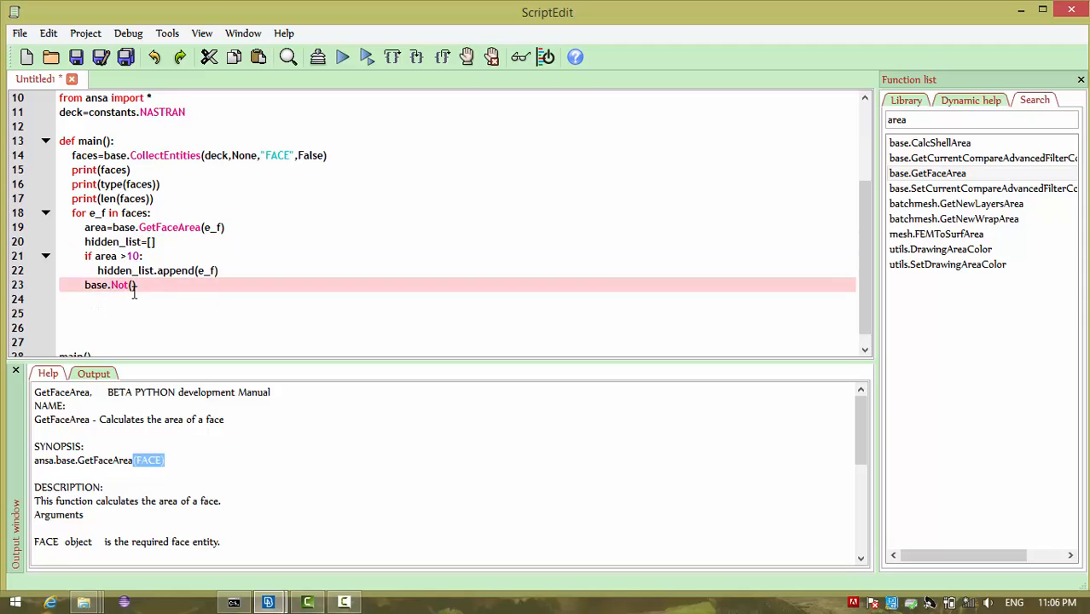
type("hidden_list")
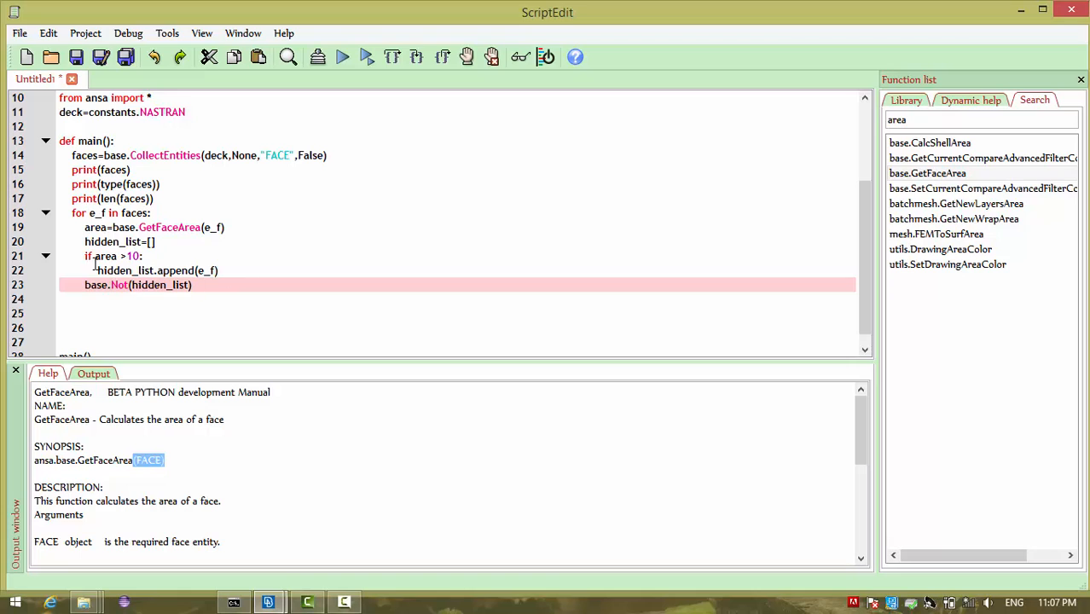
mouse_move(86, 256)
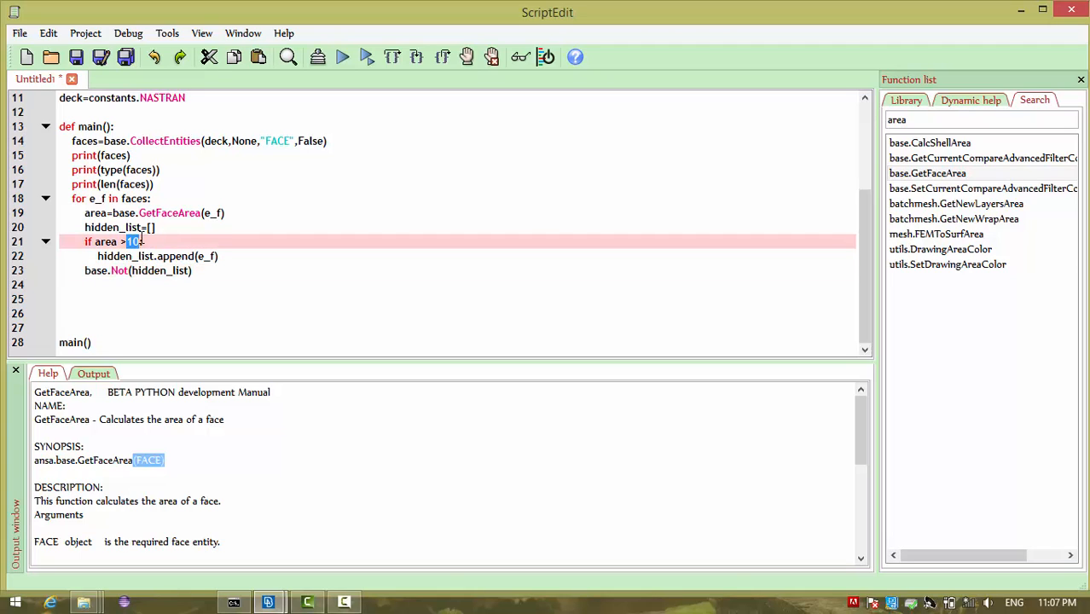
mouse_move(249, 24)
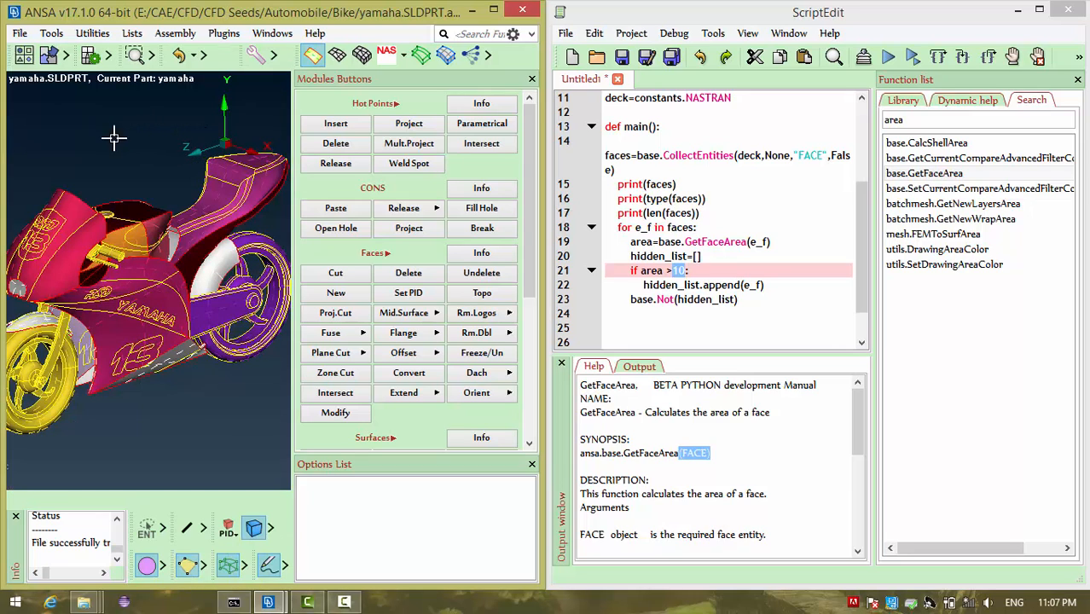
Arrange the windows and run the script, which stops with an IndentationError at line 18.
left_click(271, 32)
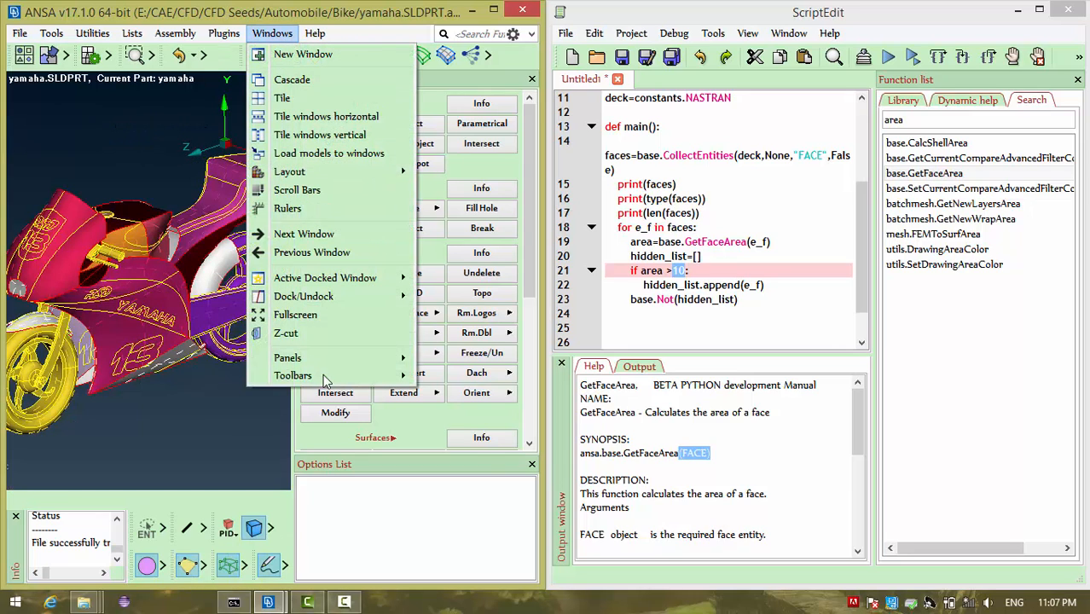
mouse_move(304, 297)
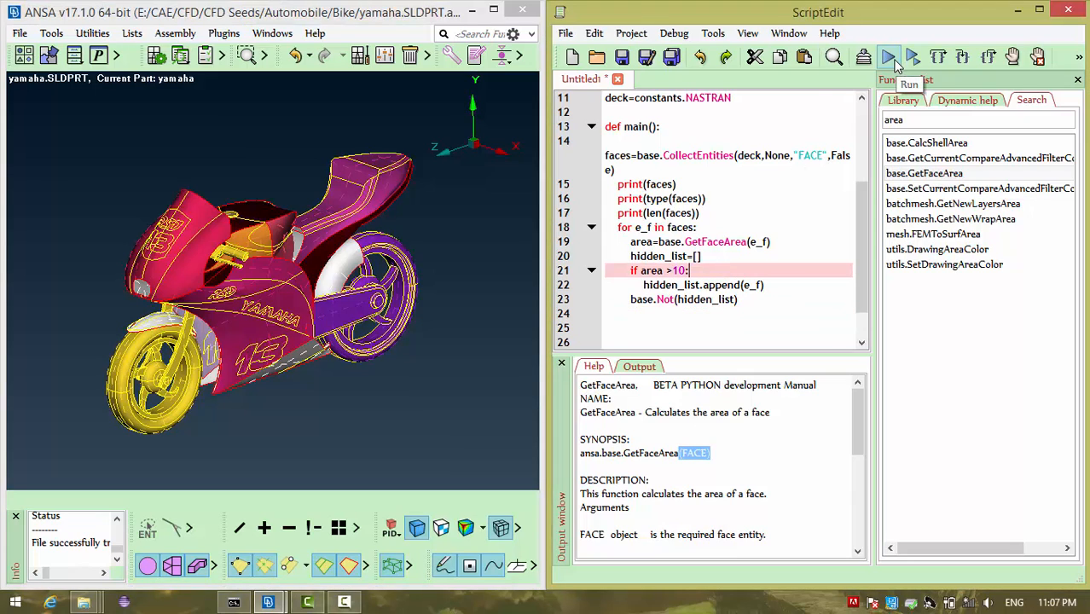
left_click(889, 57)
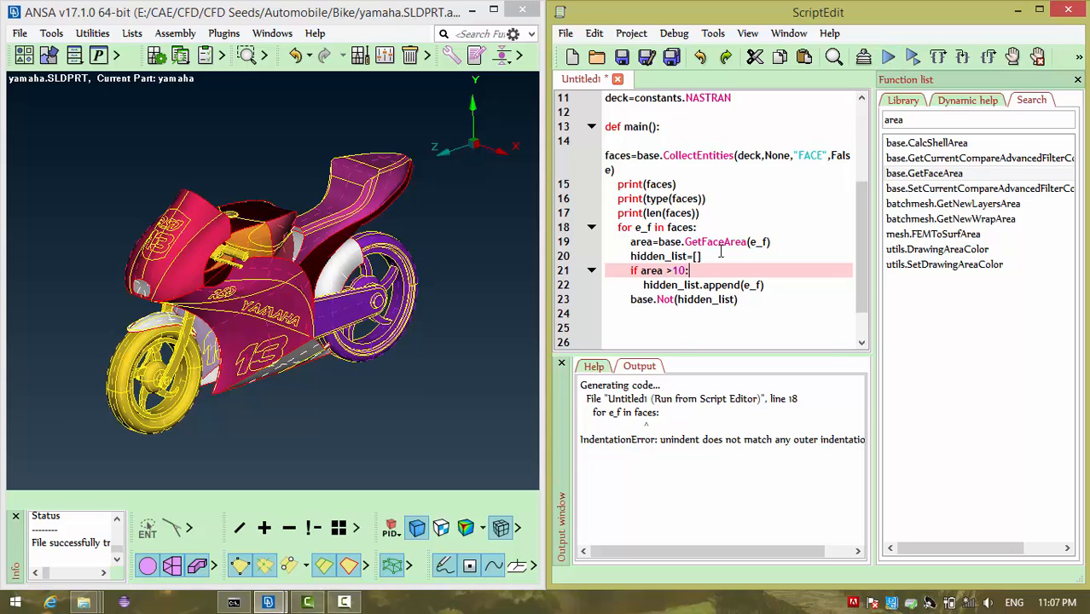
mouse_move(754, 440)
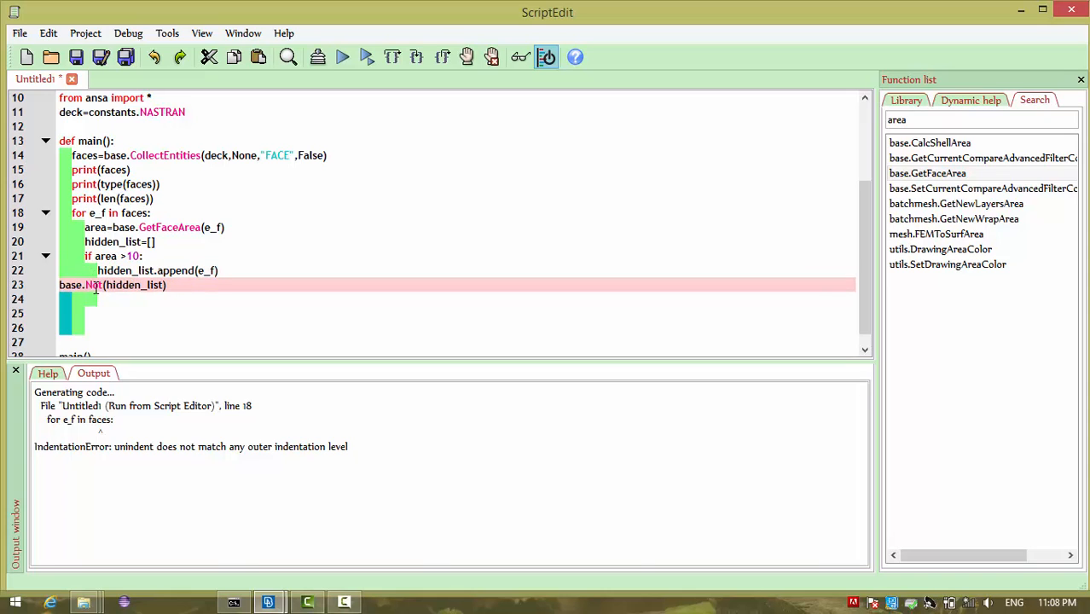
Re-indent the for e_f in faces: loop body so the script's indentation is consistent.
key("Tab")
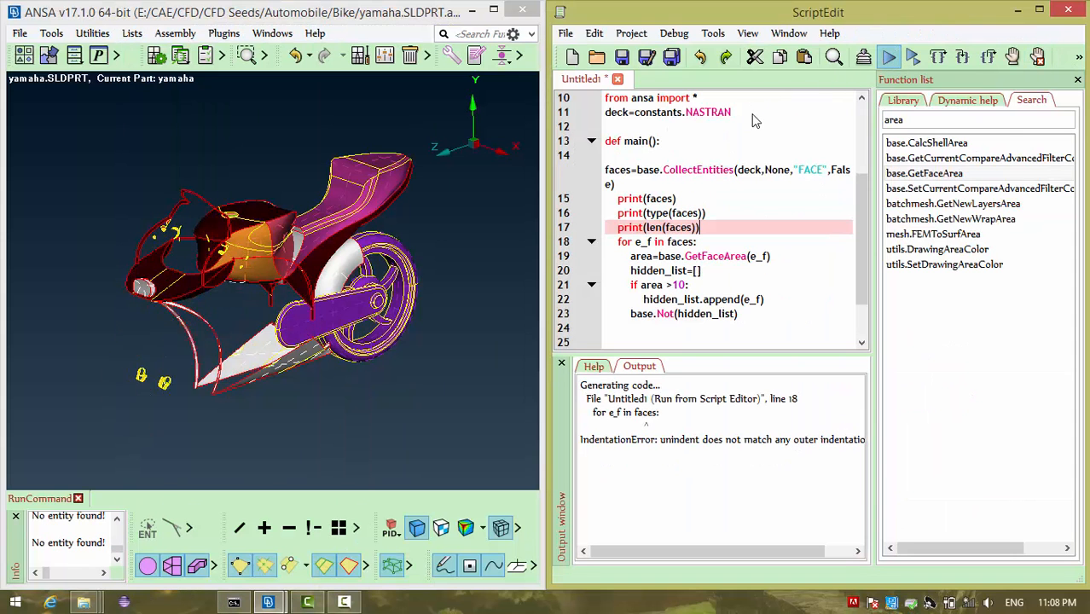
Rerun the script to completion, leaving a thin ring of small faces, and start Utilities > Measure.
left_click(889, 56)
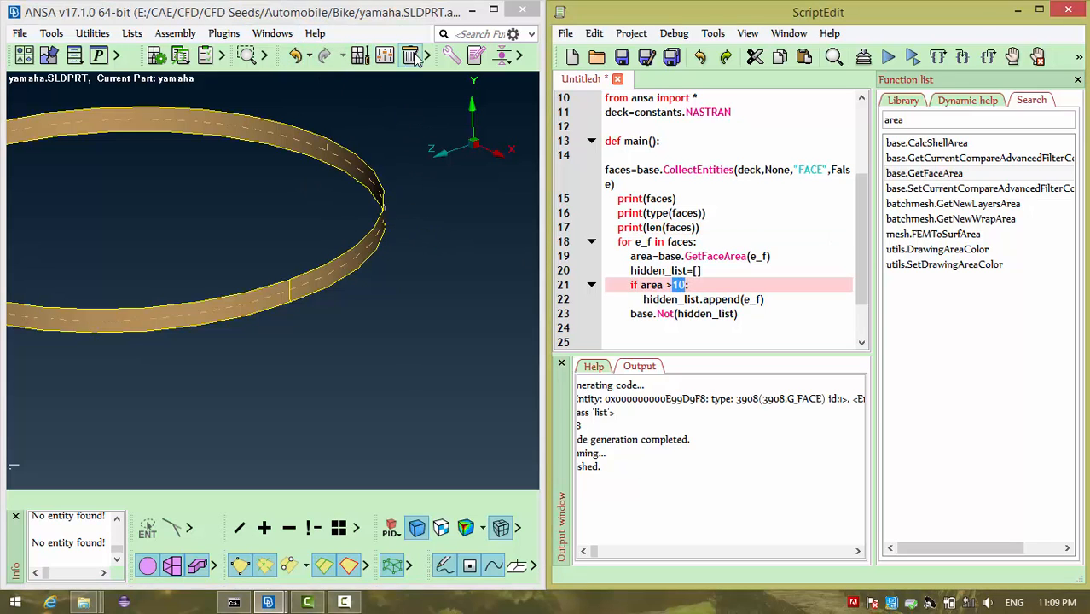
left_click(410, 54)
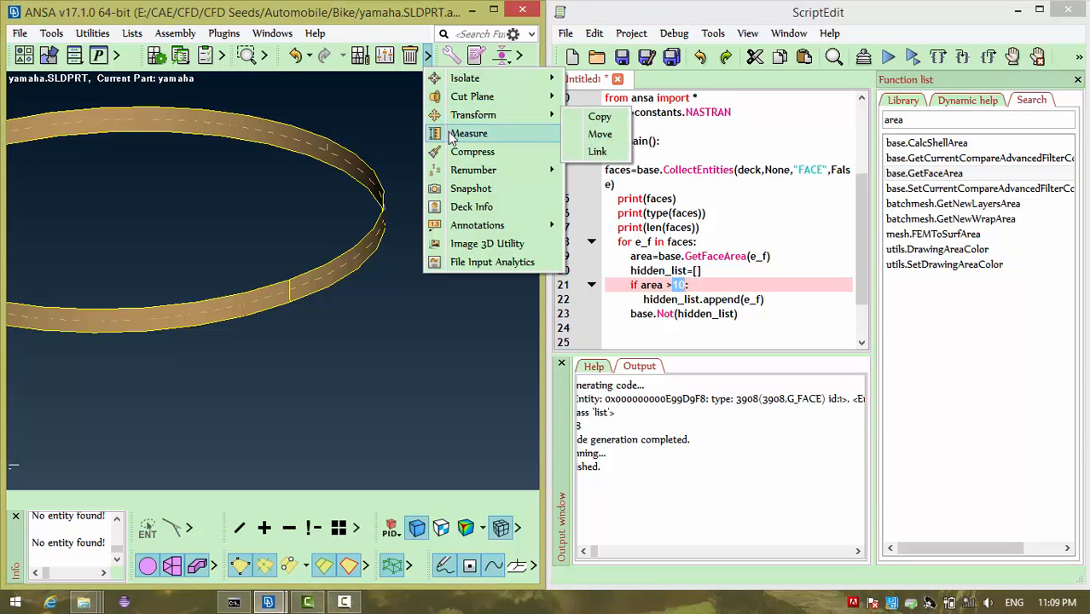
left_click(468, 133)
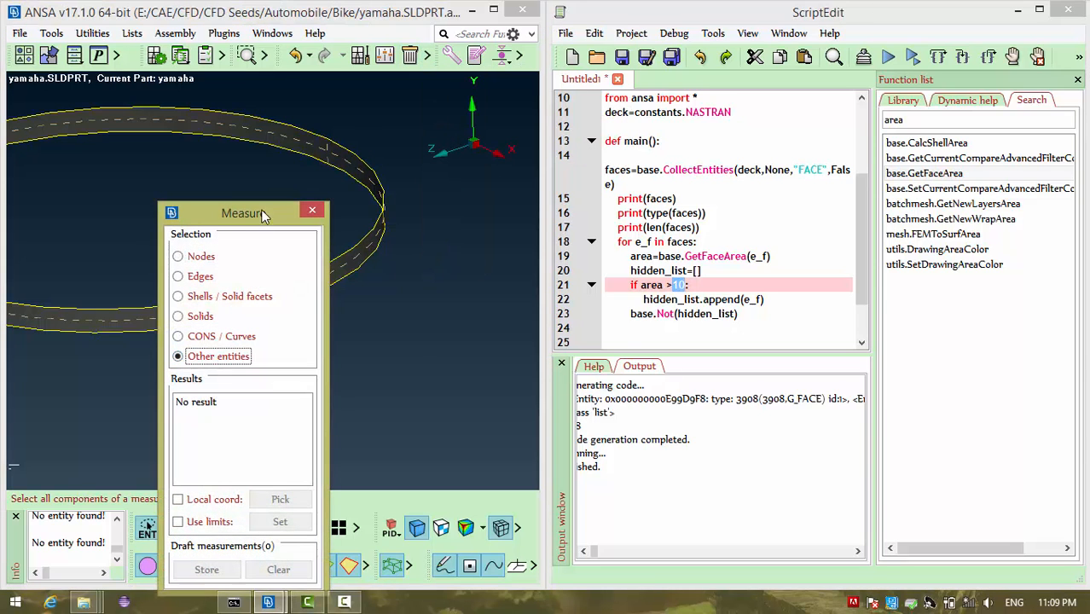